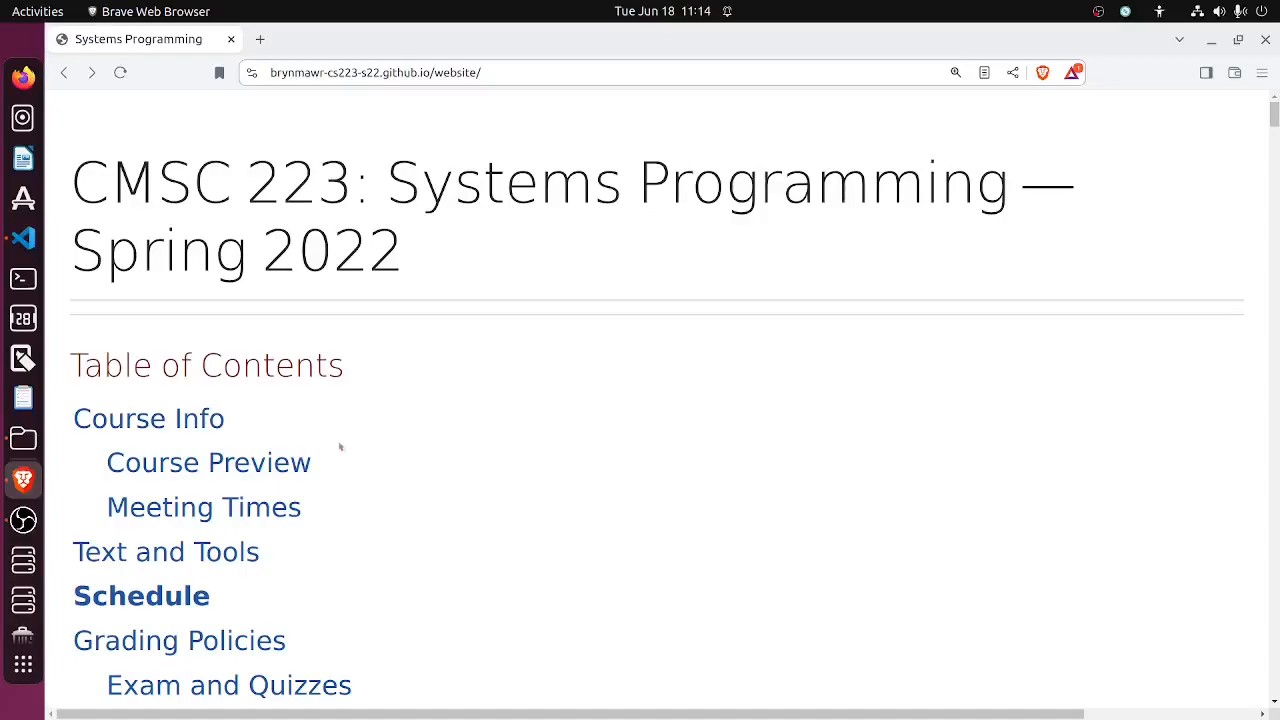
pyautogui.moveTo(384, 428)
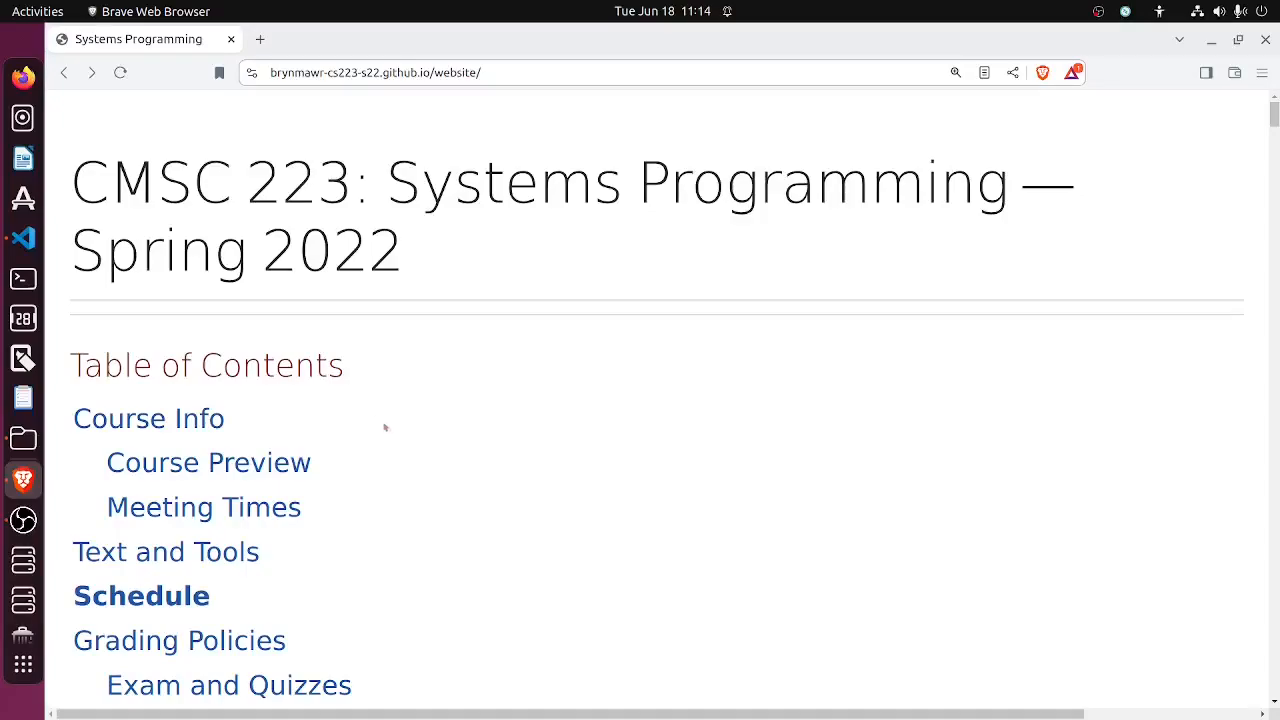
# - Highlight the Systems Programming course title and the course website's web address
pyautogui.doubleClick(510, 182)
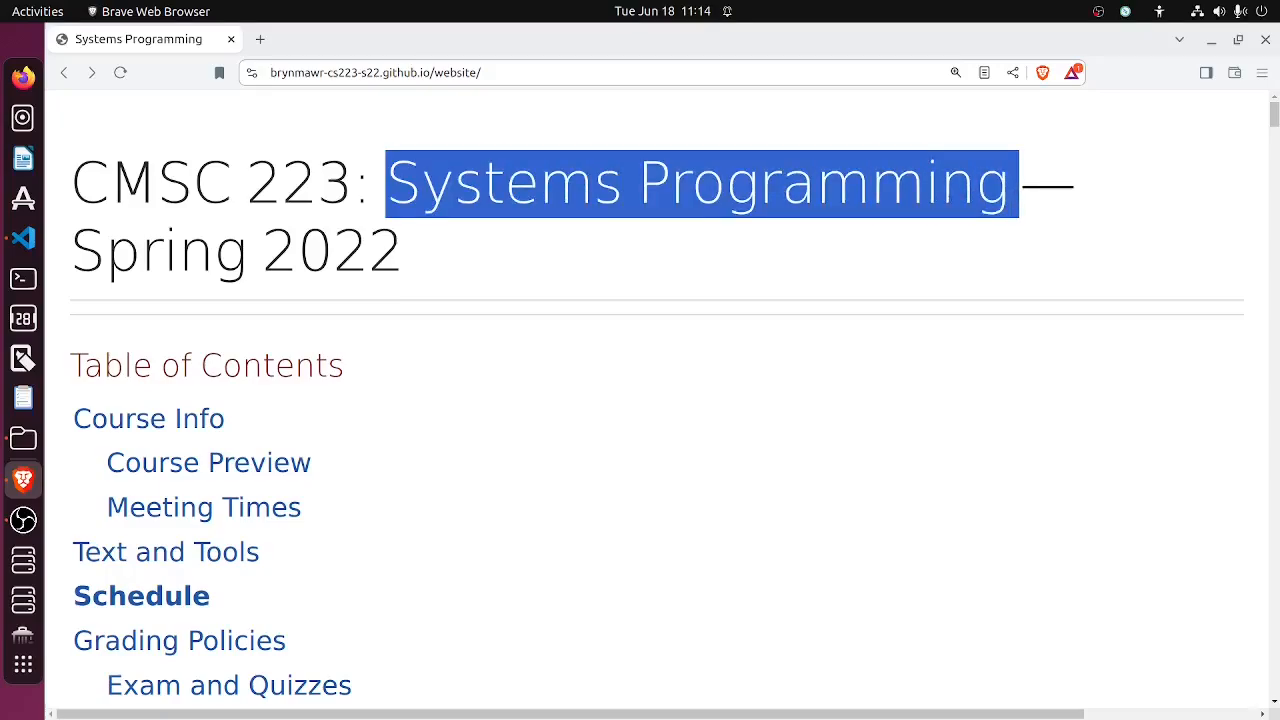
pyautogui.click(364, 124)
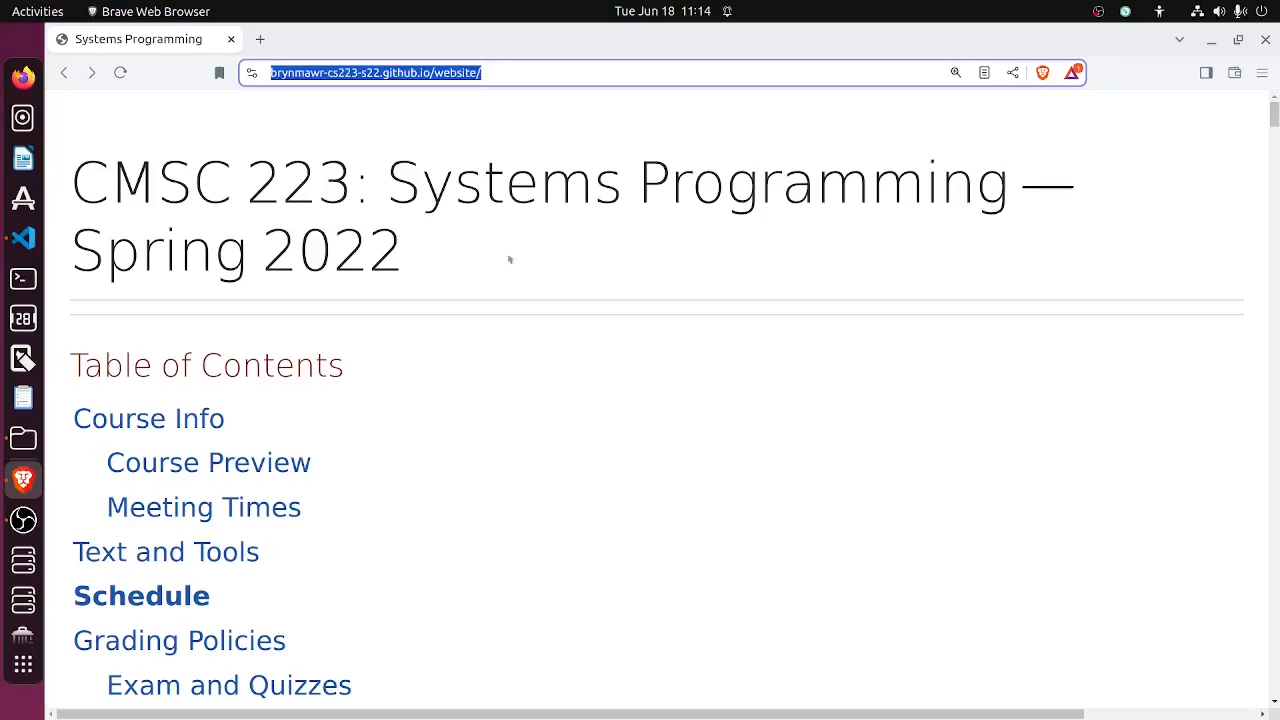
pyautogui.moveTo(588, 344)
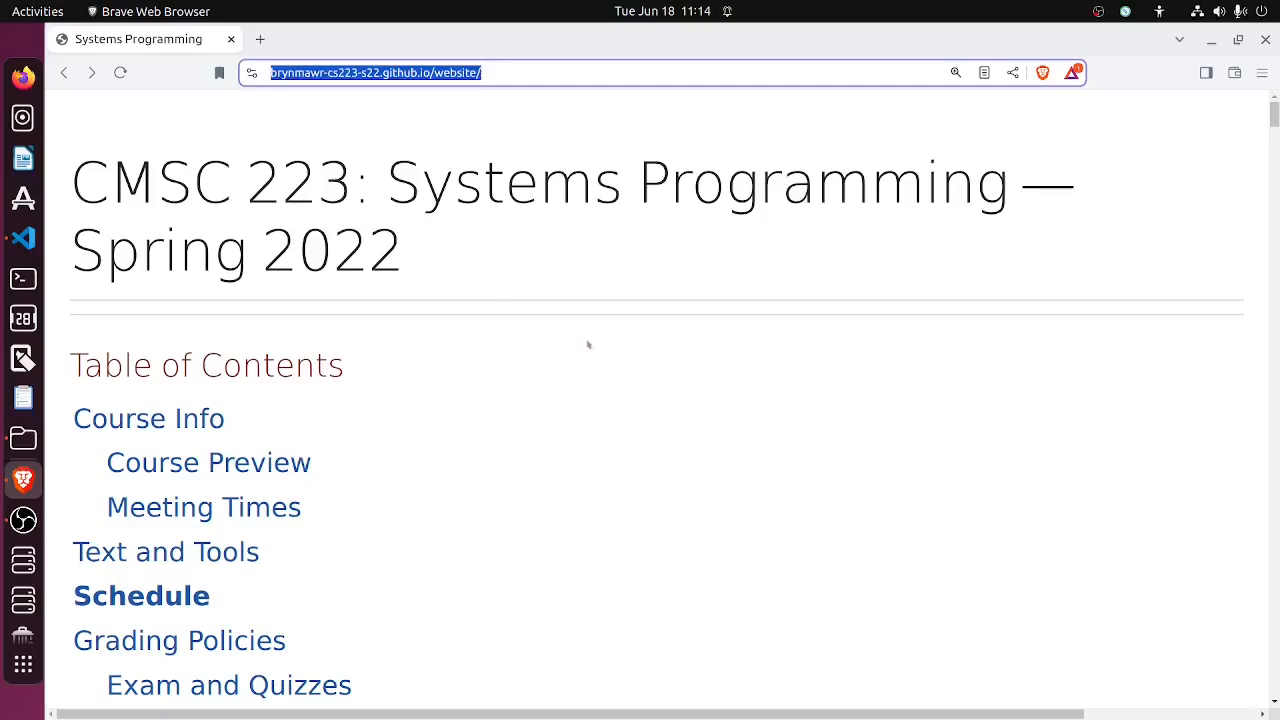
pyautogui.moveTo(476, 112)
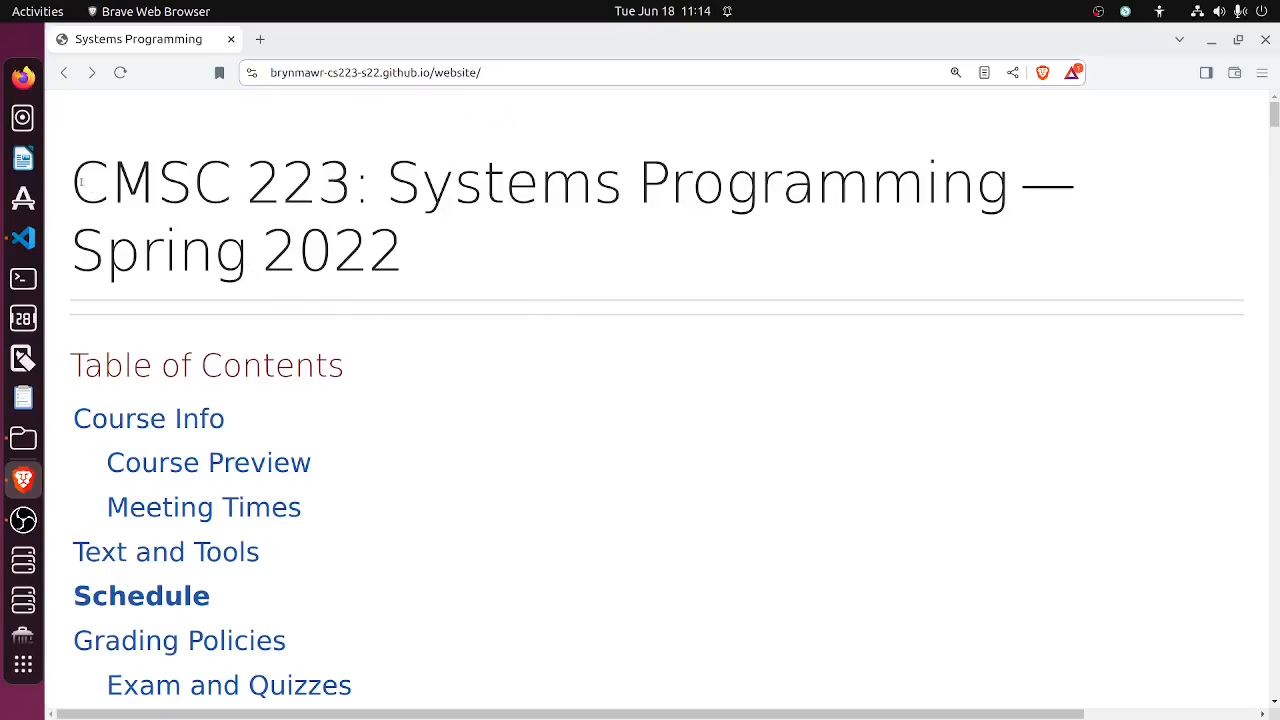
pyautogui.moveTo(608, 432)
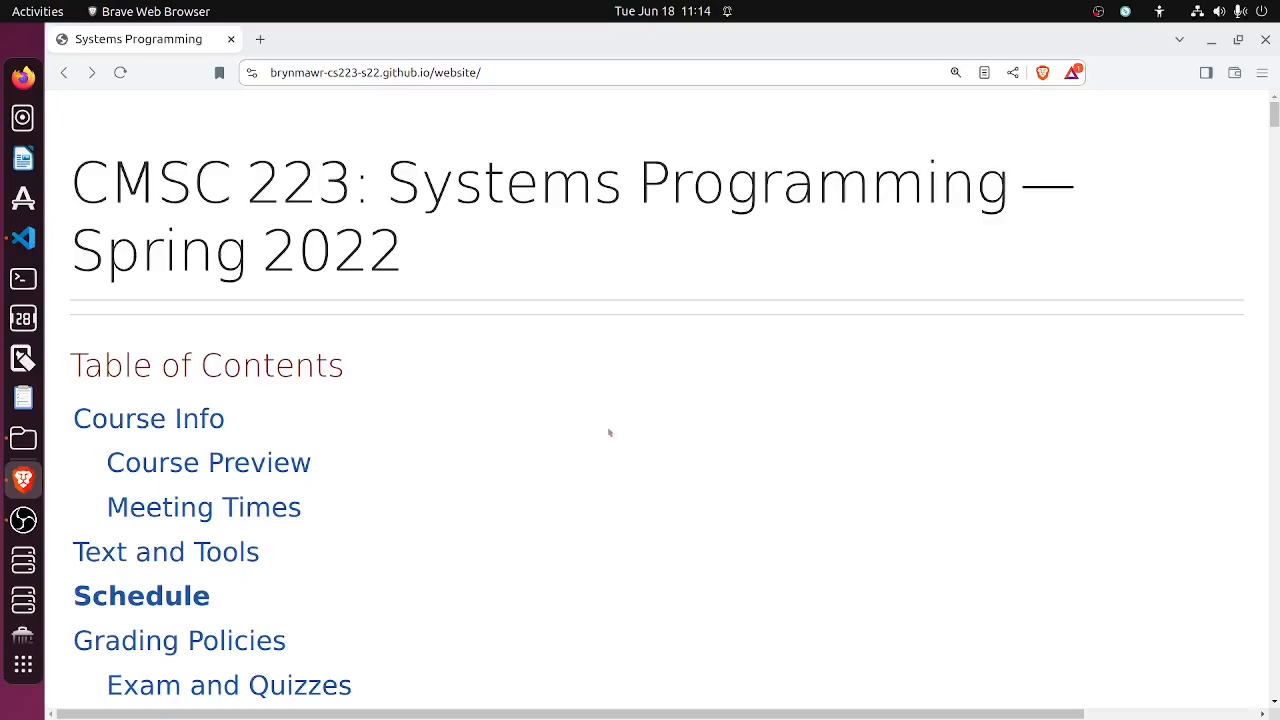
# - Scroll down past Course Info, Course Preview and Meeting Times to the Text and Tools section
pyautogui.scroll(-3)
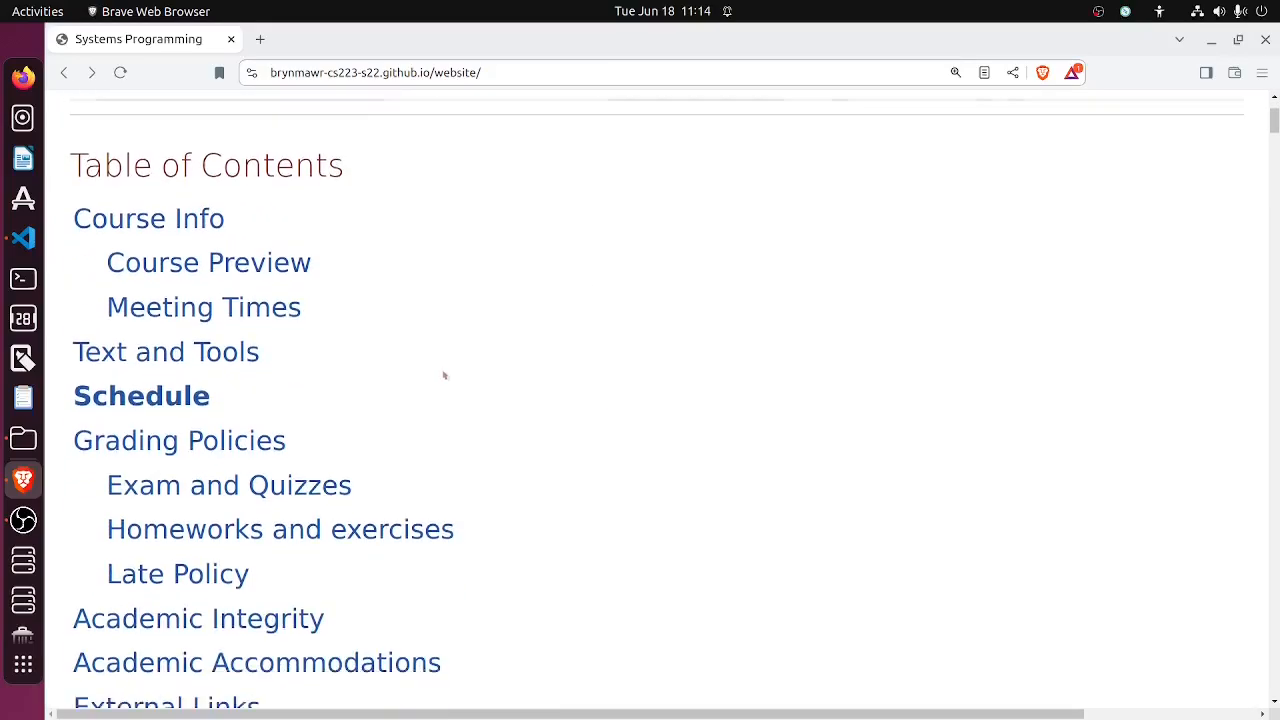
pyautogui.scroll(-3)
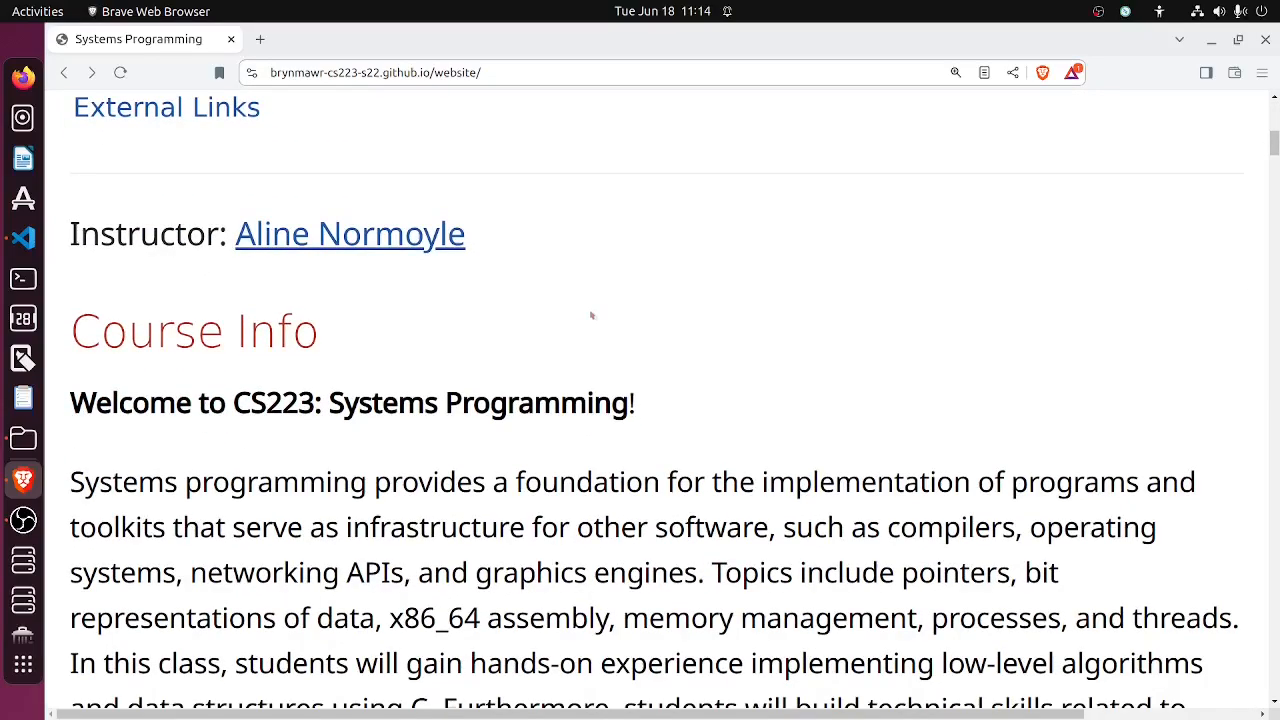
pyautogui.scroll(-3)
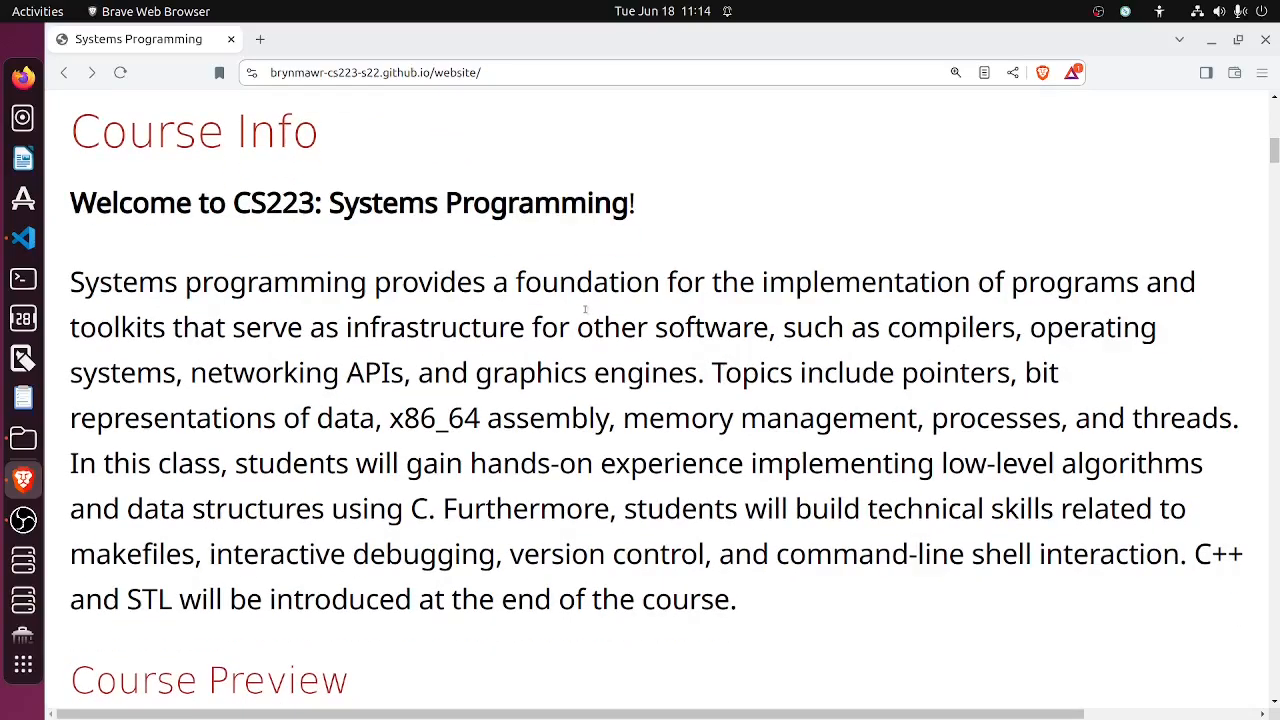
pyautogui.scroll(-3)
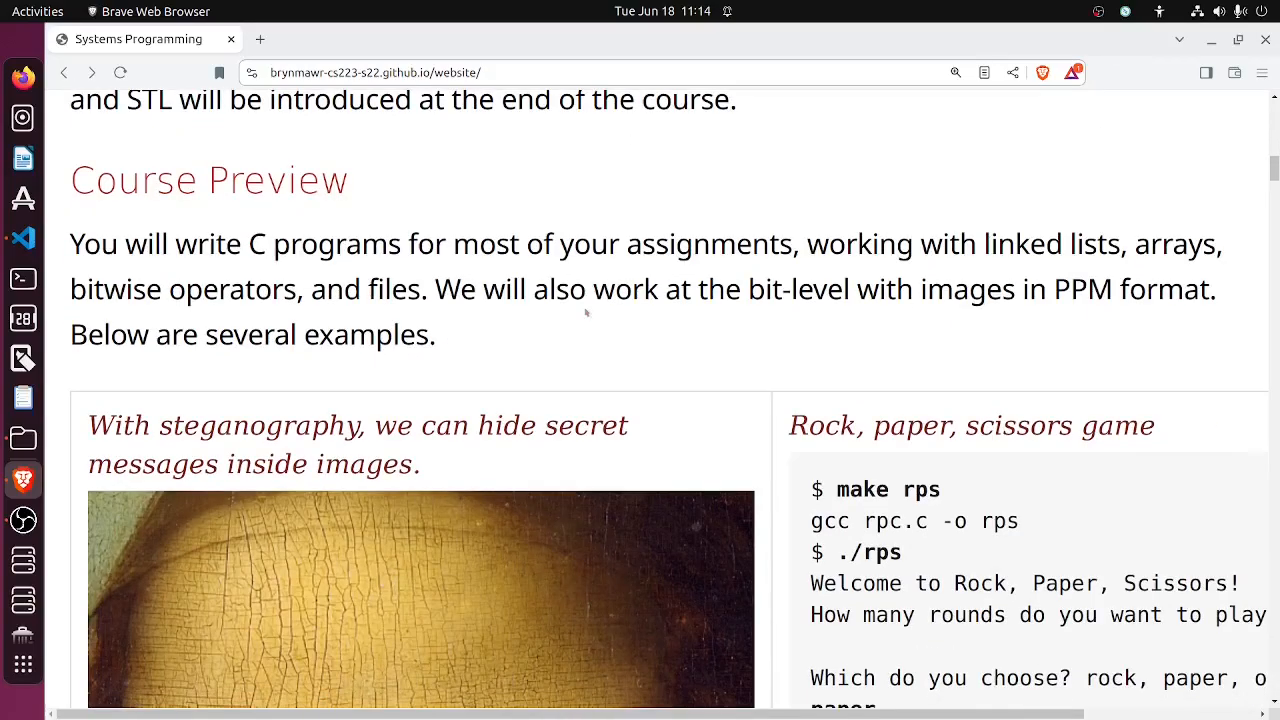
pyautogui.scroll(-3)
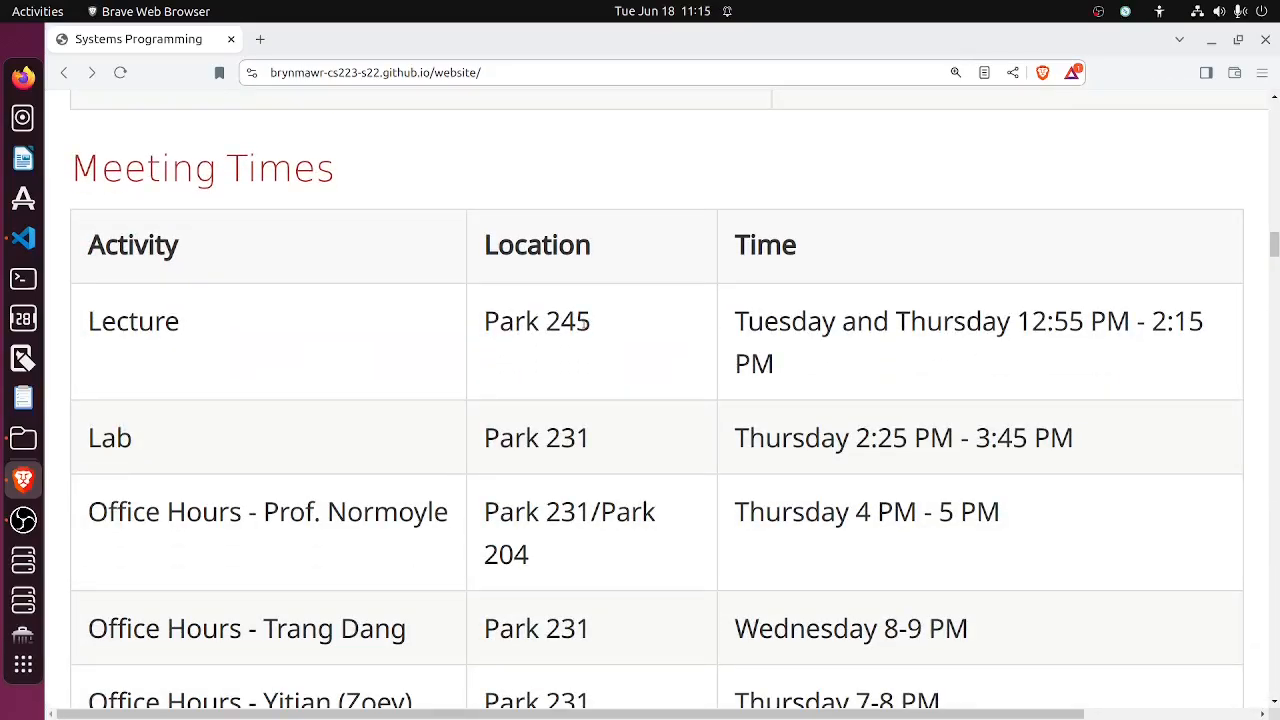
pyautogui.scroll(-3)
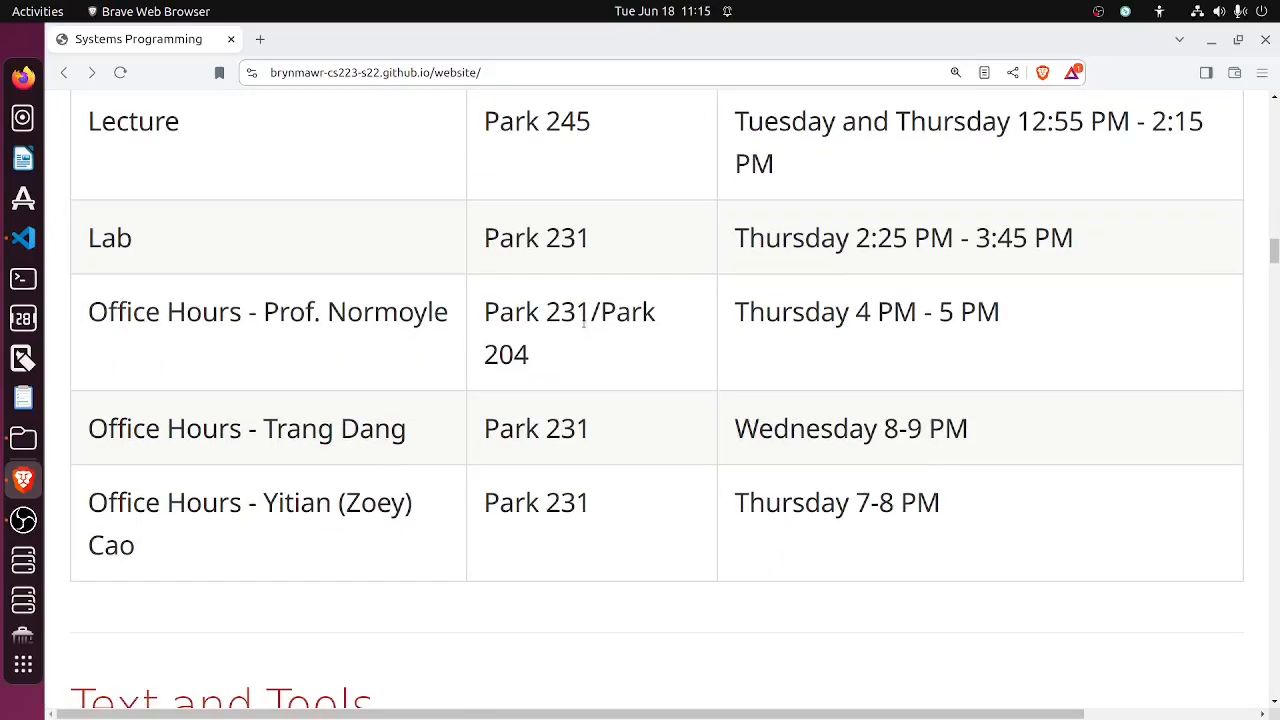
pyautogui.moveTo(388, 384)
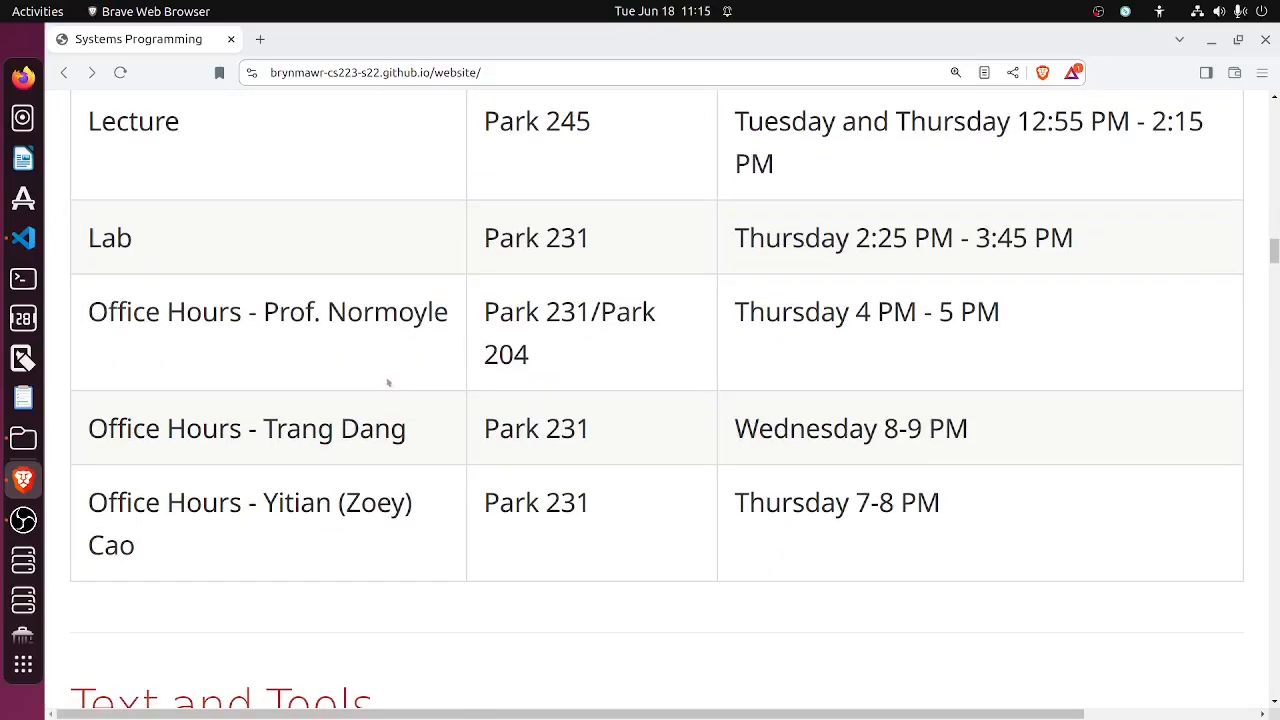
pyautogui.scroll(-3)
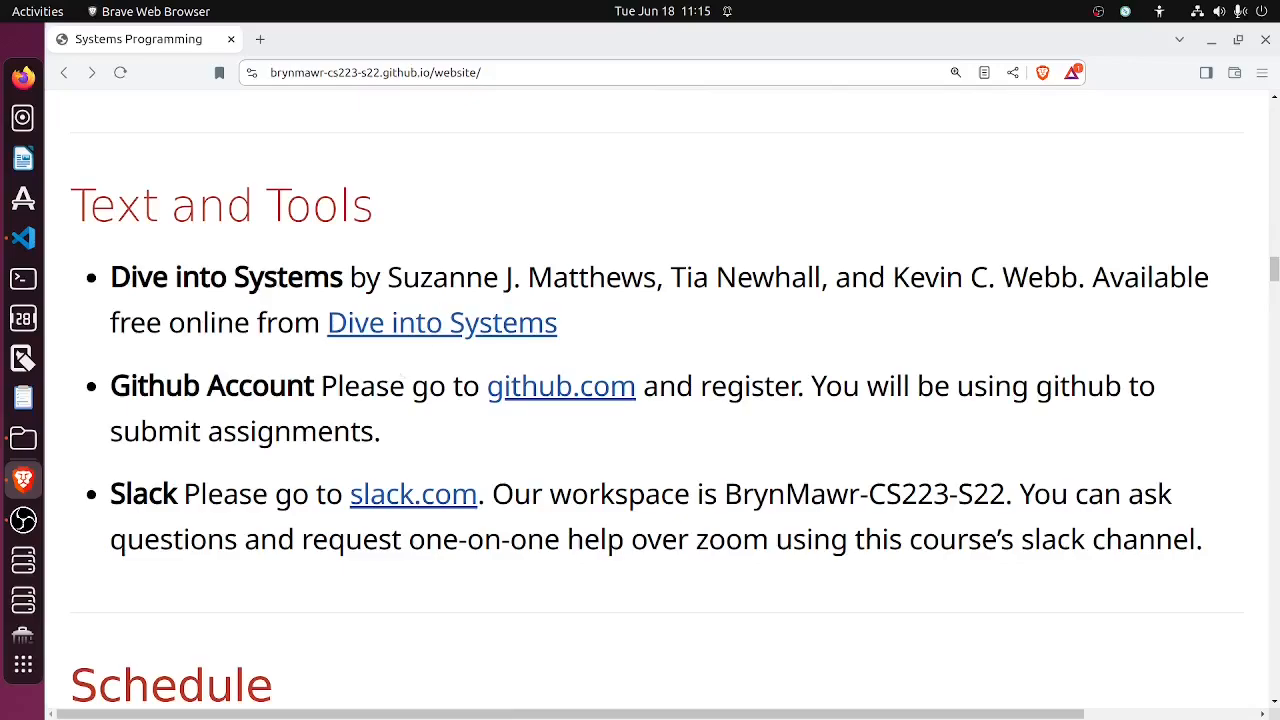
pyautogui.moveTo(590, 332)
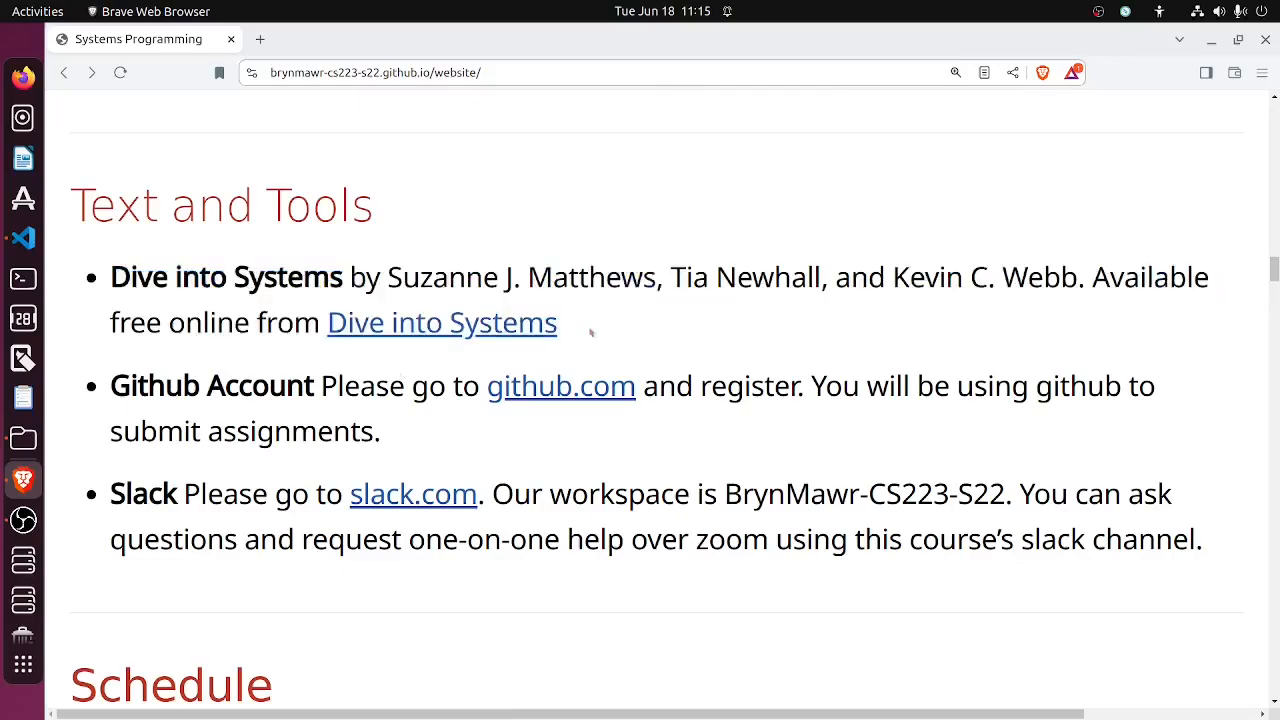
pyautogui.moveTo(604, 344)
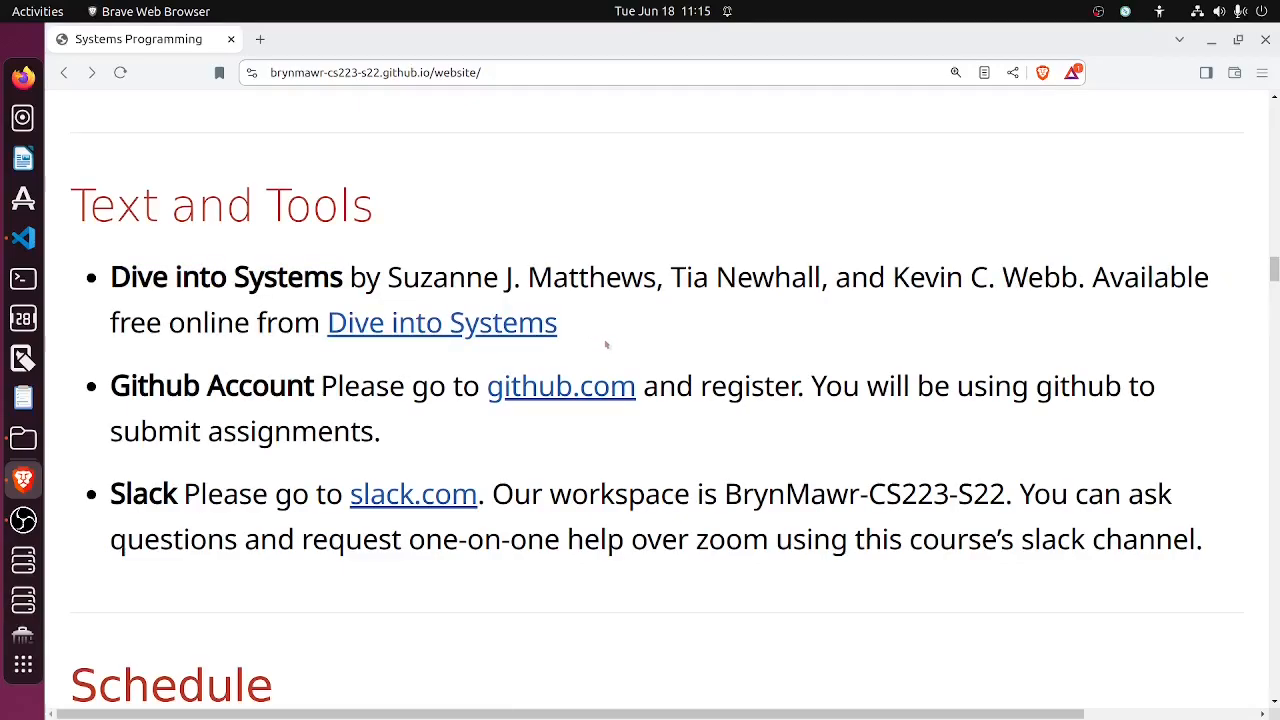
pyautogui.moveTo(390, 418)
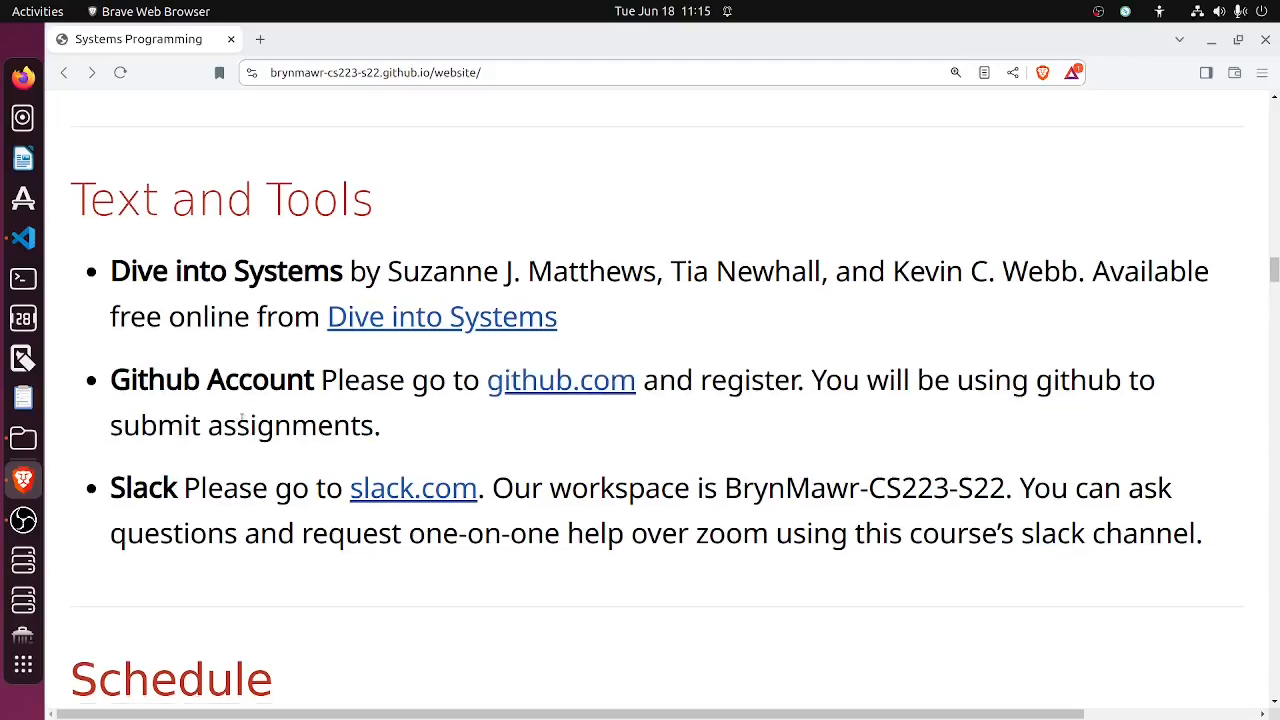
# - Scroll the course page to the schedule table's Week 1 Hello C row with its reading links
pyautogui.scroll(-3)
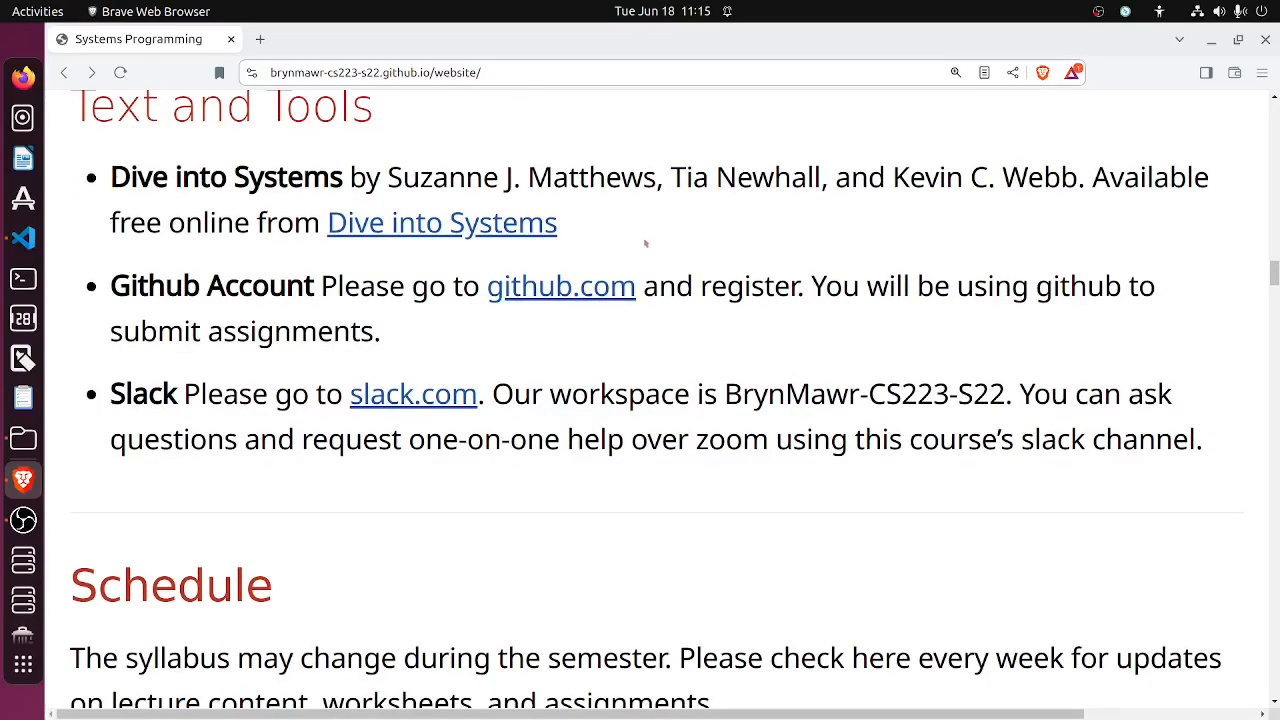
pyautogui.scroll(-3)
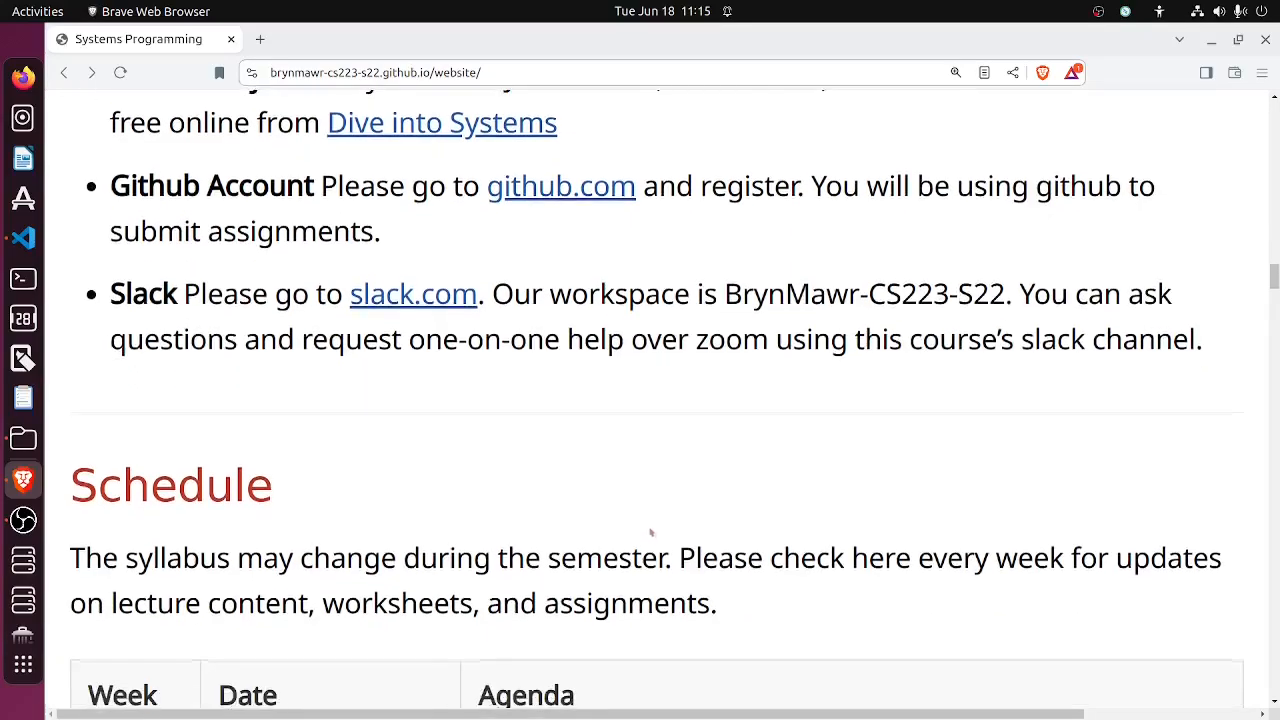
pyautogui.scroll(-3)
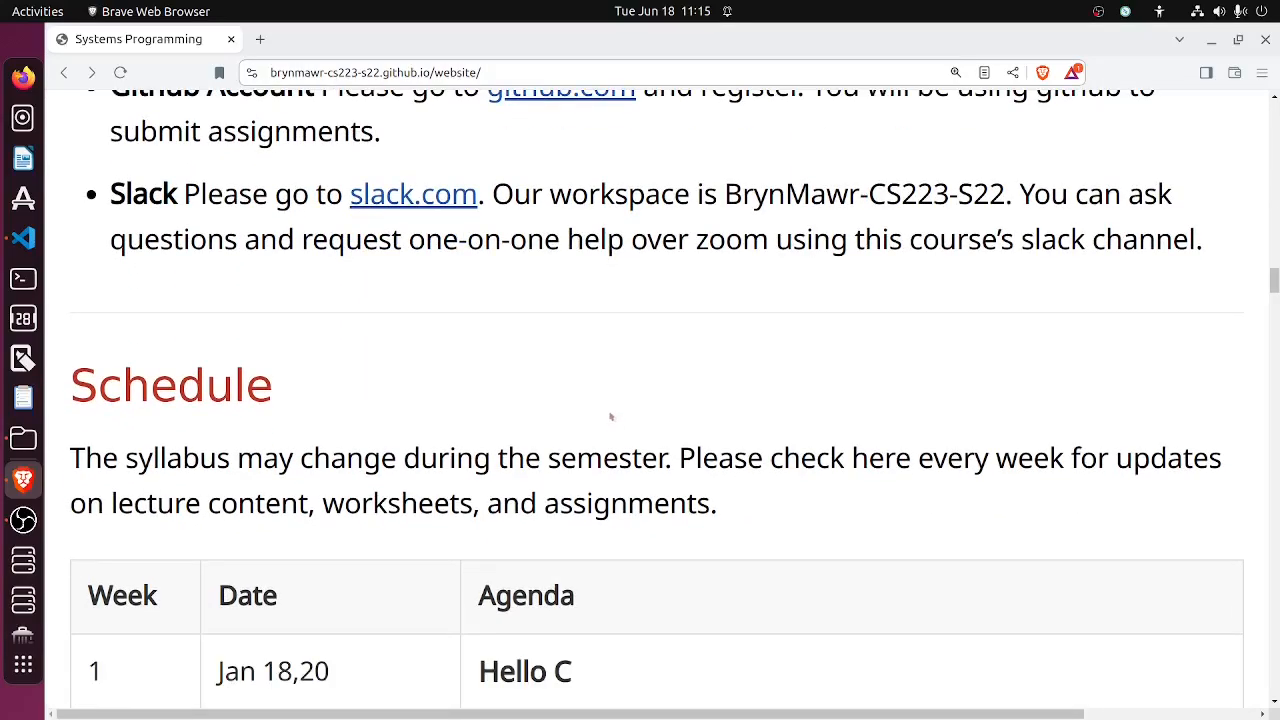
pyautogui.scroll(-3)
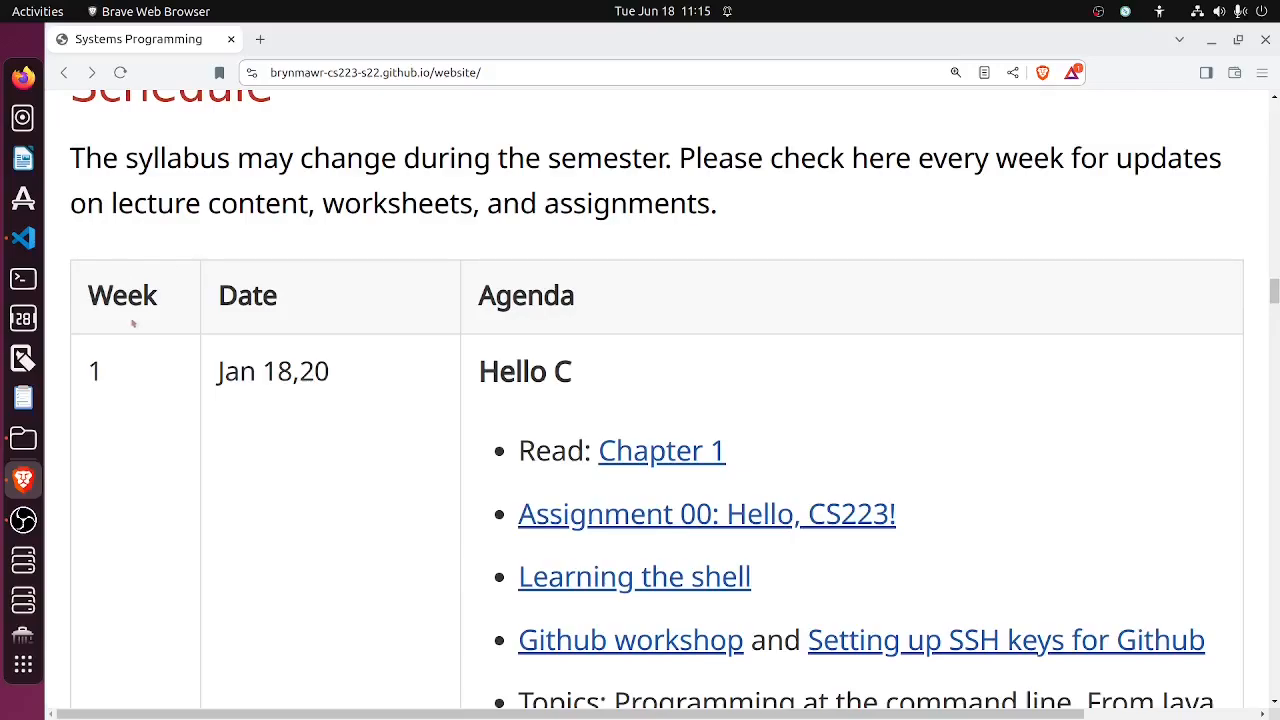
pyautogui.scroll(-3)
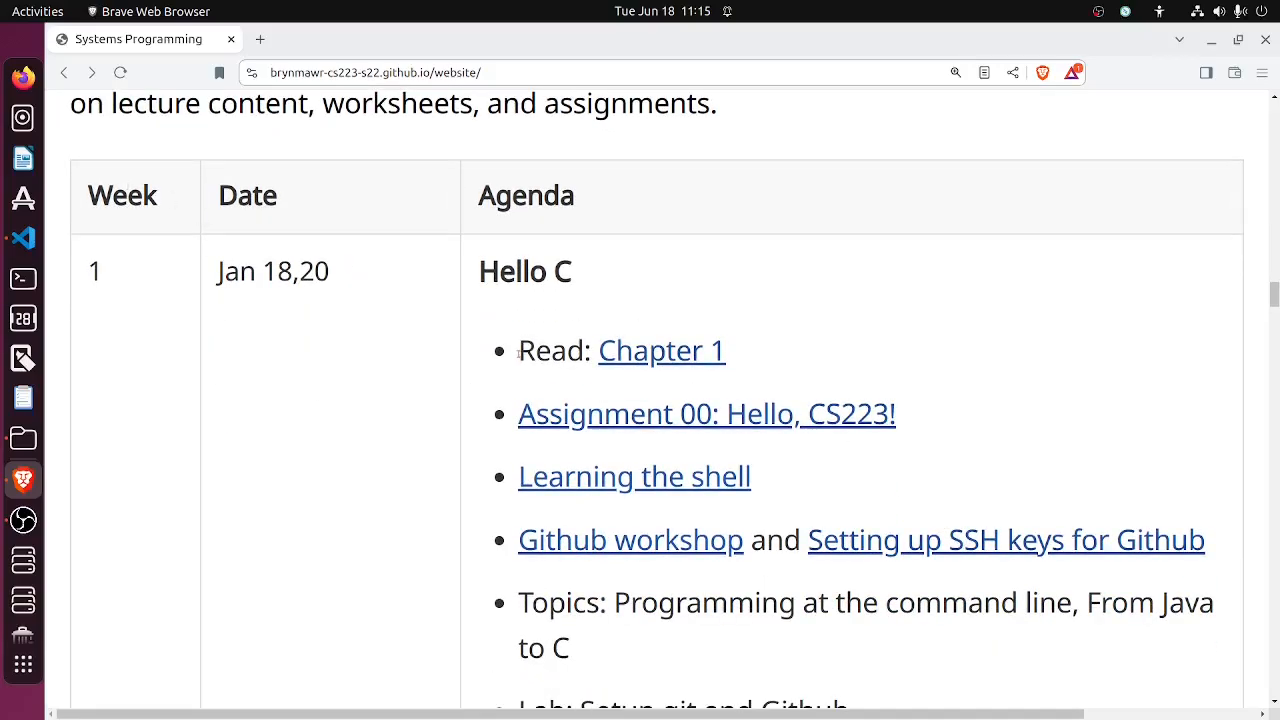
pyautogui.moveTo(748, 284)
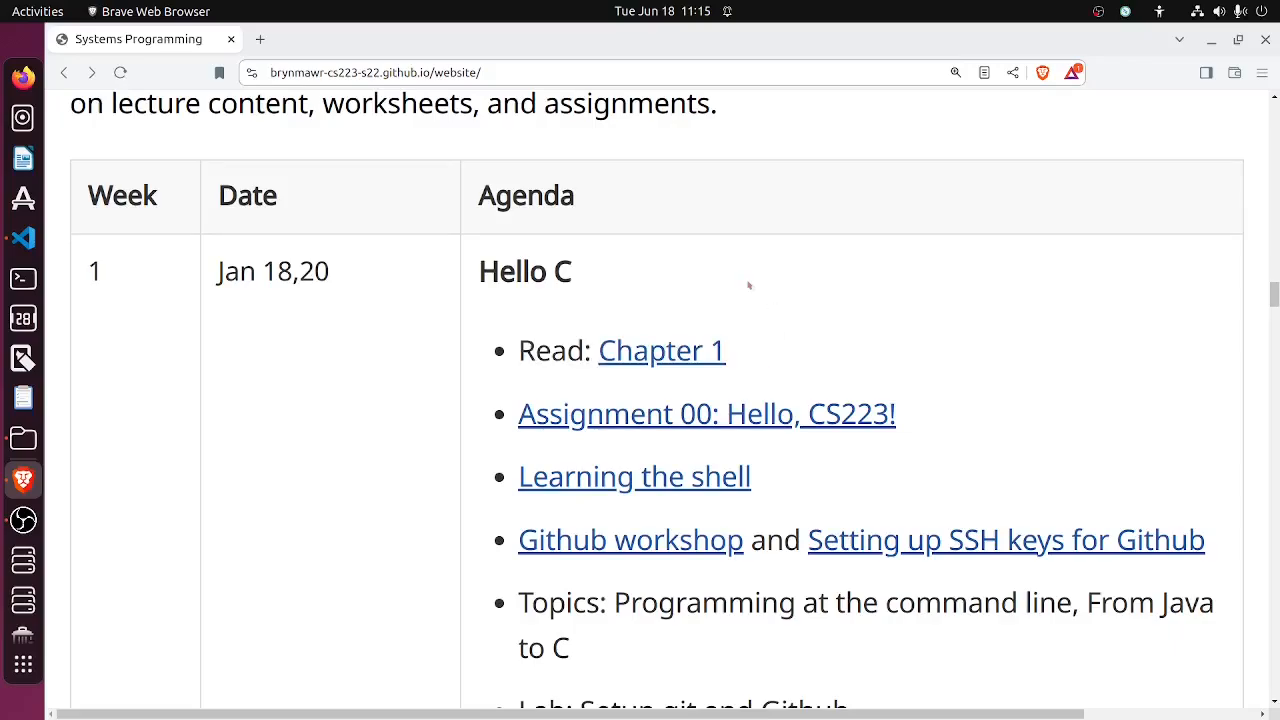
pyautogui.moveTo(490, 368)
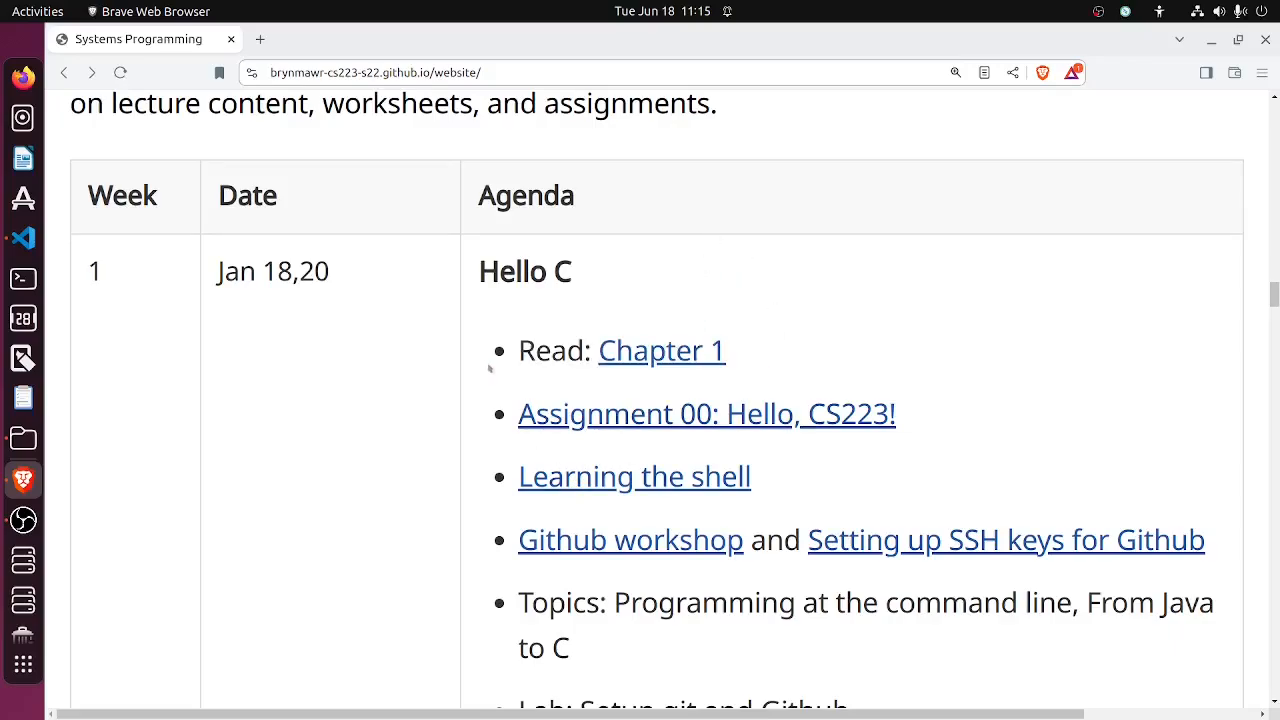
pyautogui.moveTo(818, 364)
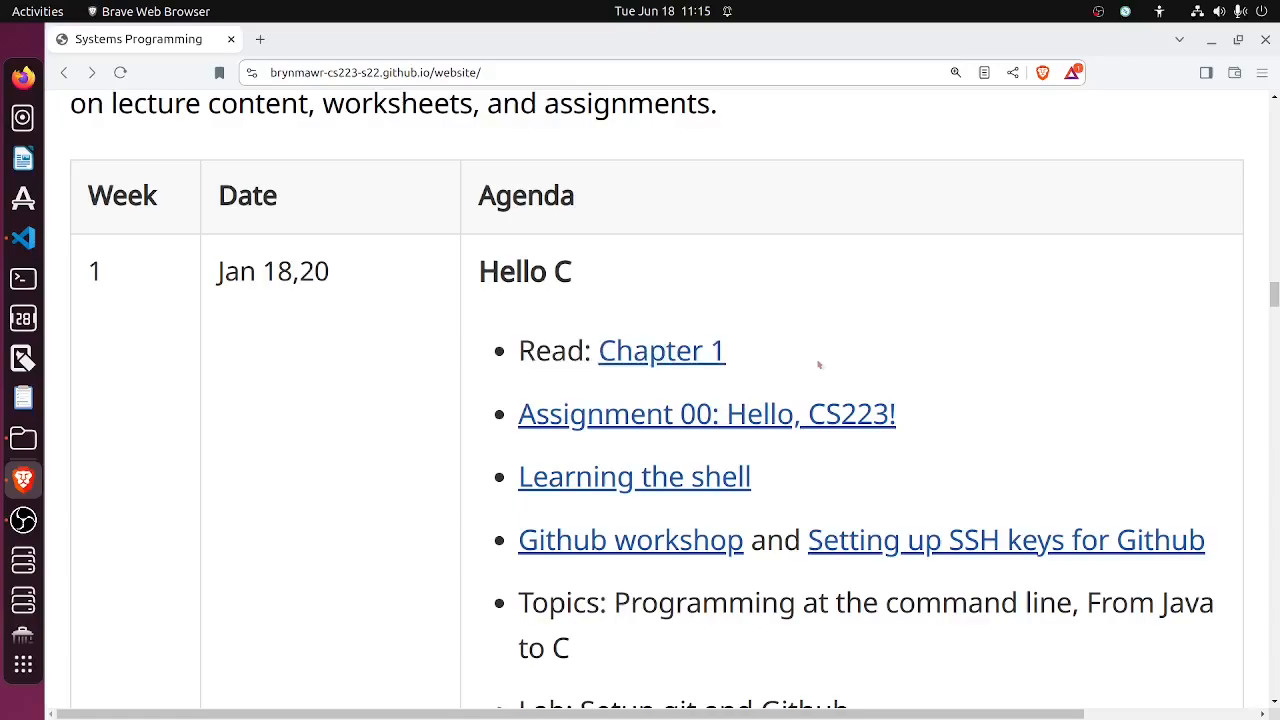
pyautogui.scroll(3)
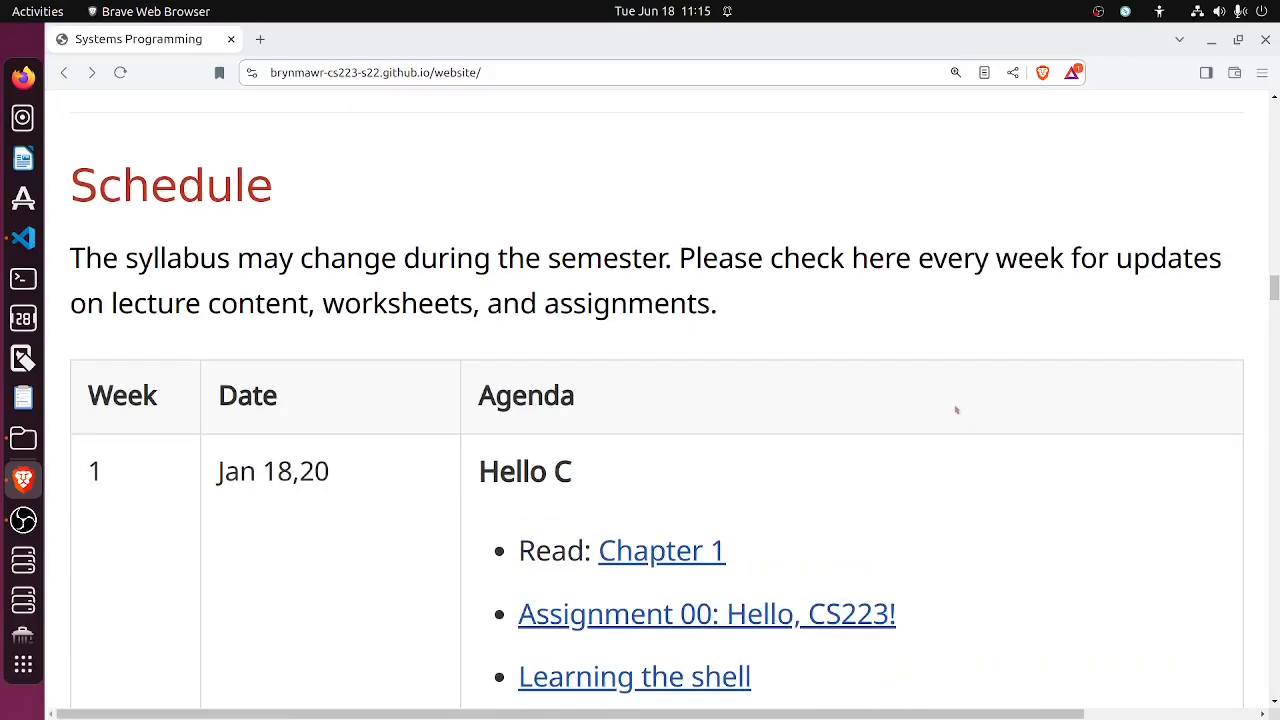
pyautogui.scroll(3)
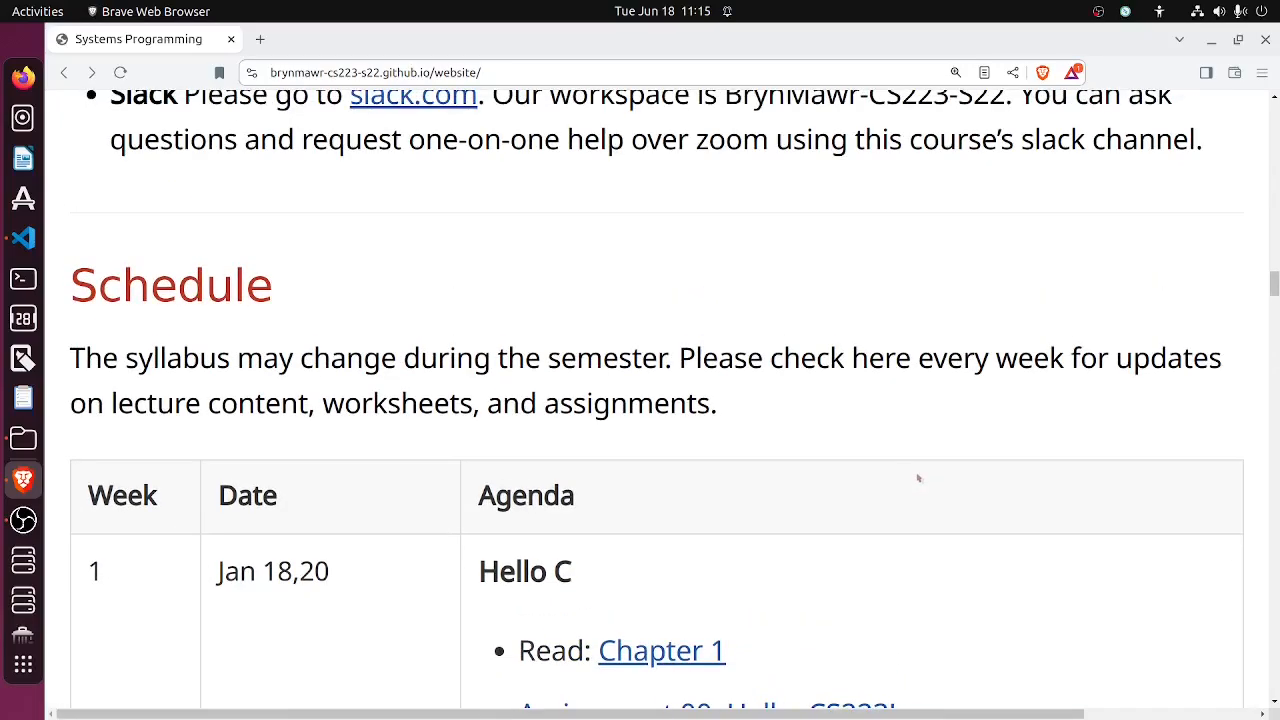
pyautogui.scroll(-3)
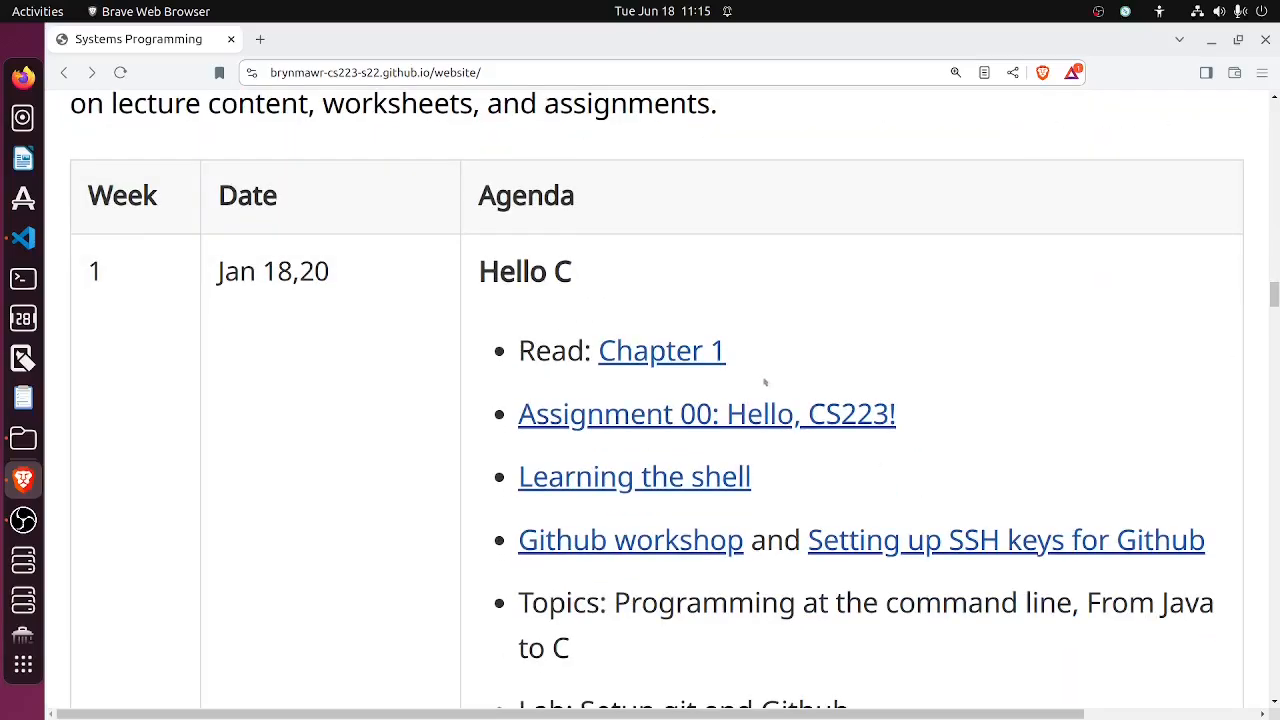
pyautogui.moveTo(520, 296)
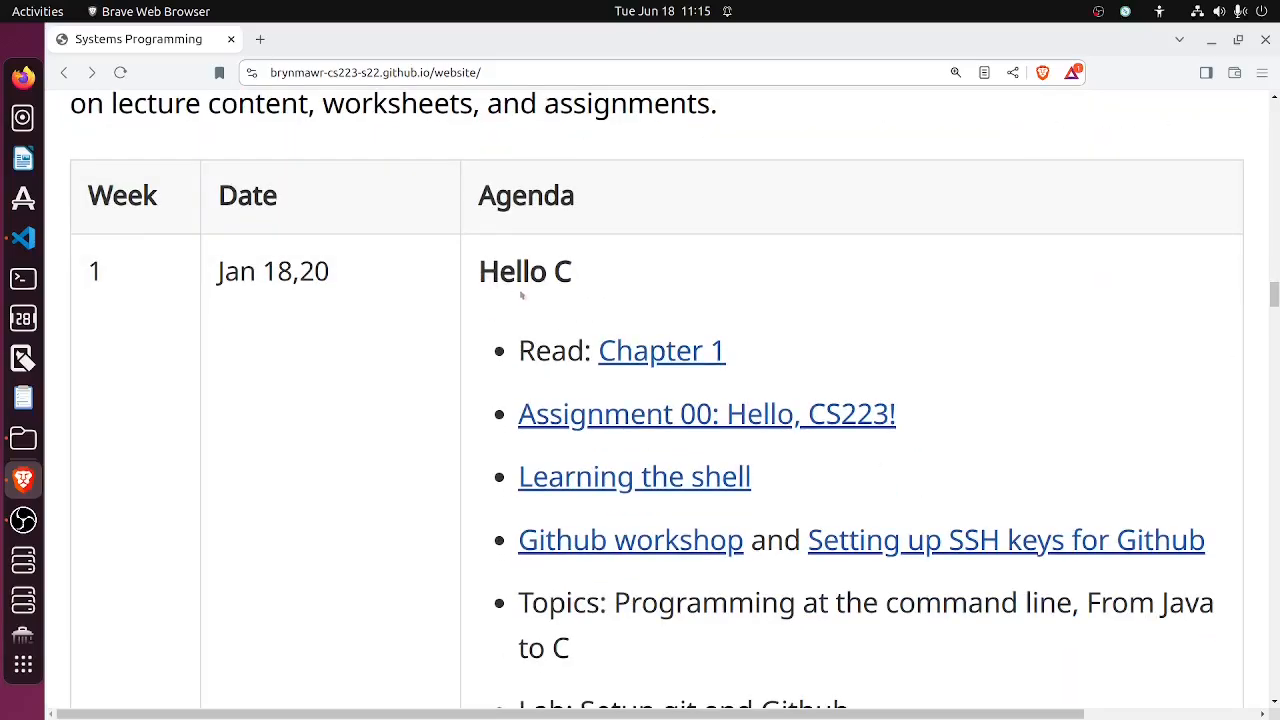
pyautogui.moveTo(336, 304)
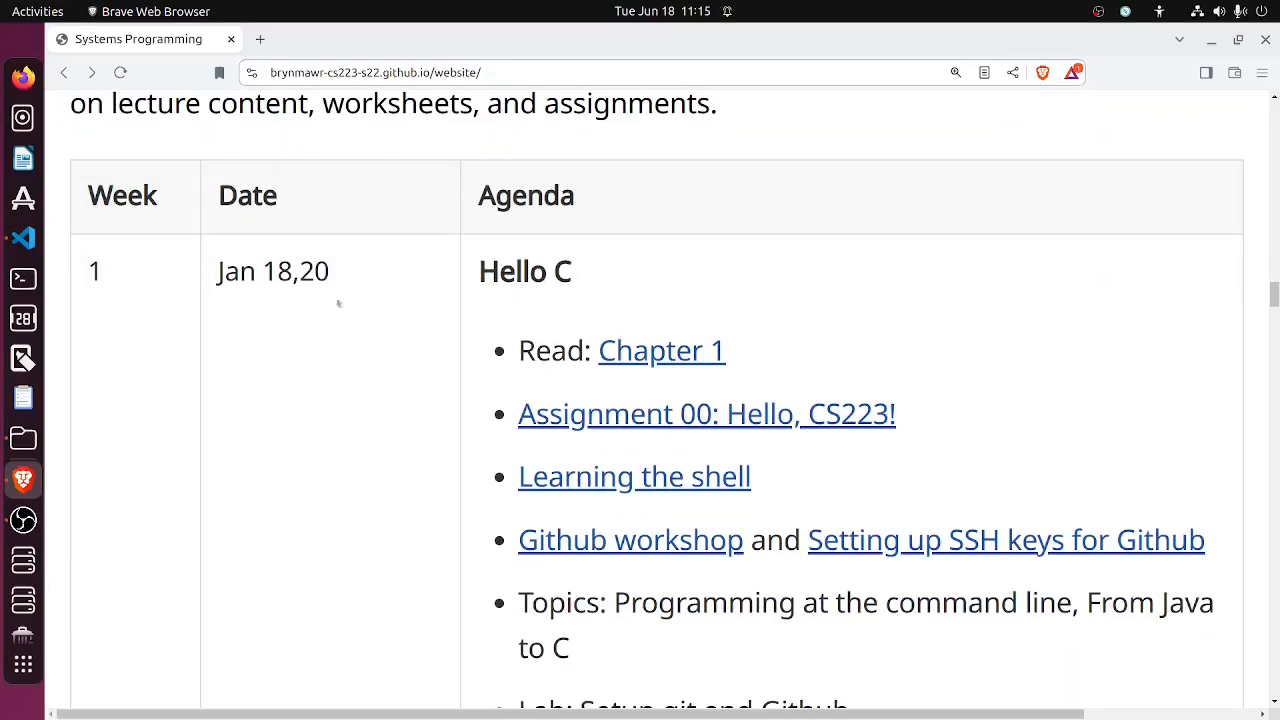
pyautogui.moveTo(628, 340)
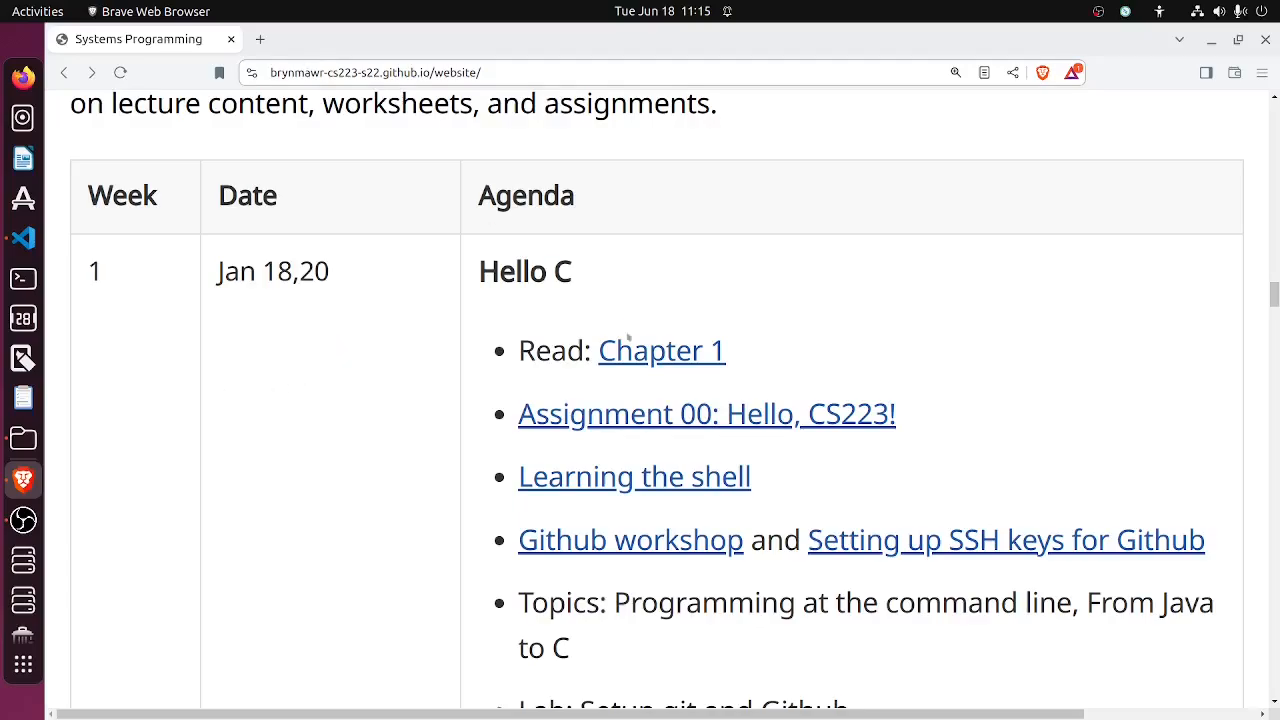
# - Open the Chapter 1 reading in a new tab and trim its address toward diveintosystems.org
pyautogui.click(660, 350)
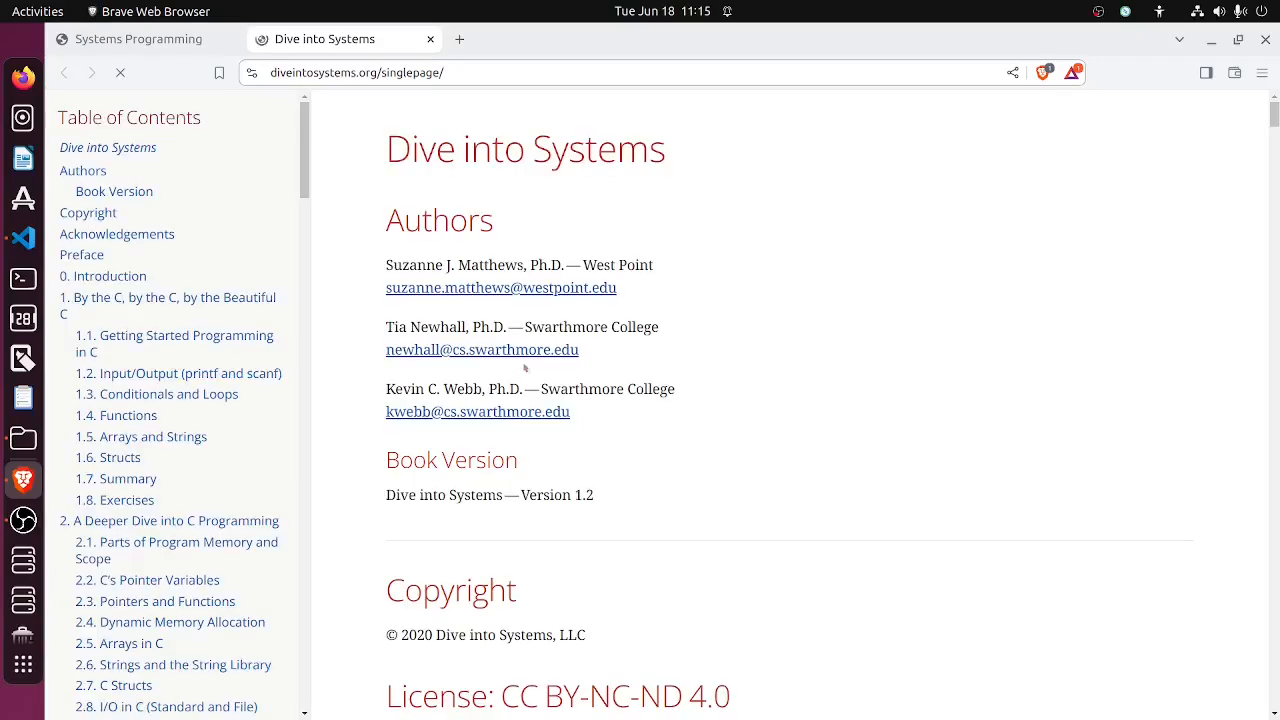
pyautogui.click(1044, 72)
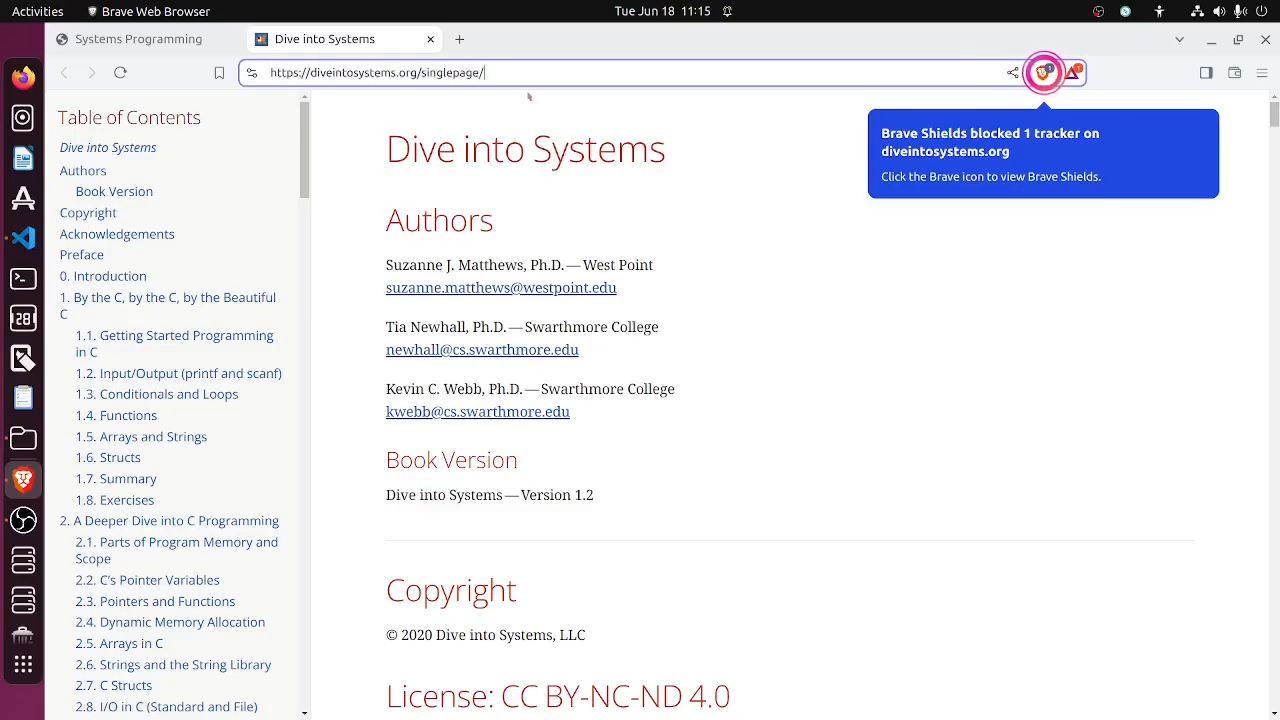
pyautogui.click(640, 72)
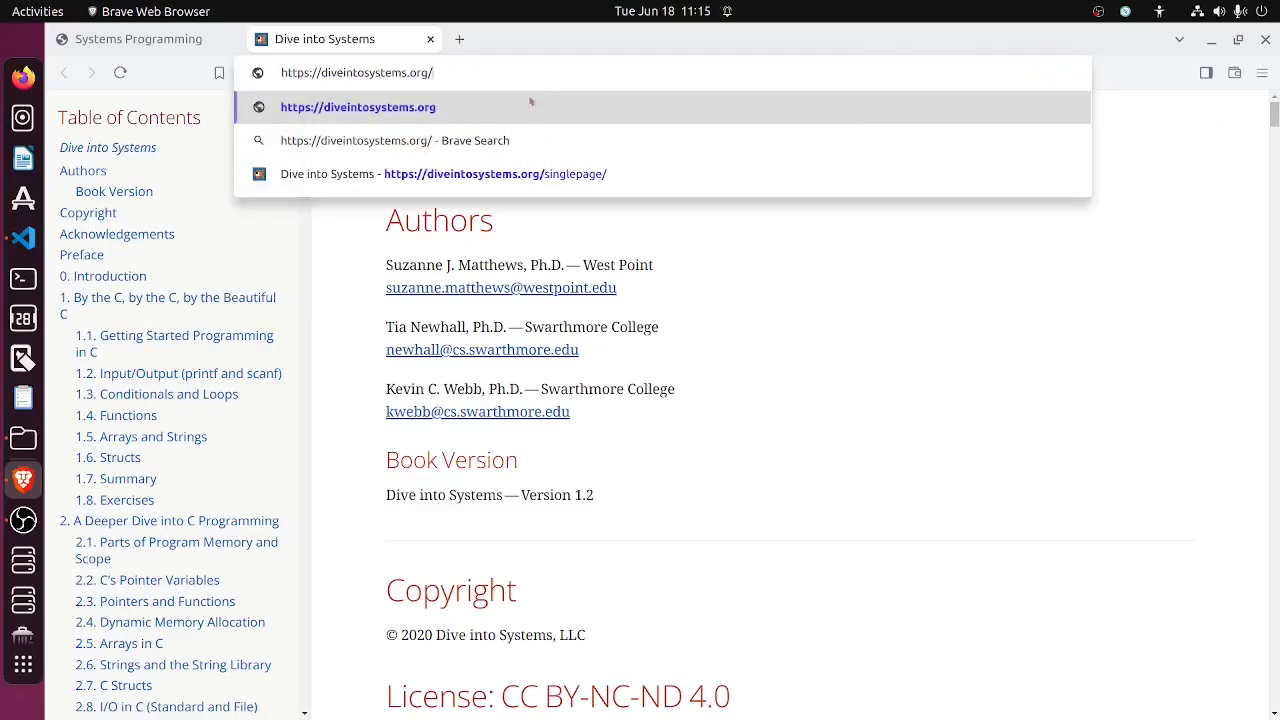
# - From diveintosystems.org open the free online book as a collection of documents at 0. Introduction
pyautogui.click(358, 108)
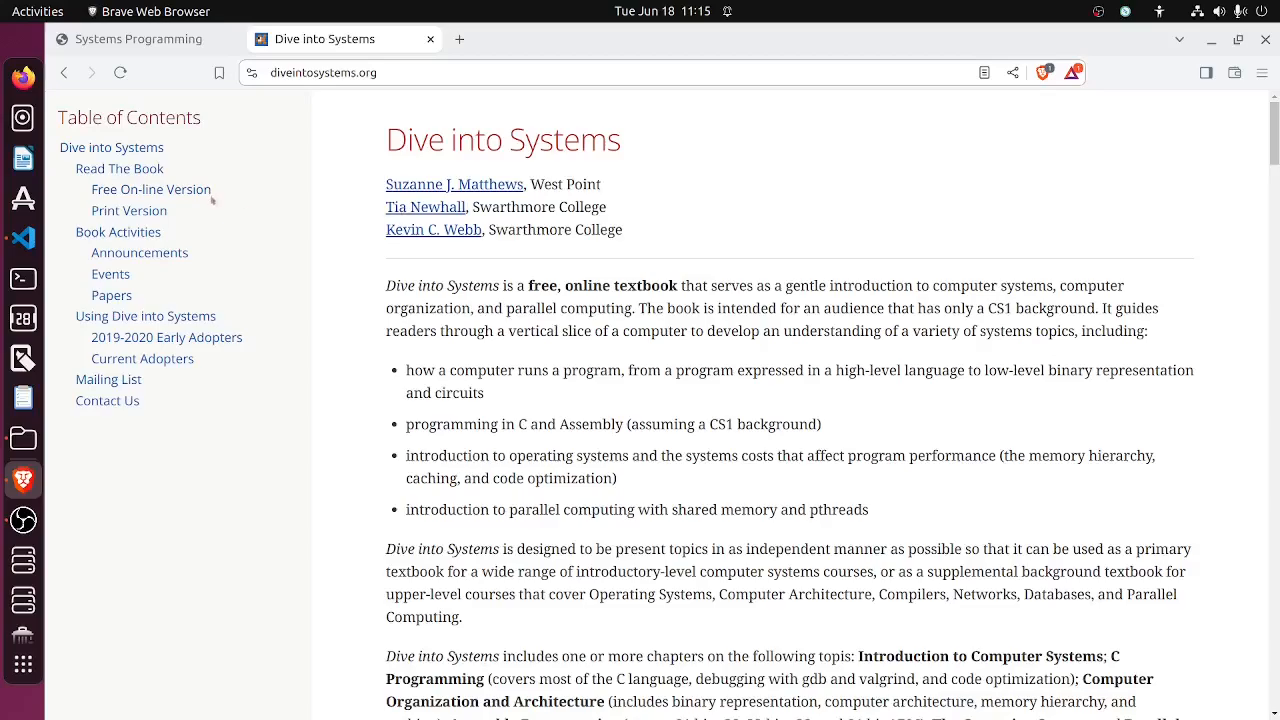
pyautogui.click(152, 188)
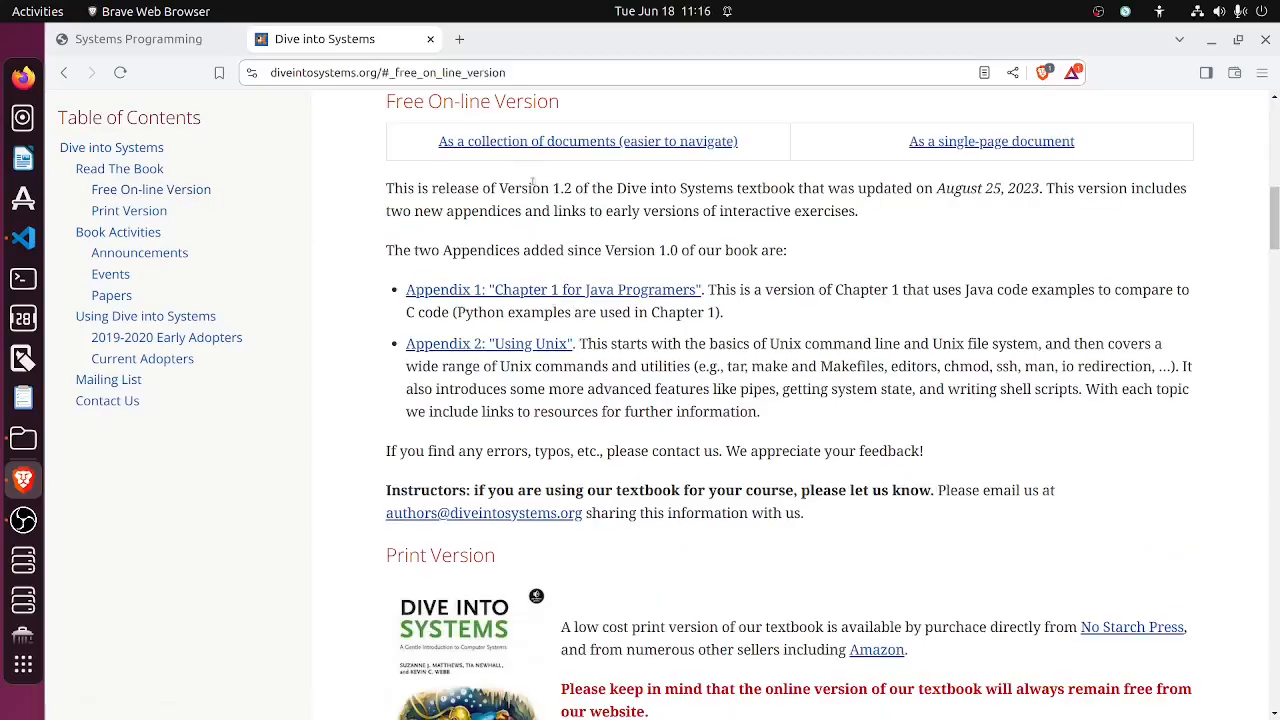
pyautogui.click(586, 140)
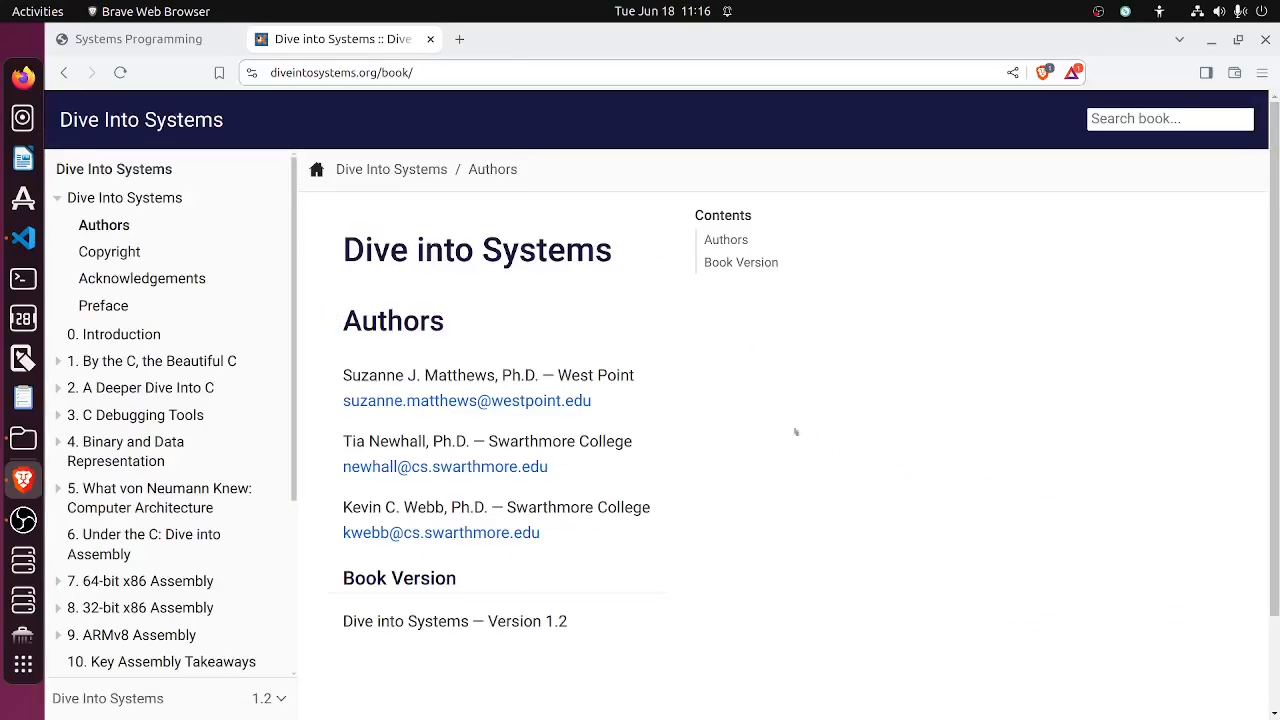
pyautogui.click(112, 334)
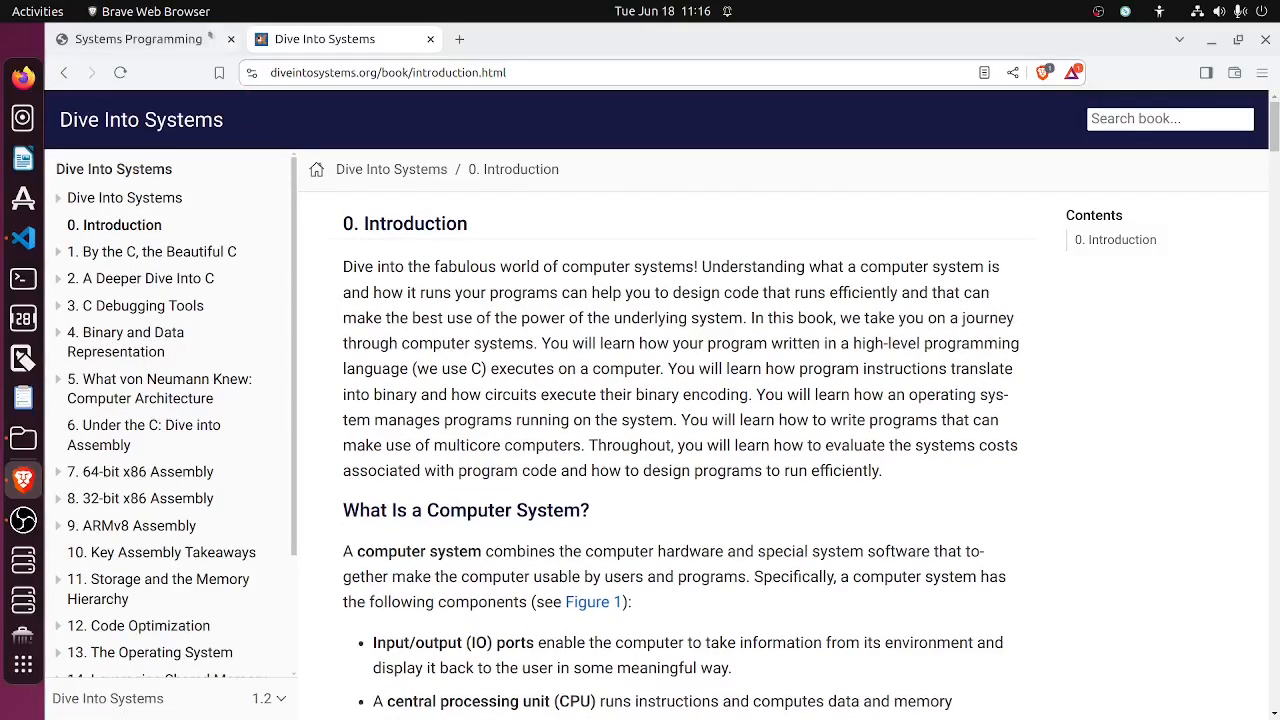
pyautogui.moveTo(136, 40)
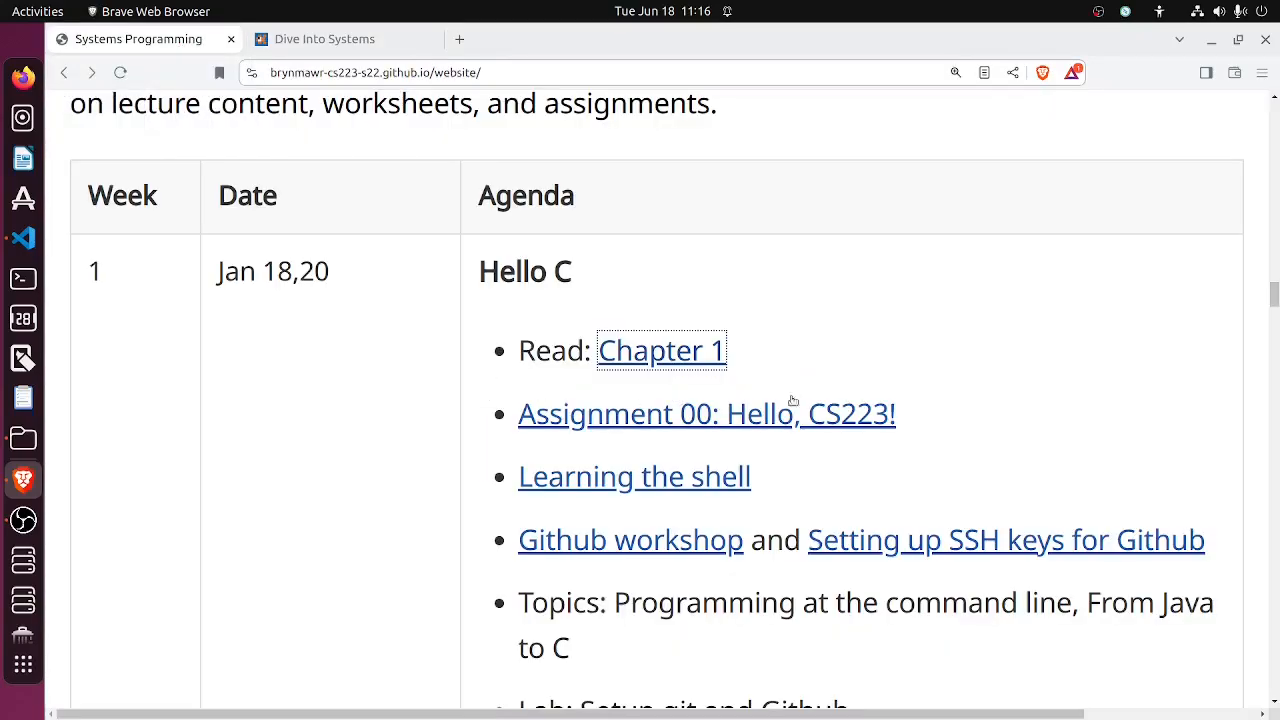
# - Open Assignment 00: Hello CS223! and scroll to section 4 Hello C's fork-and-clone steps
pyautogui.click(706, 412)
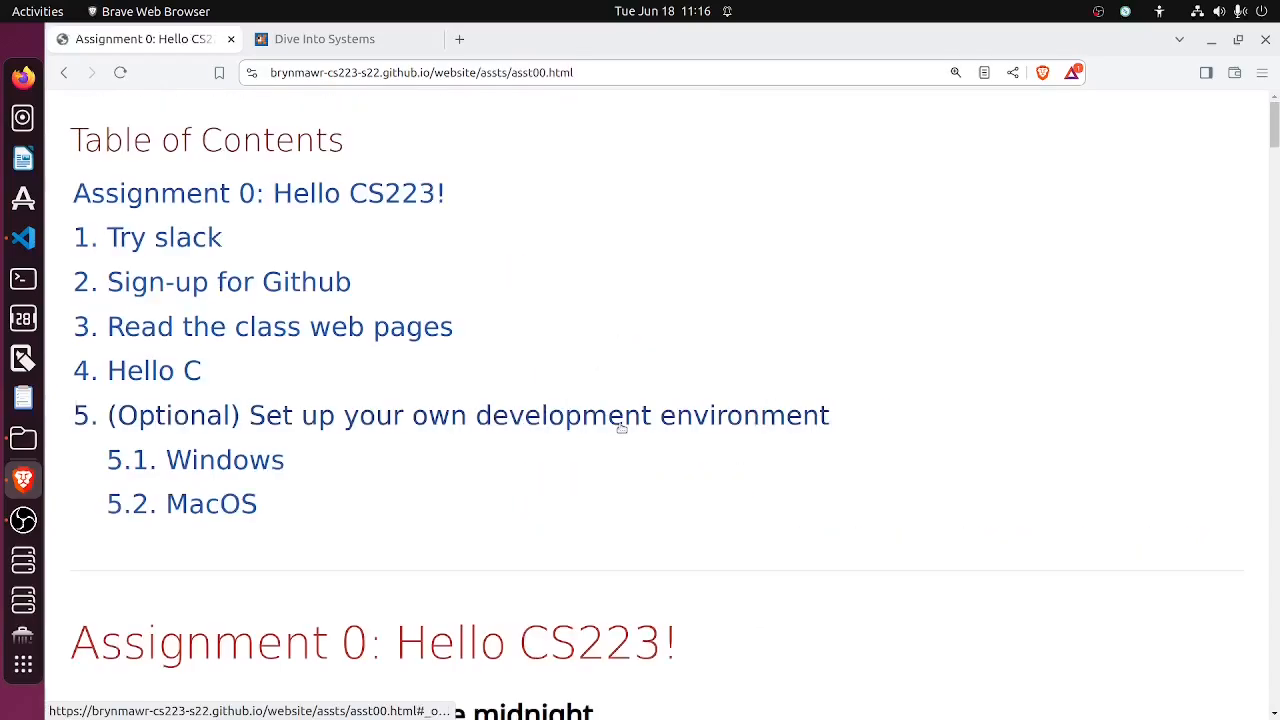
pyautogui.scroll(-3)
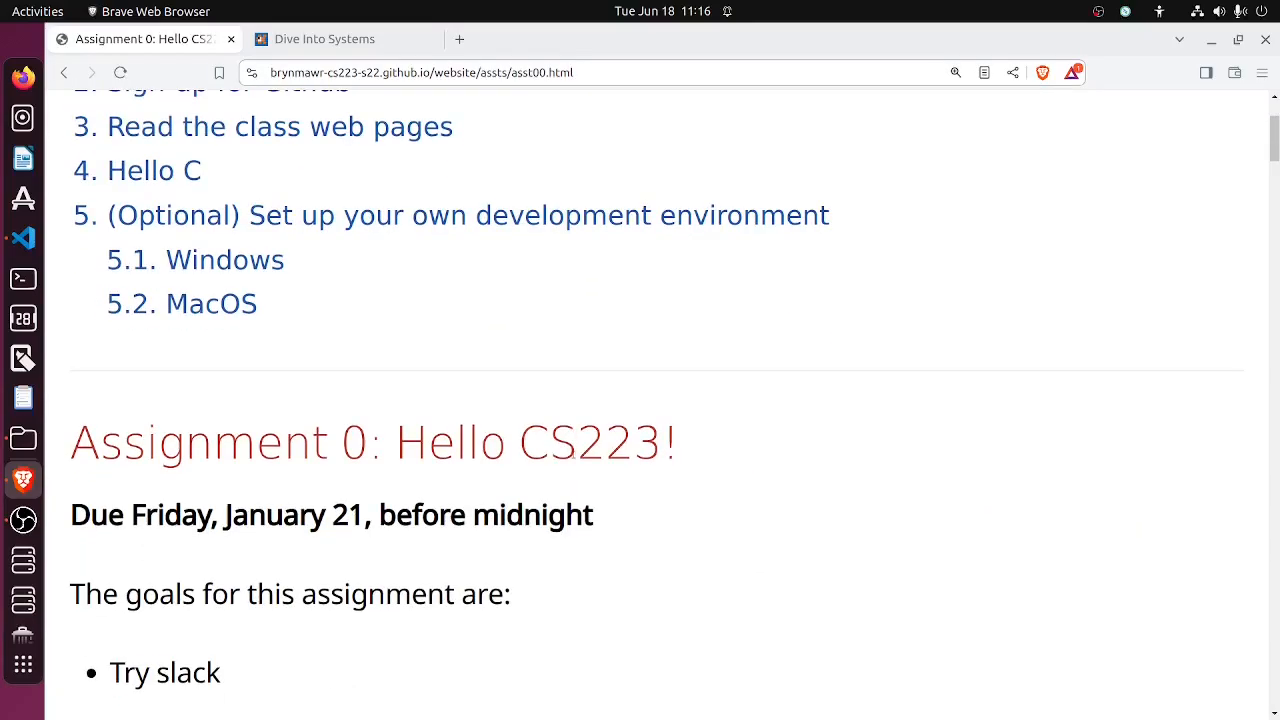
pyautogui.scroll(-3)
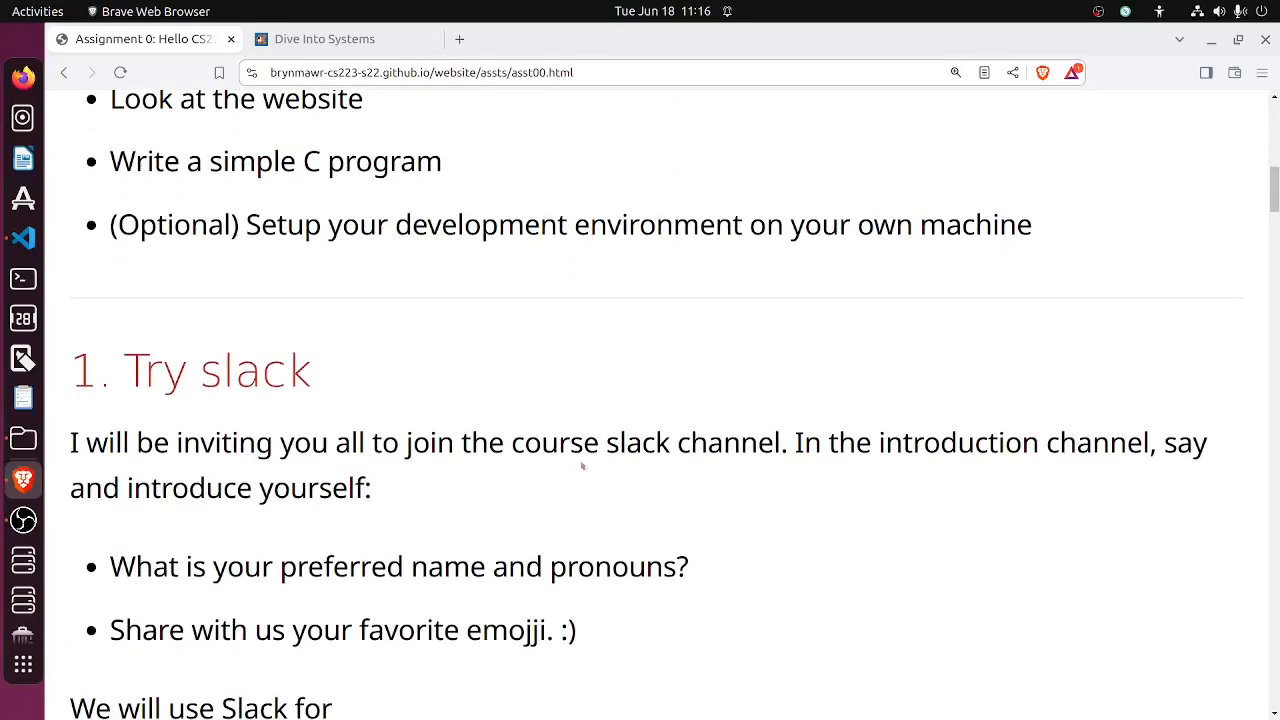
pyautogui.scroll(-3)
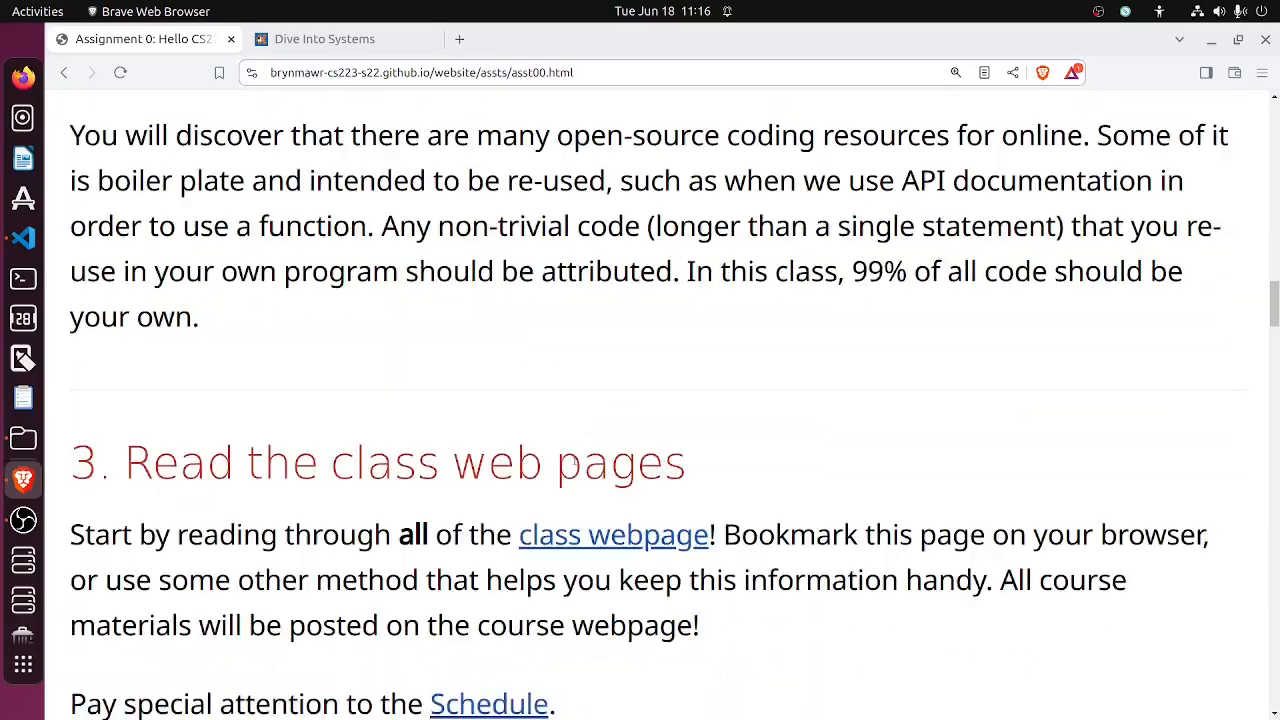
pyautogui.scroll(-3)
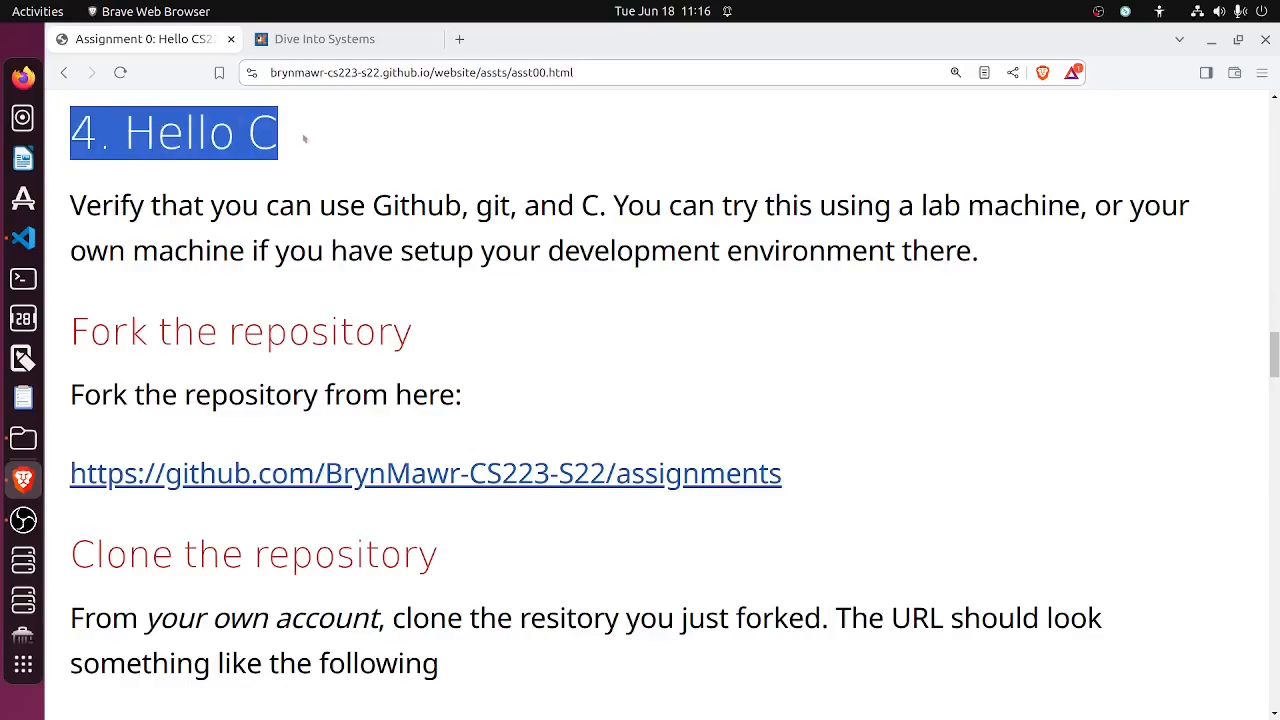
pyautogui.scroll(-3)
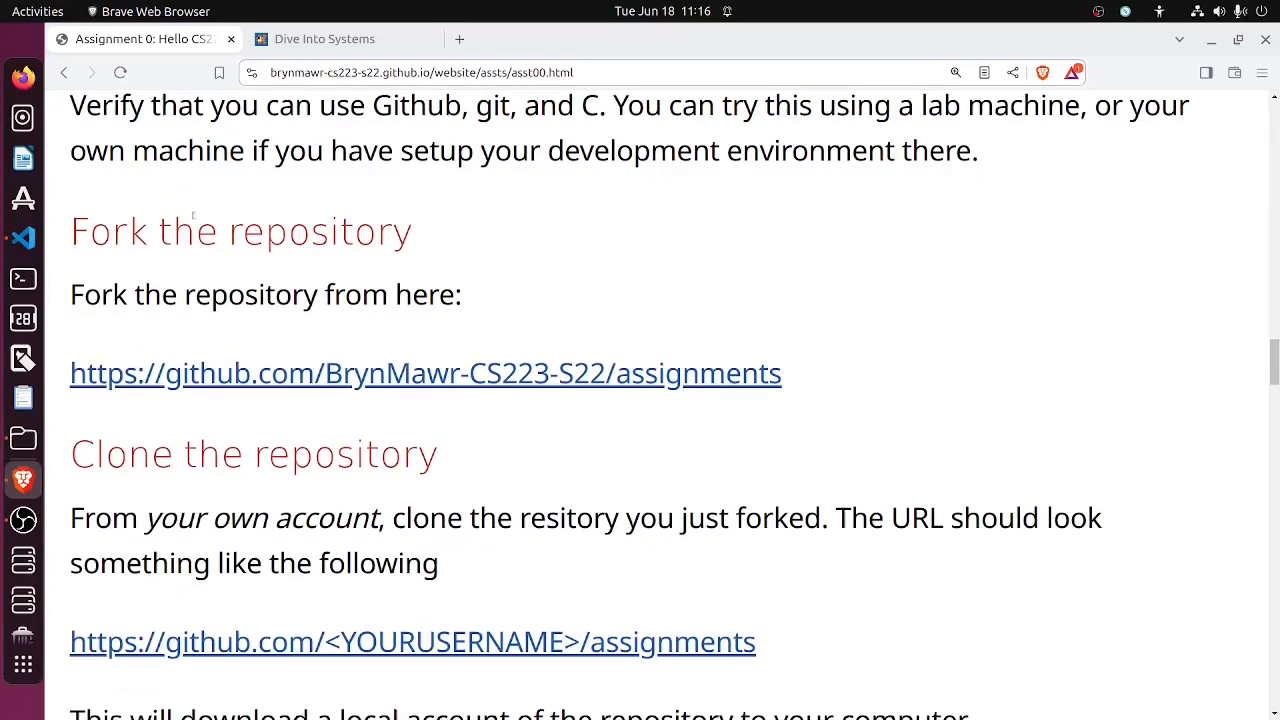
# - Open the BrynMawr-CS223-S22 assignments repository link in a new tab and look over its folders
pyautogui.rightClick(540, 374)
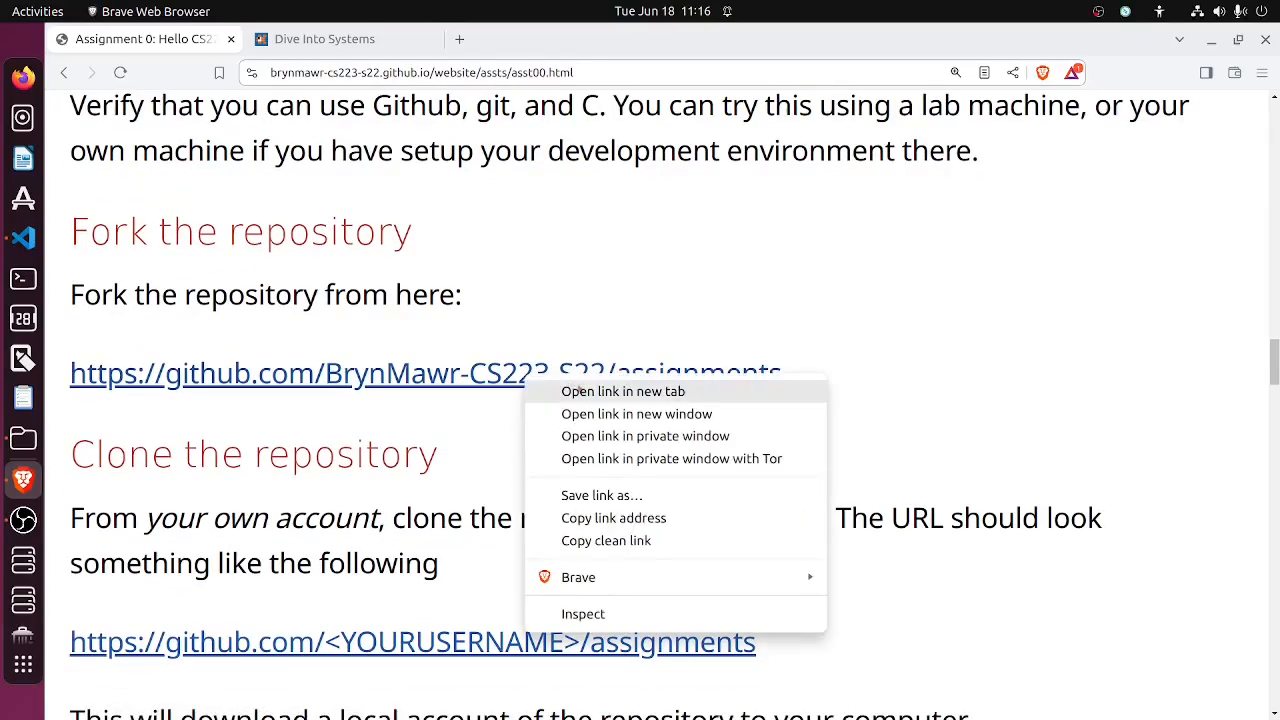
pyautogui.click(622, 390)
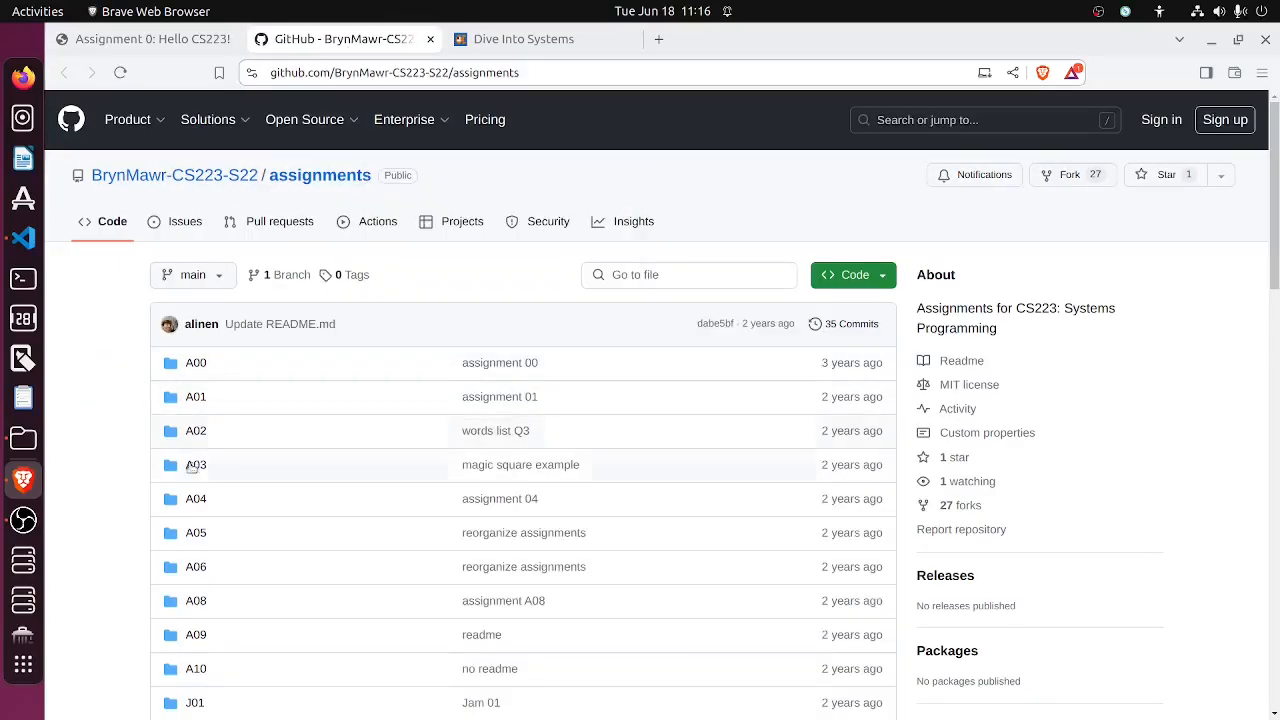
pyautogui.scroll(-3)
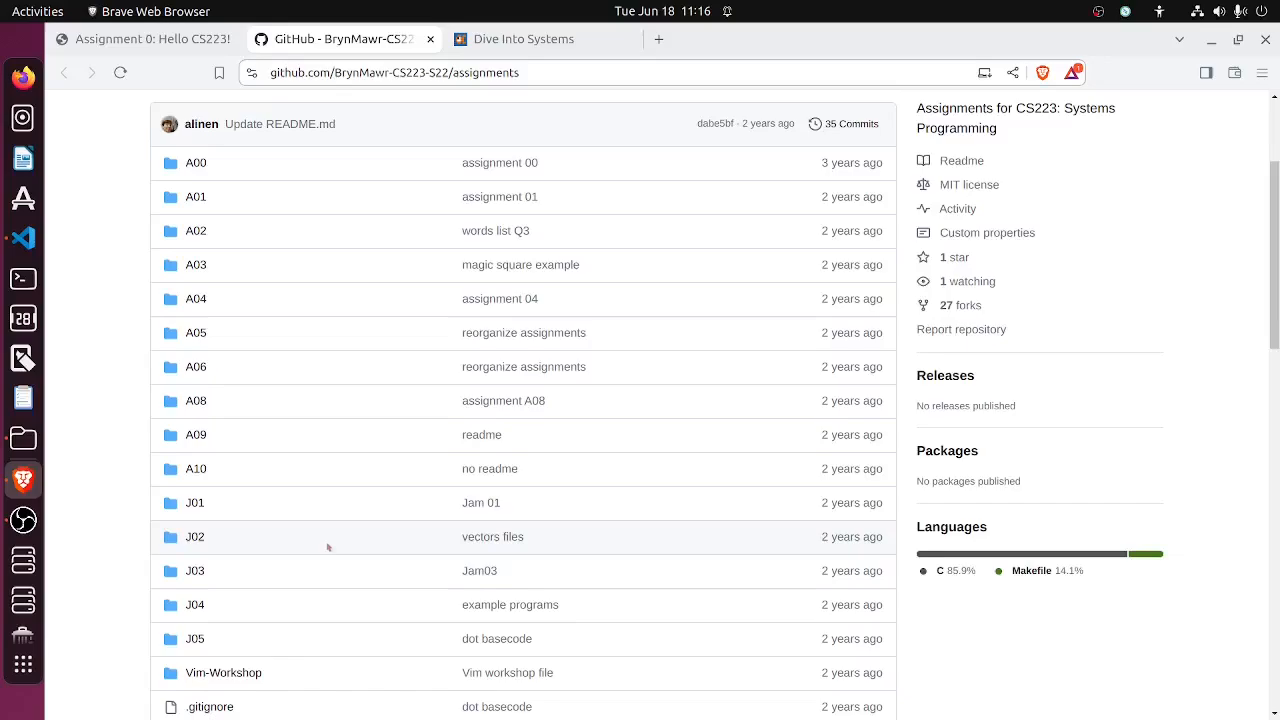
pyautogui.scroll(3)
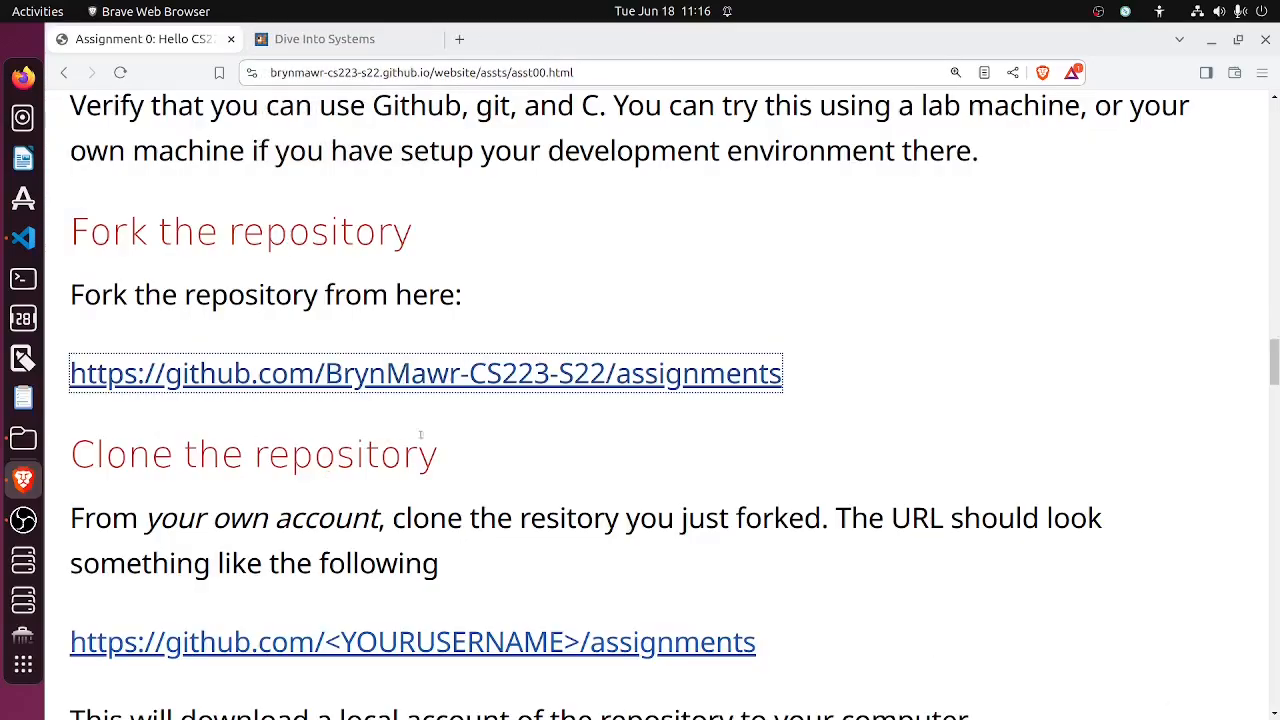
pyautogui.moveTo(464, 388)
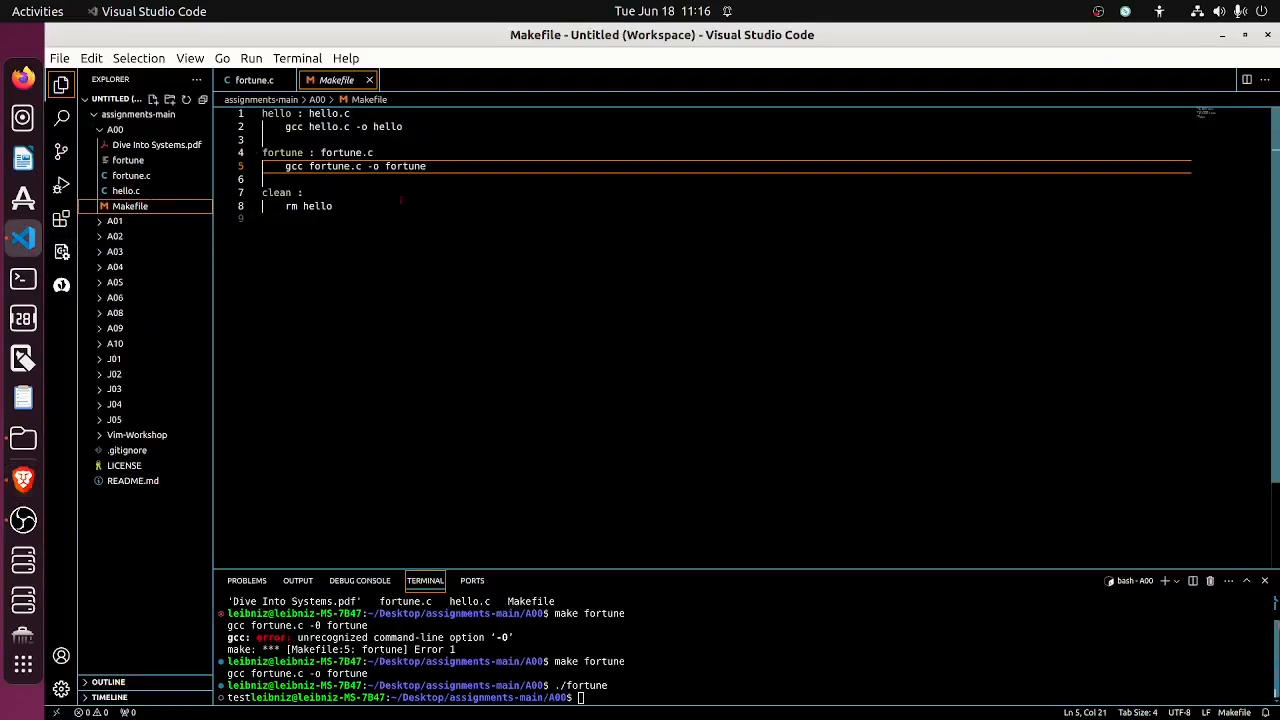
pyautogui.moveTo(126, 190)
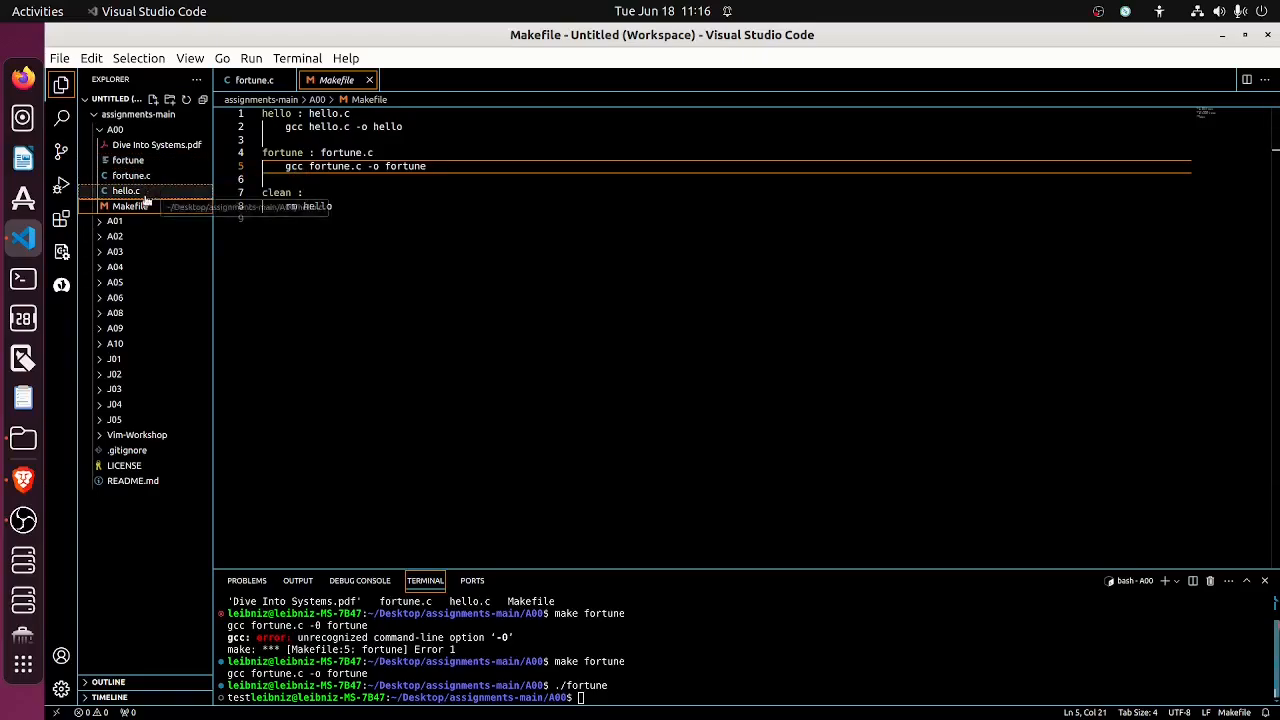
# - View hello.c in the local A00 folder alongside fortune.c and the Makefile in VS Code
pyautogui.click(126, 190)
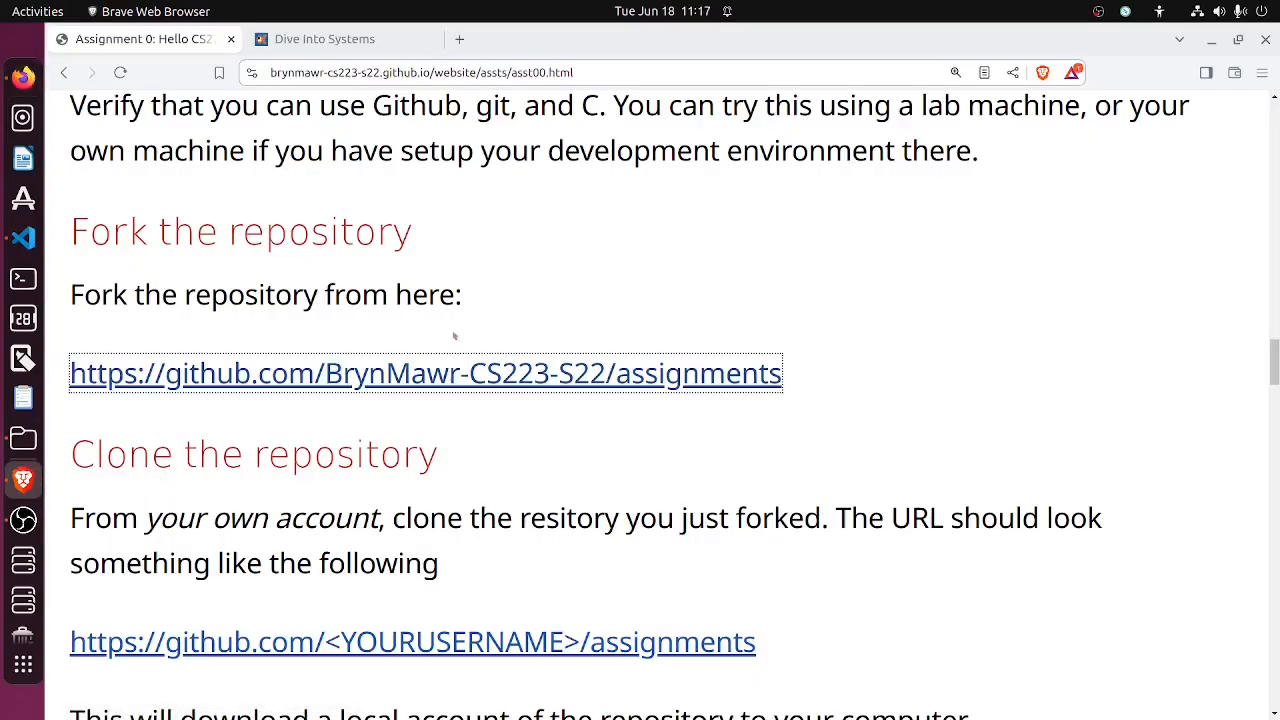
# - Read the Build hello.c instructions, highlighting them, and scroll on into the Fortune task
pyautogui.scroll(-3)
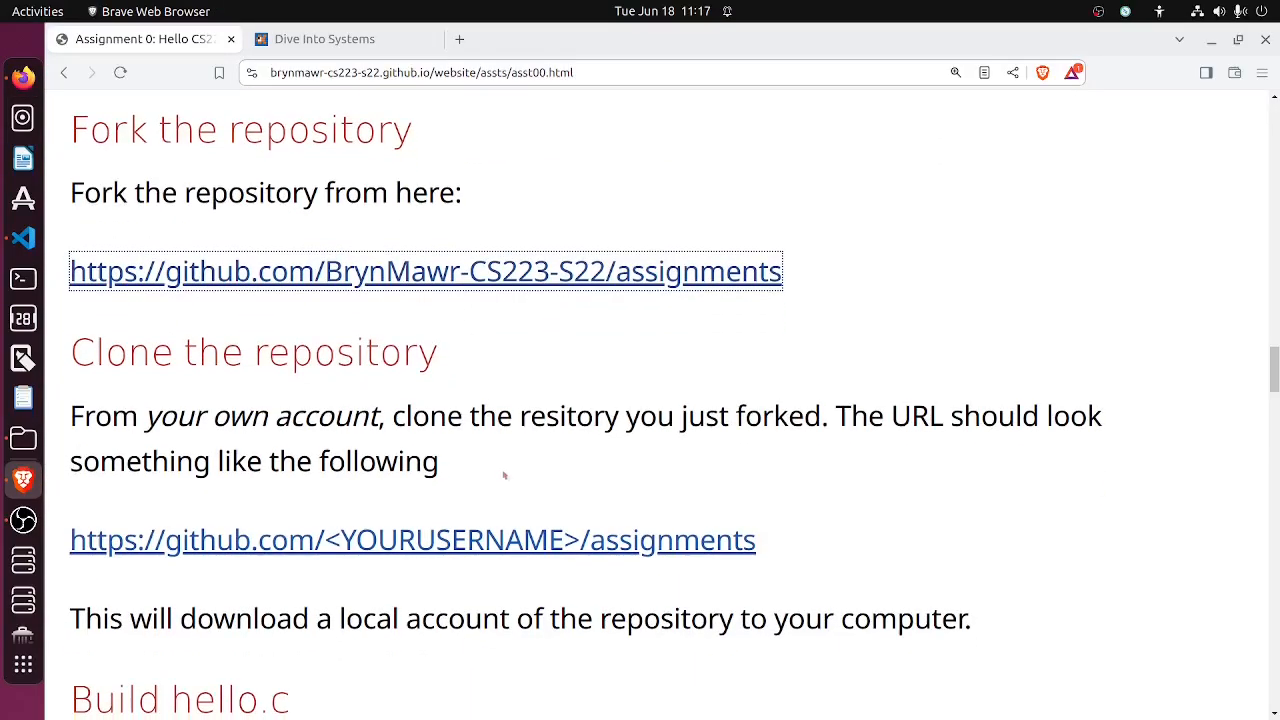
pyautogui.scroll(-3)
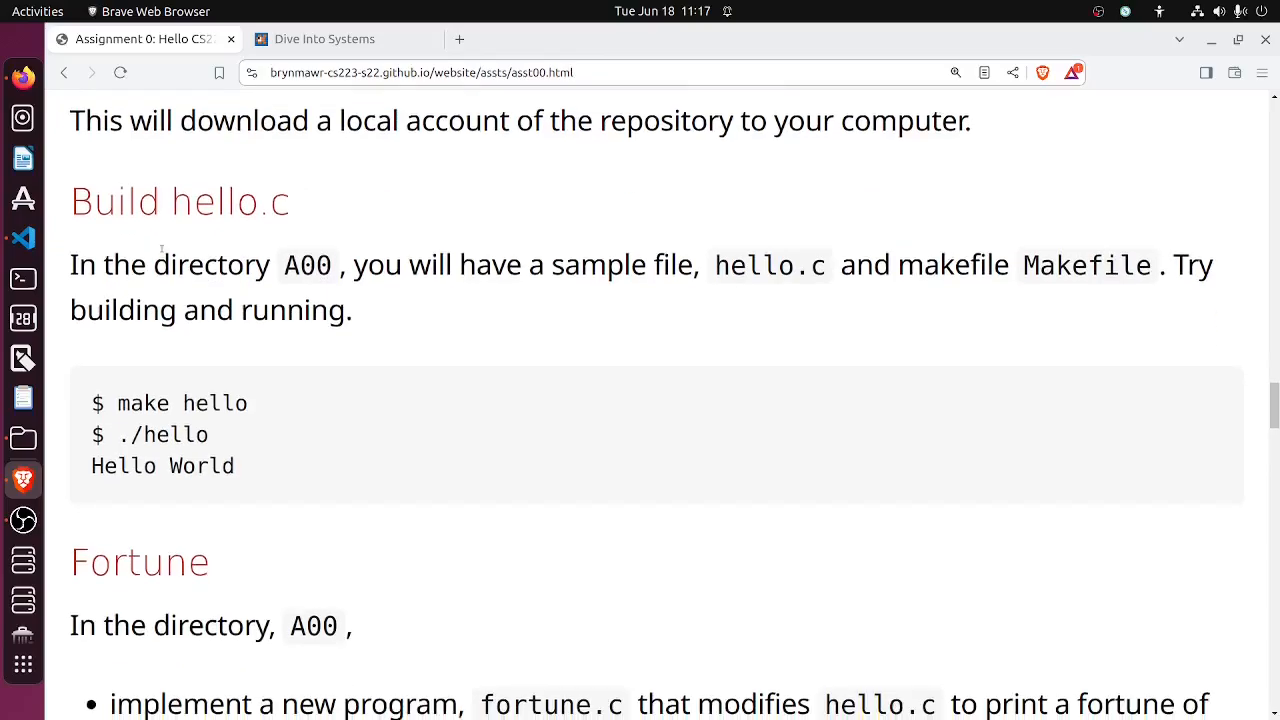
pyautogui.moveTo(70, 184); pyautogui.dragTo(236, 476)
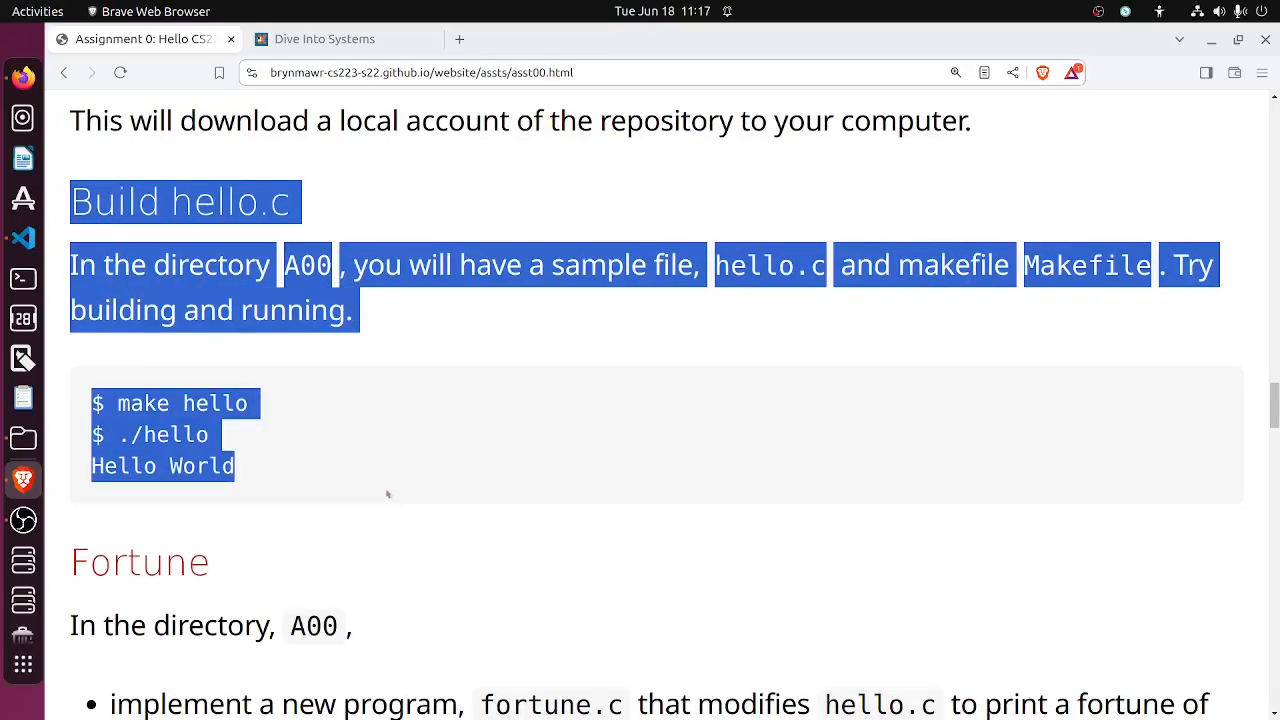
pyautogui.scroll(-3)
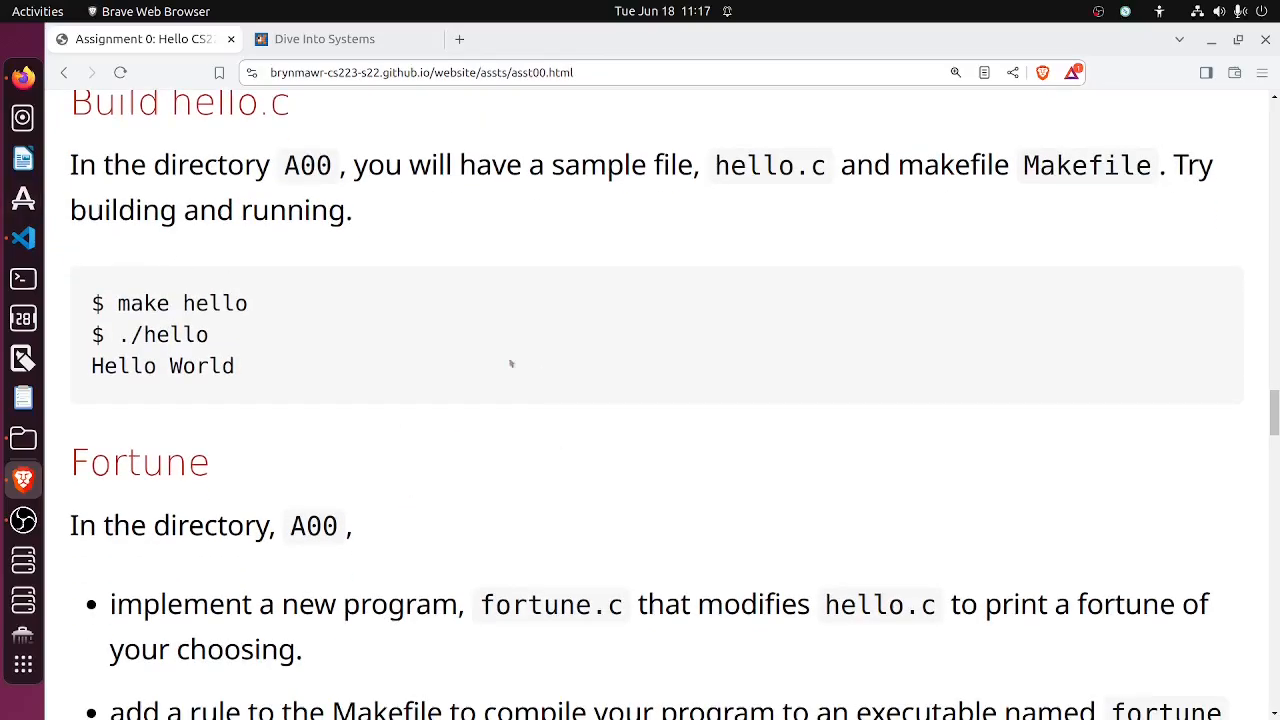
pyautogui.scroll(-3)
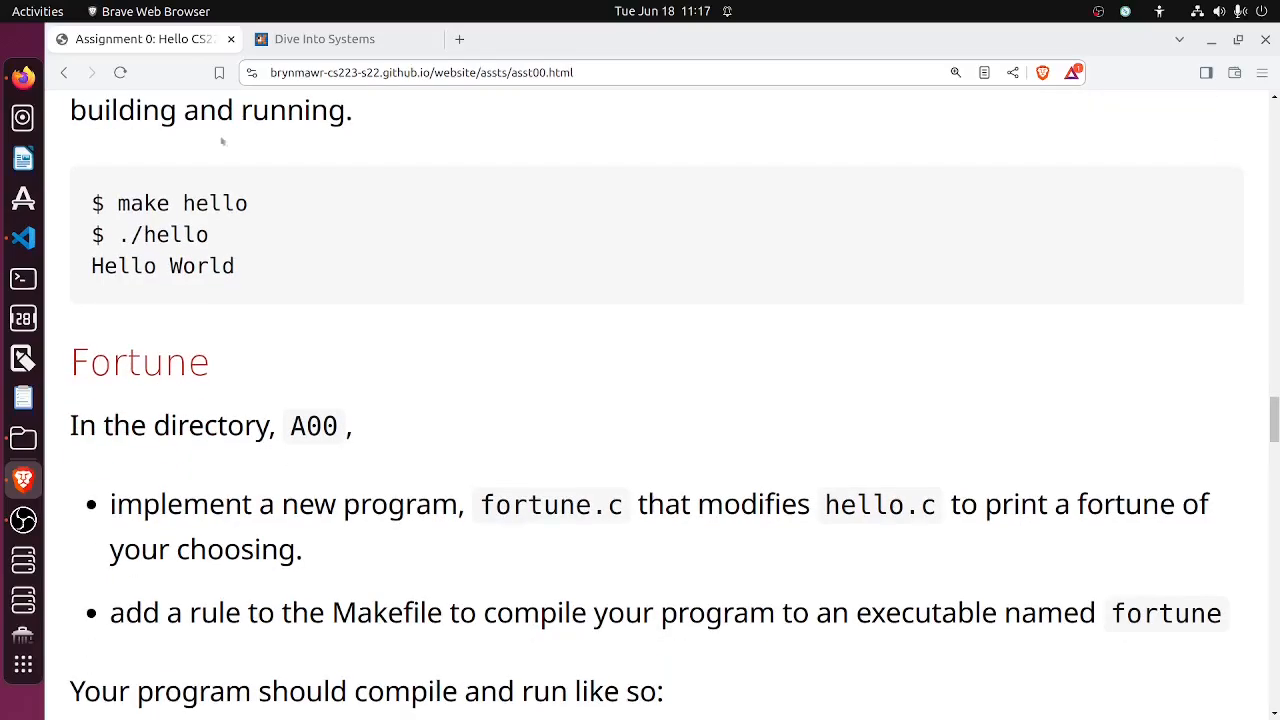
pyautogui.moveTo(210, 318)
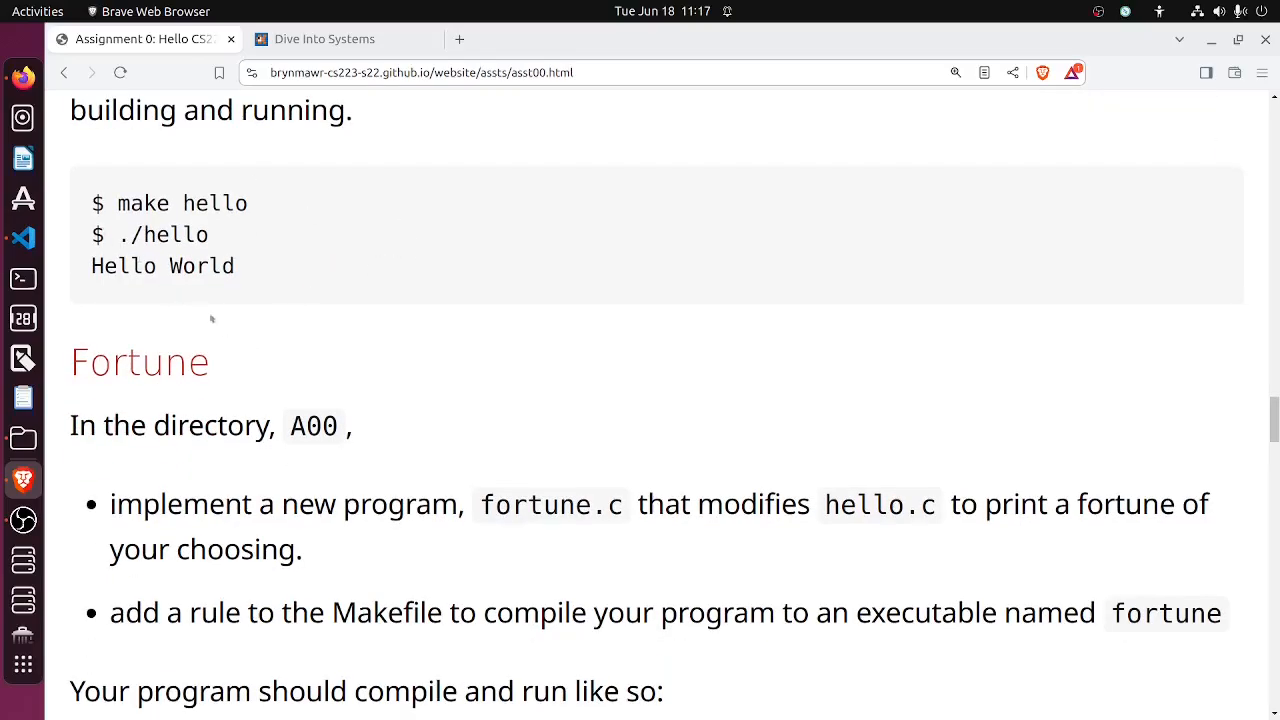
pyautogui.scroll(-3)
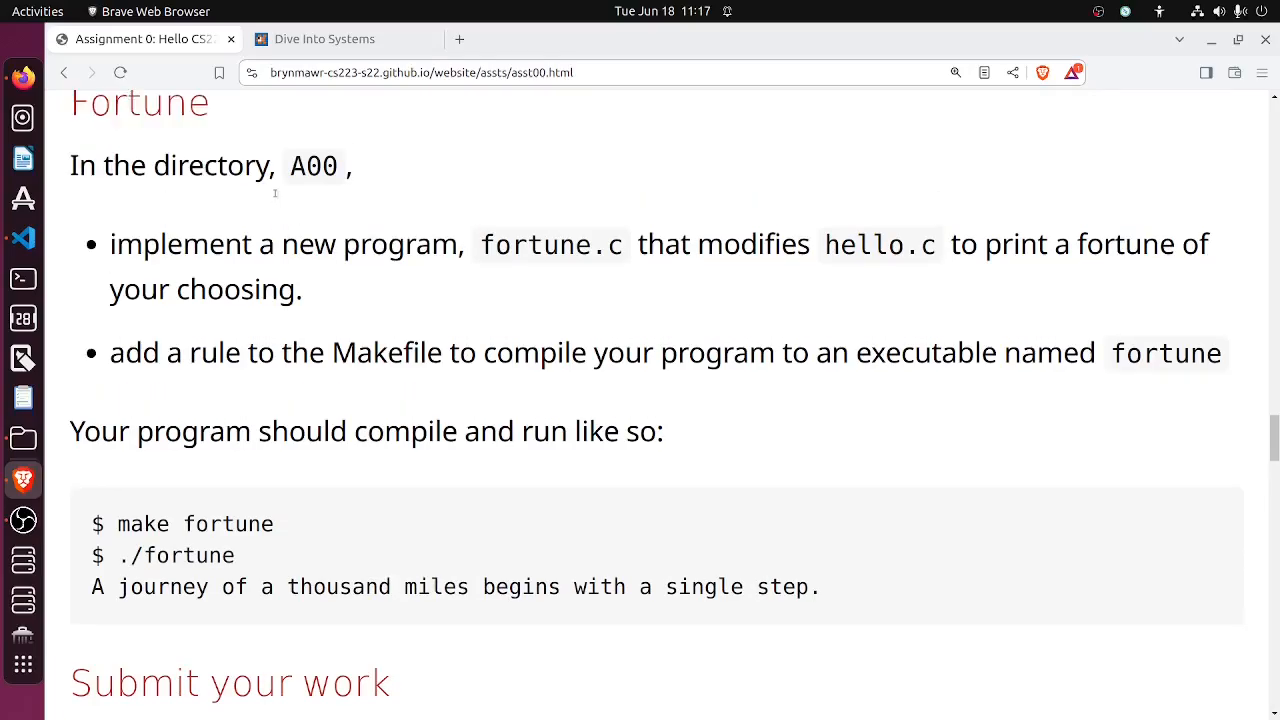
pyautogui.scroll(3)
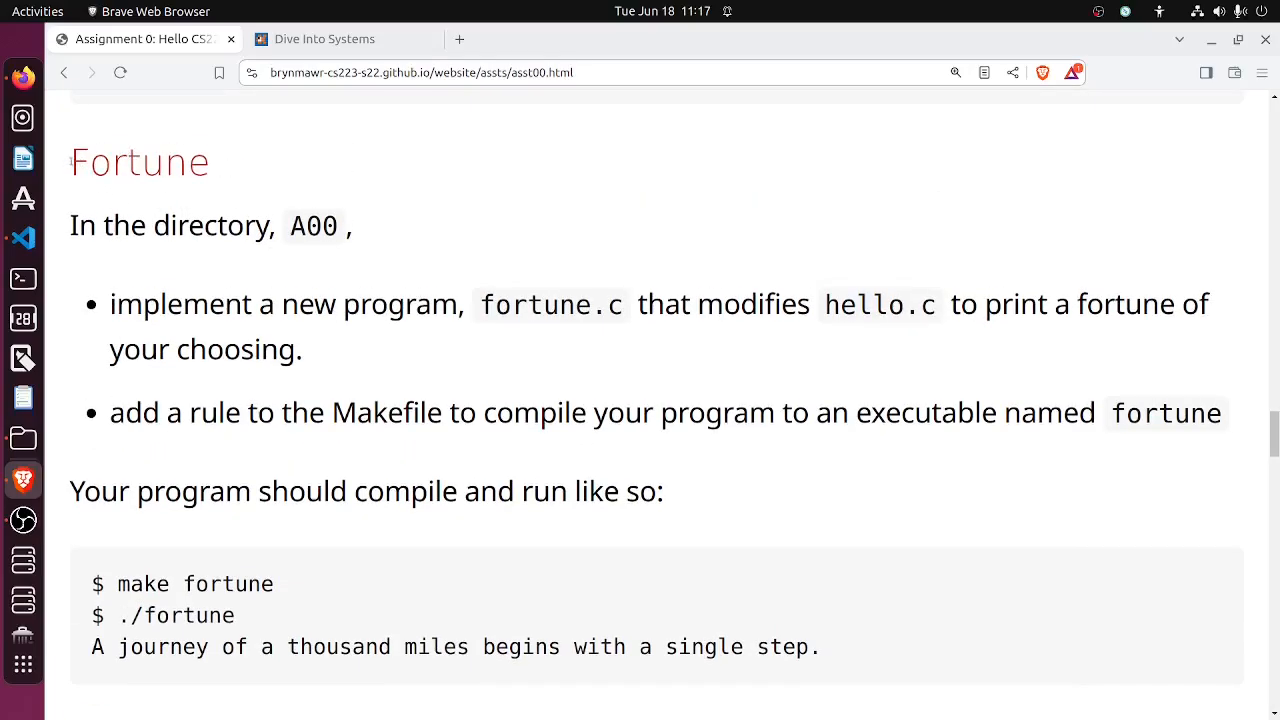
# - Highlight the expected fortune build-and-run output, read the Submit your work steps, and return to the schedule
pyautogui.scroll(-3)
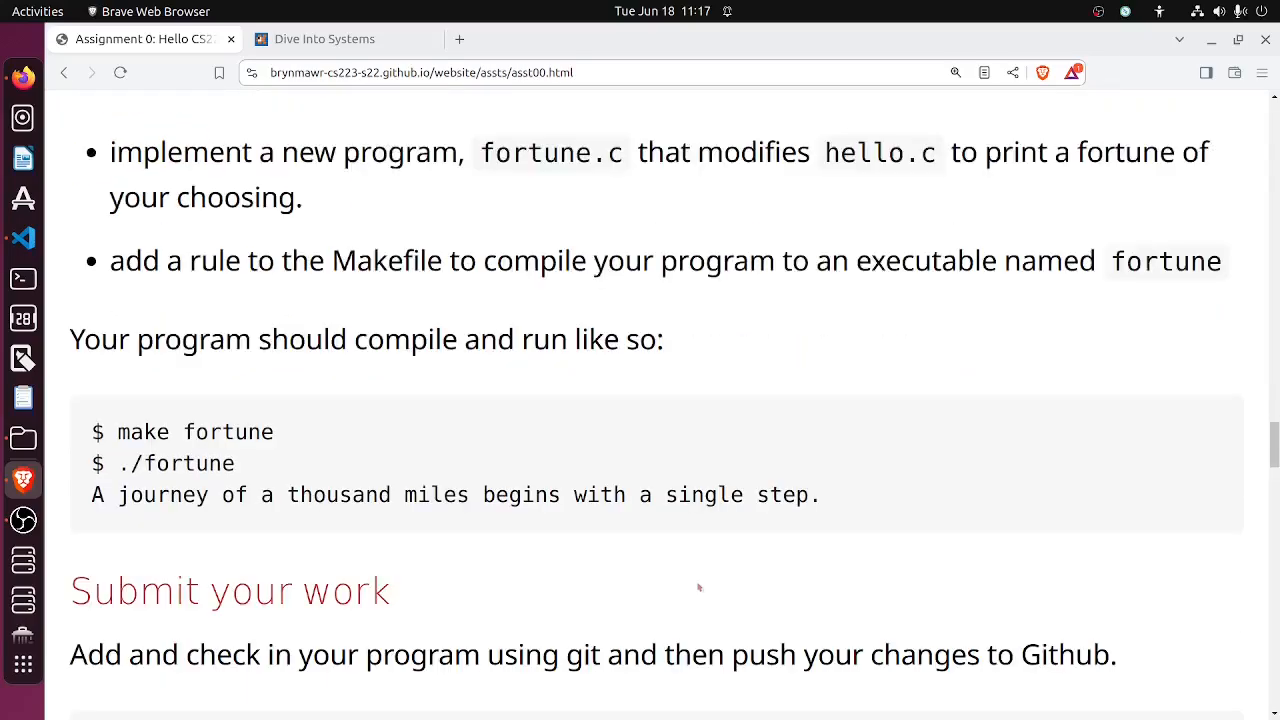
pyautogui.scroll(-3)
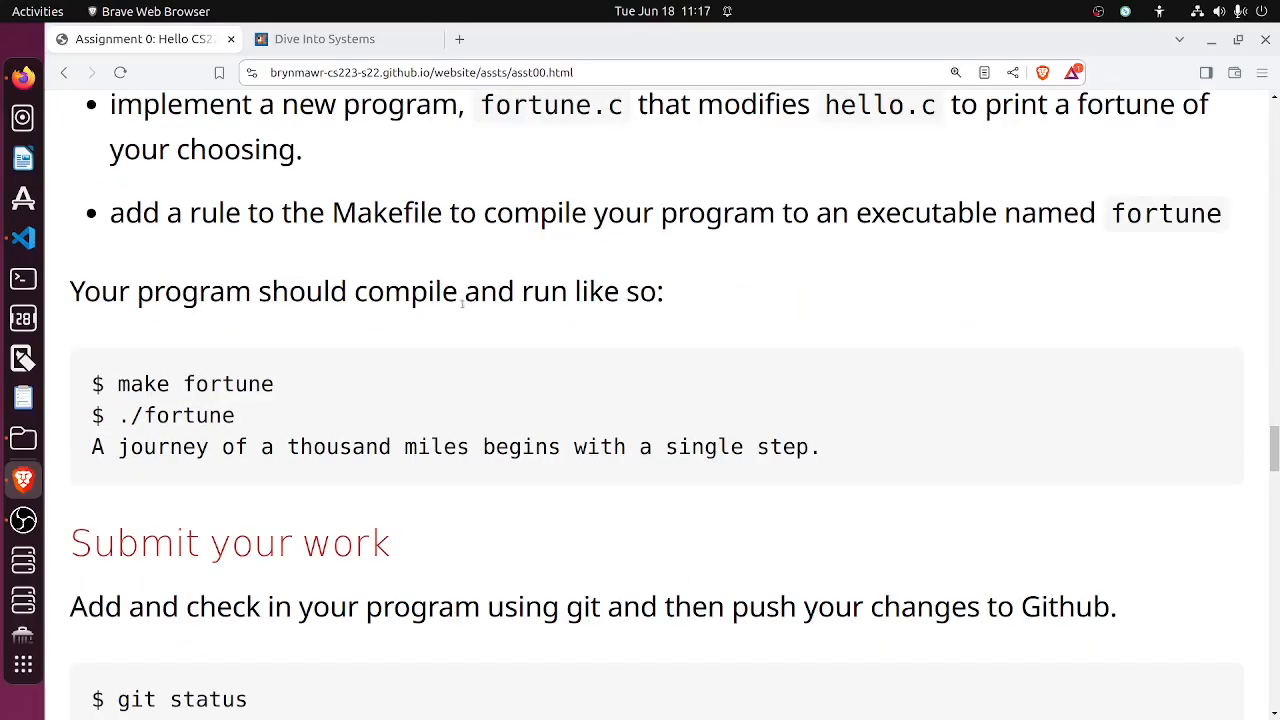
pyautogui.moveTo(424, 386)
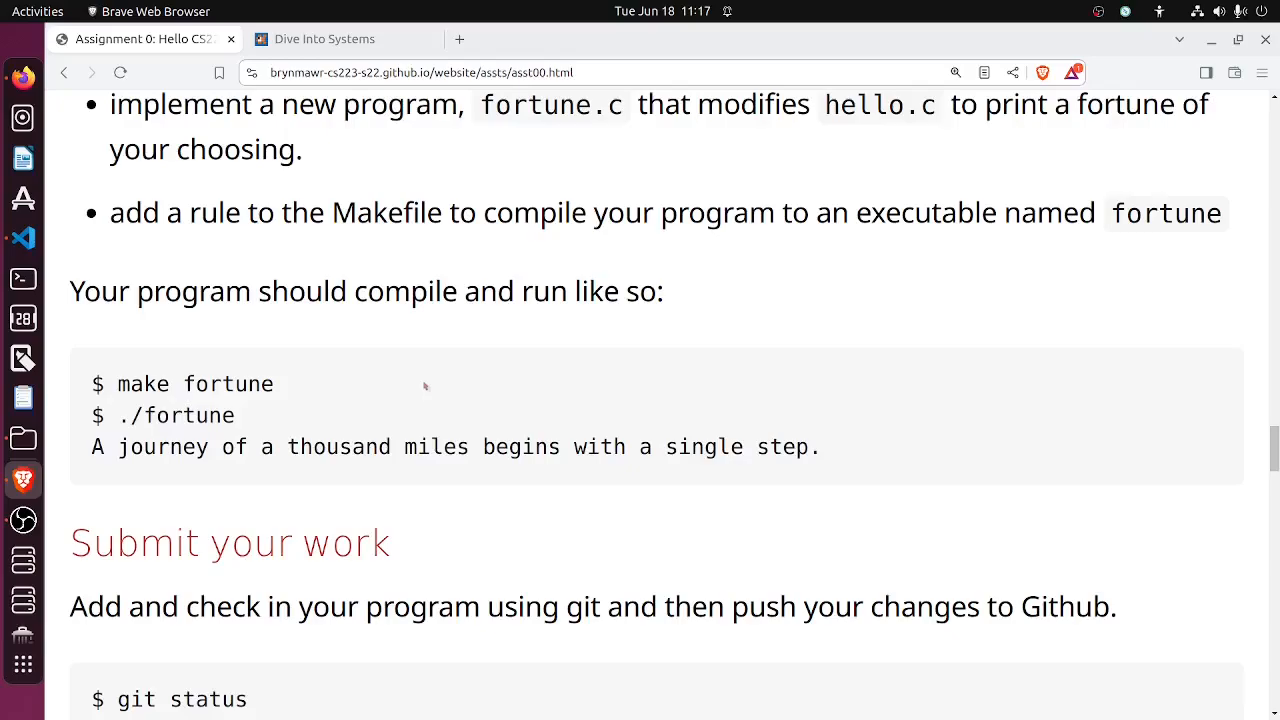
pyautogui.moveTo(522, 390); pyautogui.dragTo(820, 546)
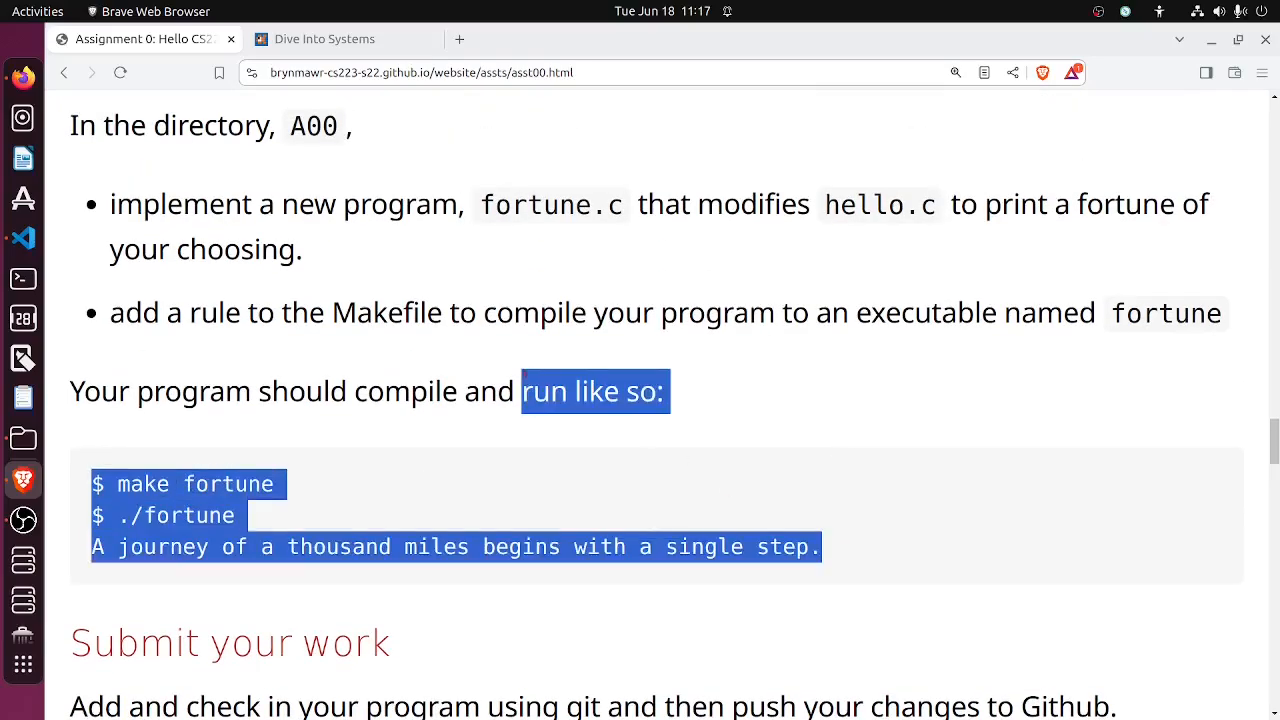
pyautogui.scroll(-3)
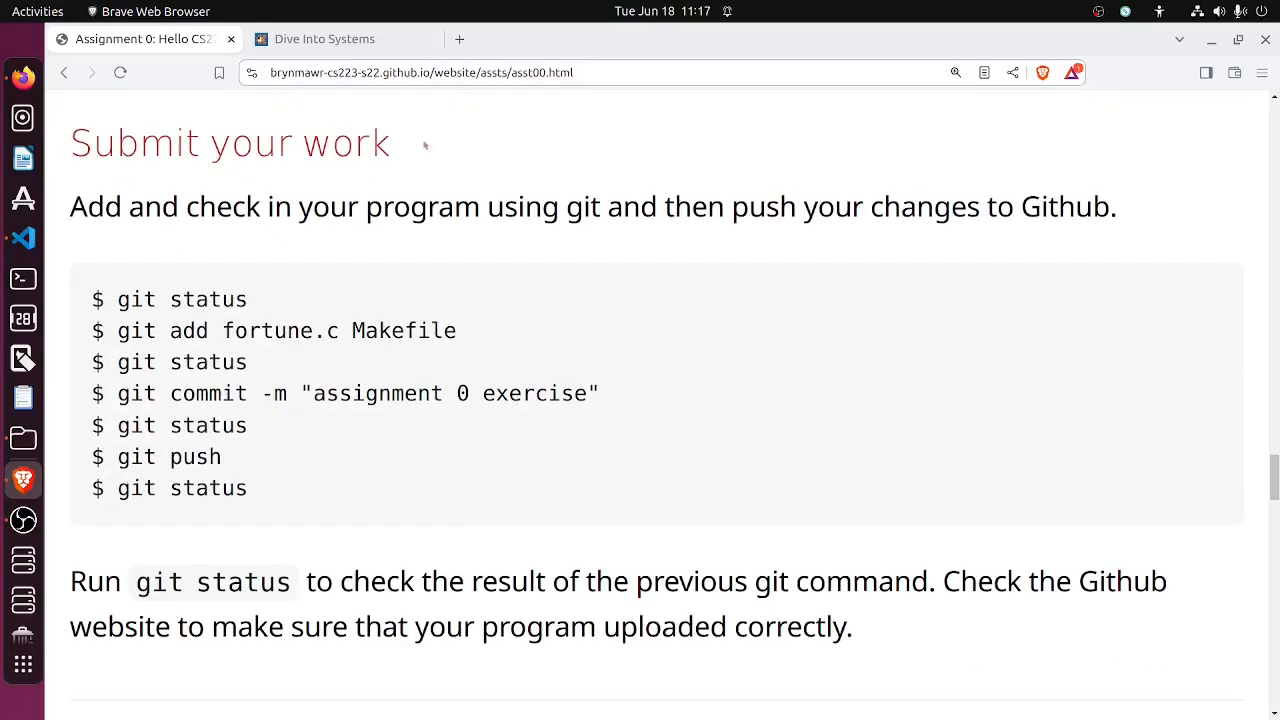
pyautogui.scroll(-3)
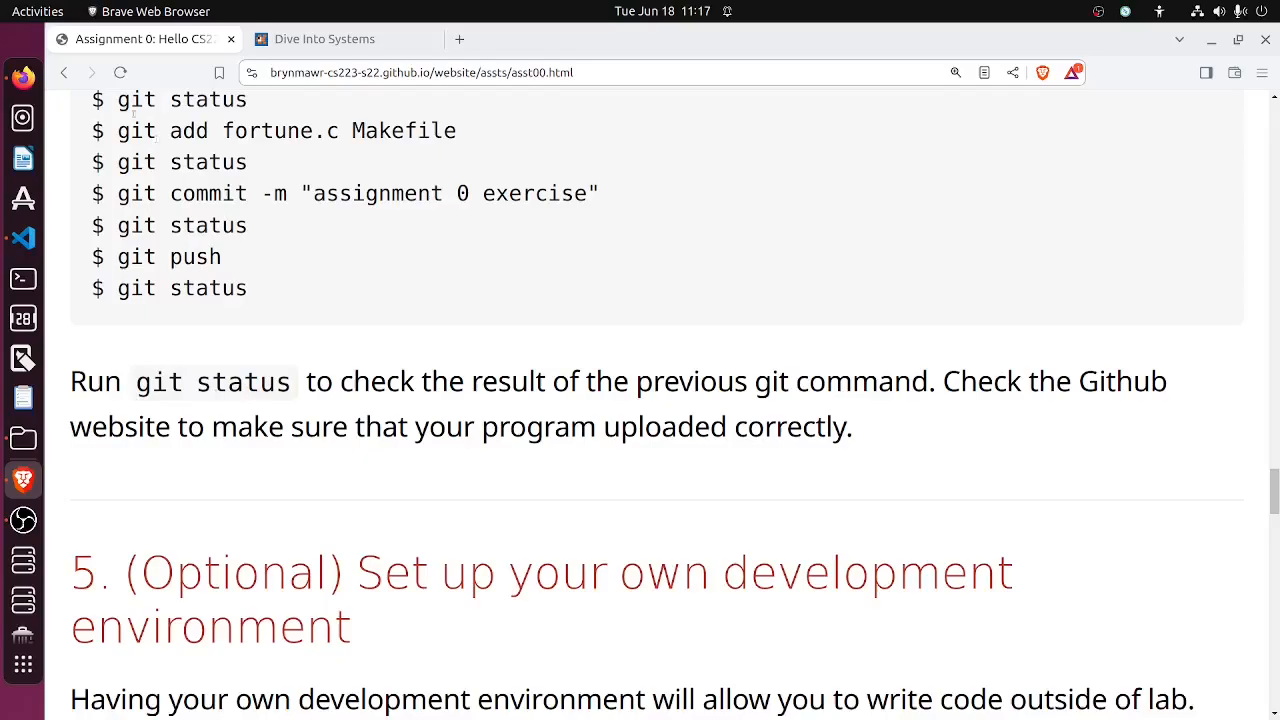
pyautogui.click(64, 72)
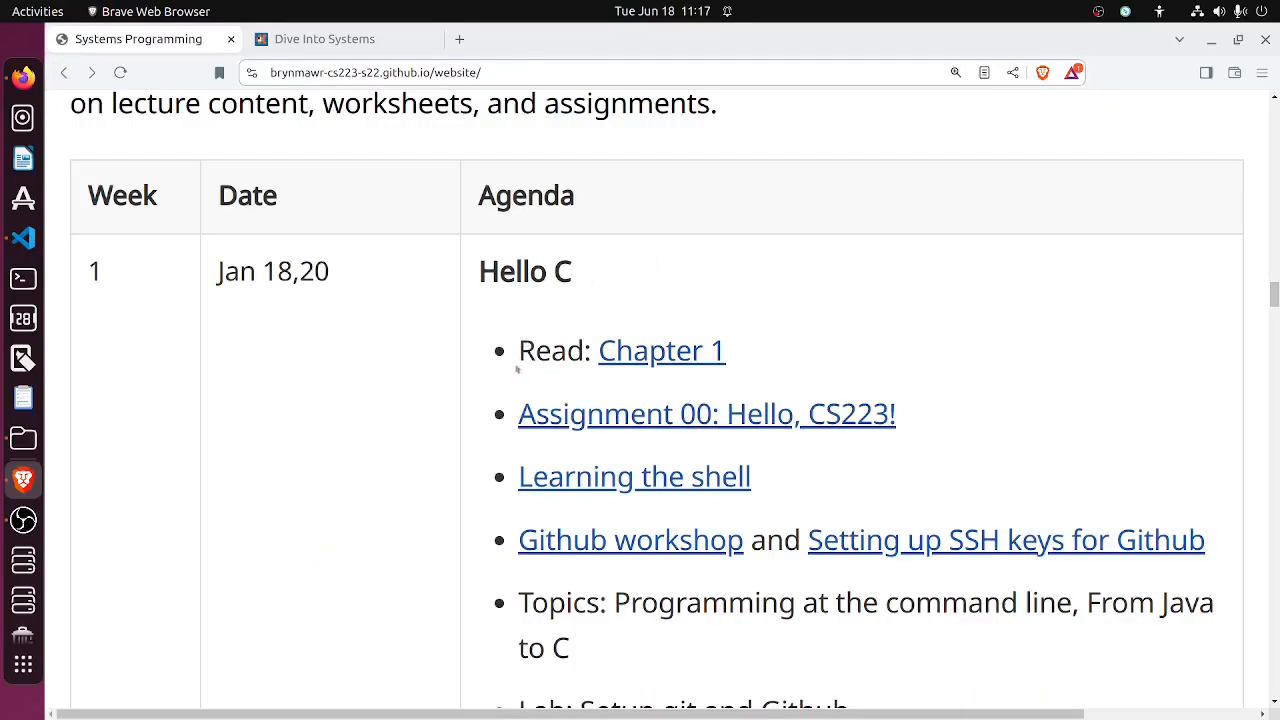
pyautogui.moveTo(478, 272); pyautogui.dragTo(632, 412)
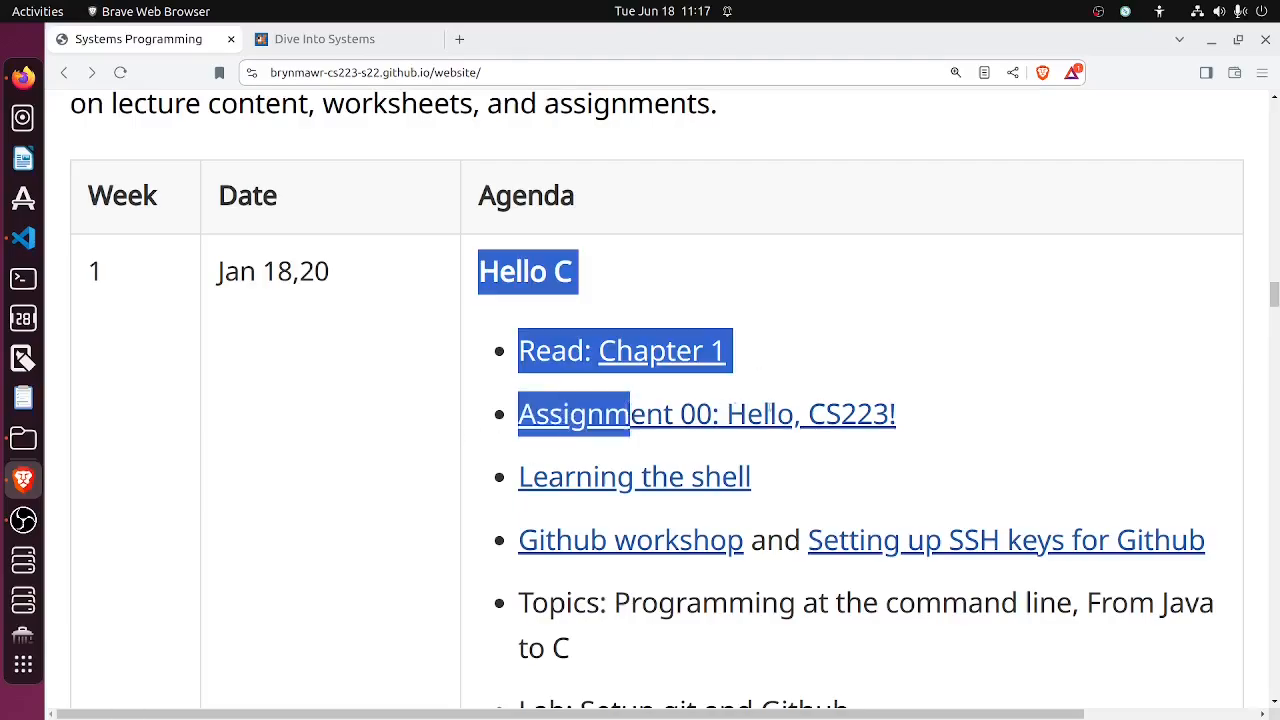
pyautogui.click(810, 464)
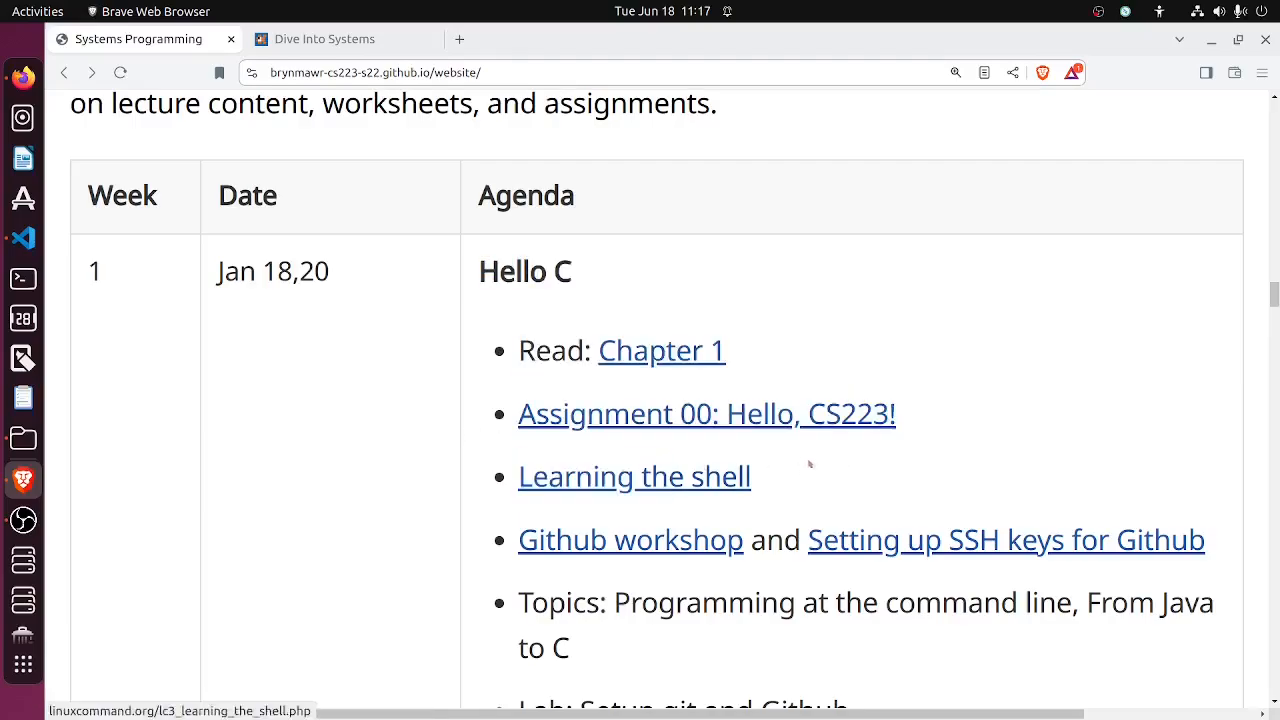
pyautogui.scroll(-3)
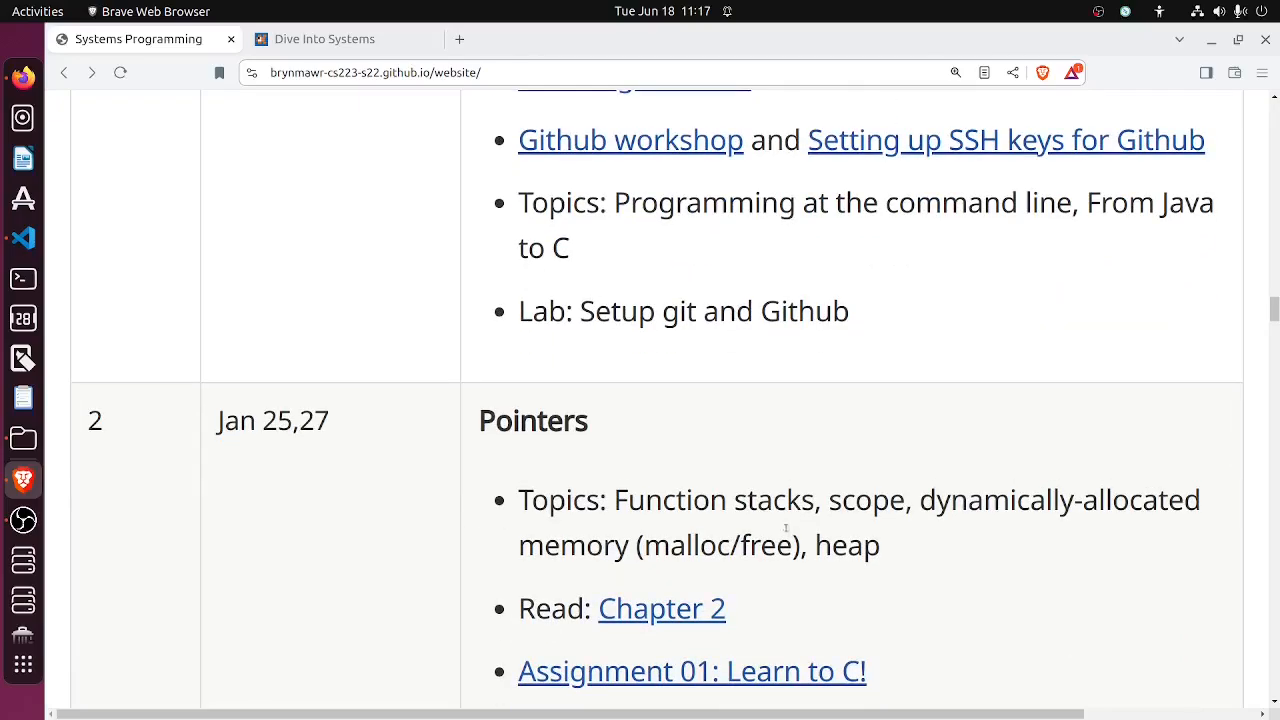
pyautogui.scroll(3)
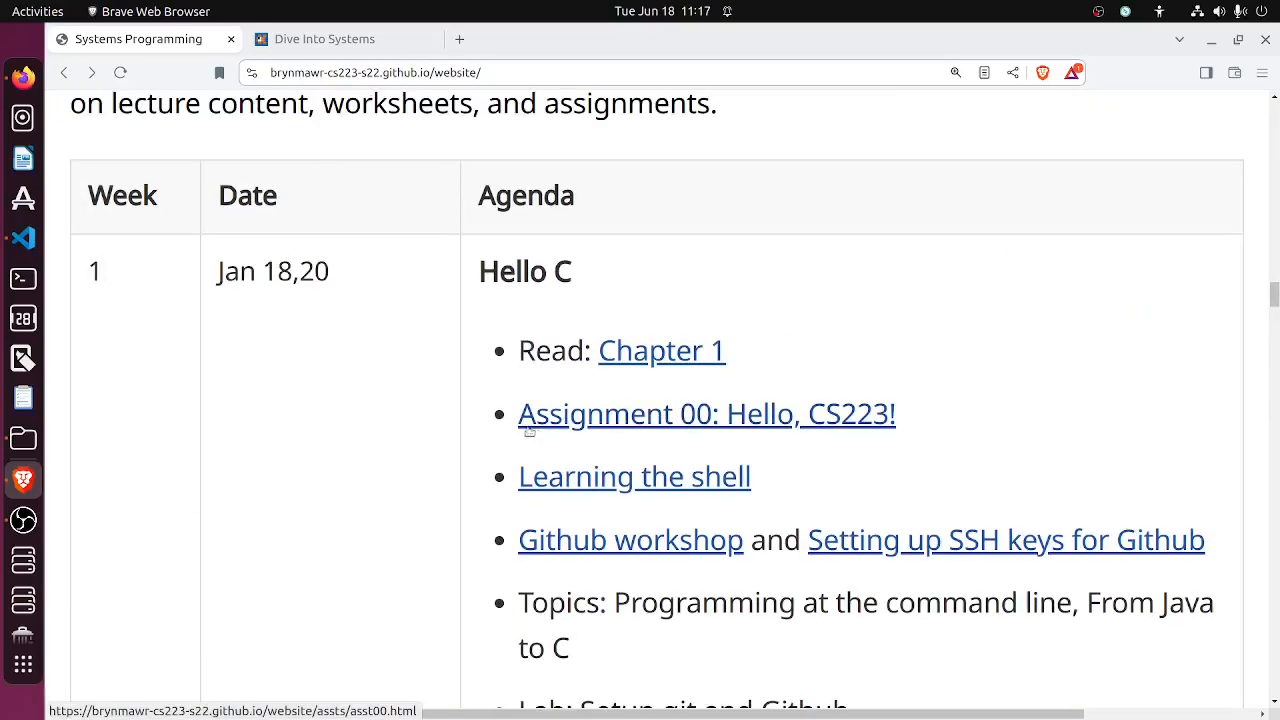
pyautogui.scroll(3)
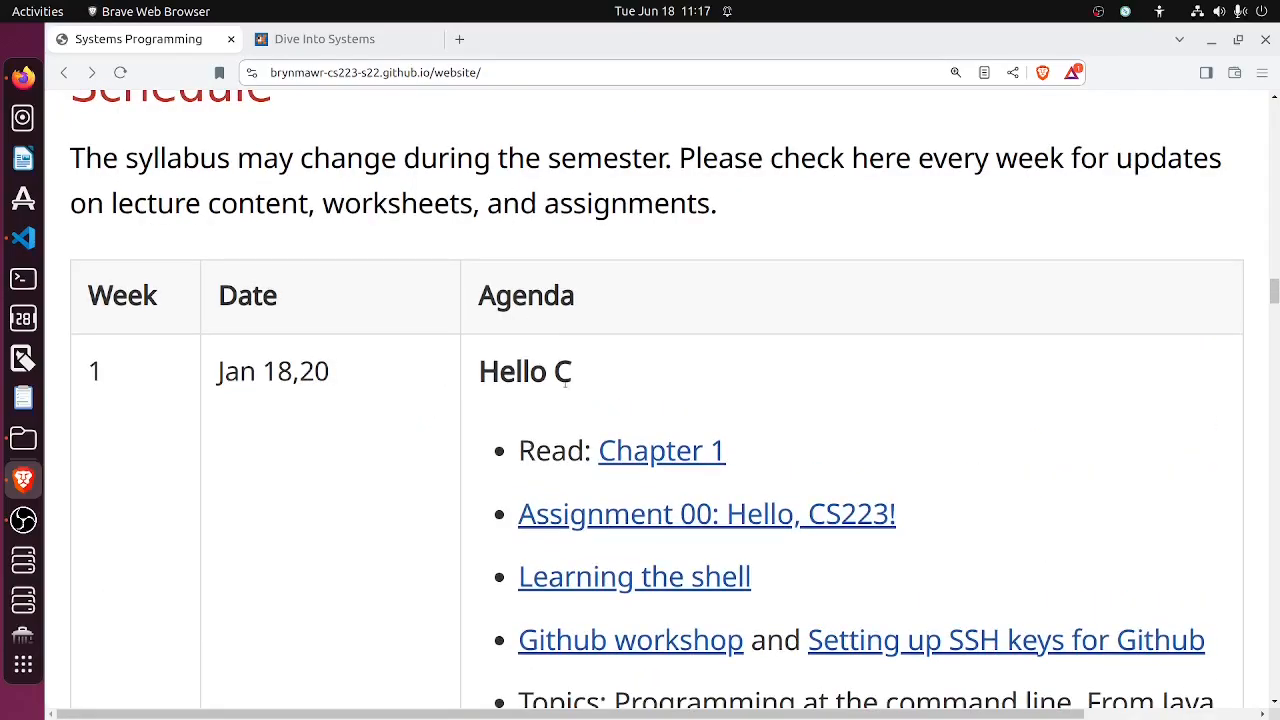
pyautogui.scroll(-3)
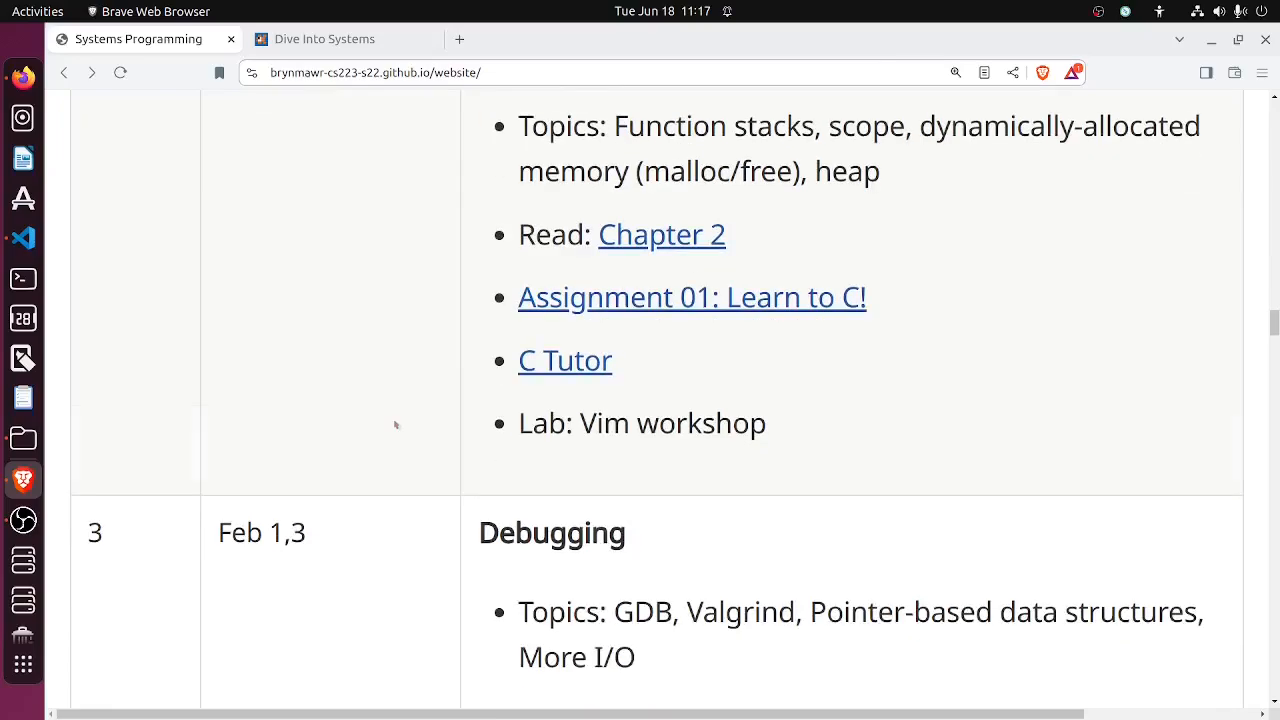
pyautogui.scroll(-3)
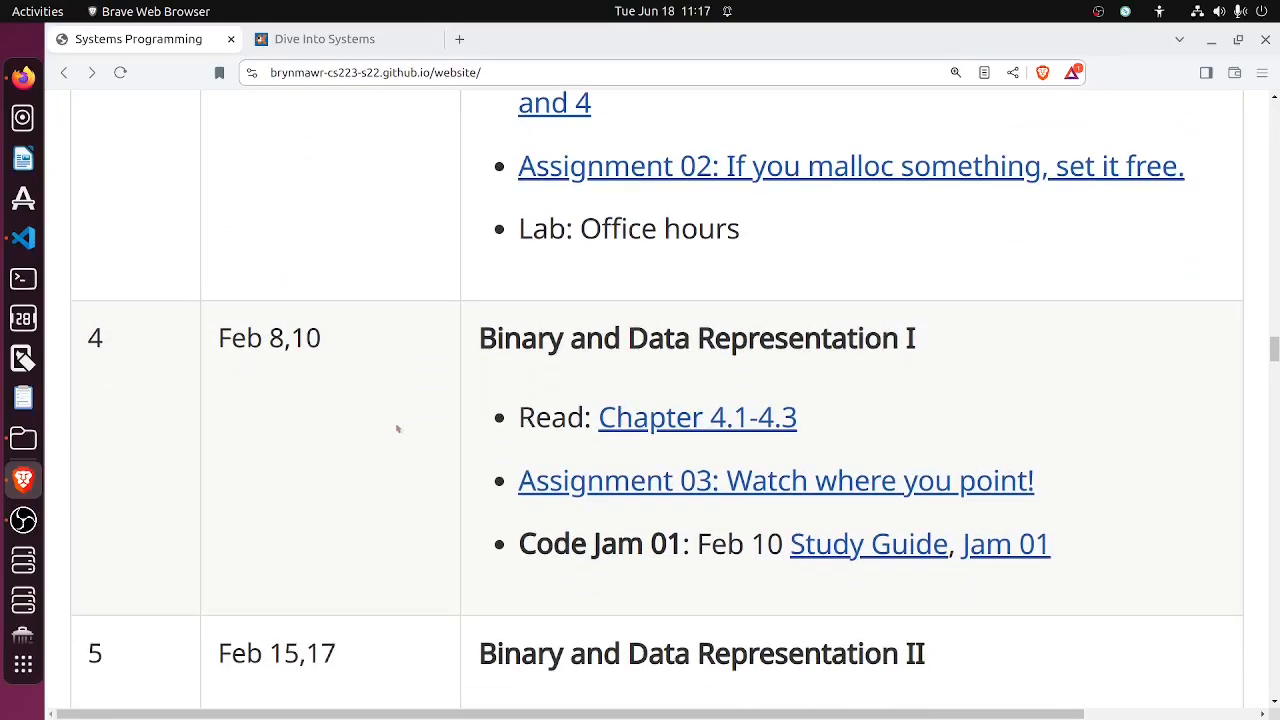
pyautogui.scroll(-3)
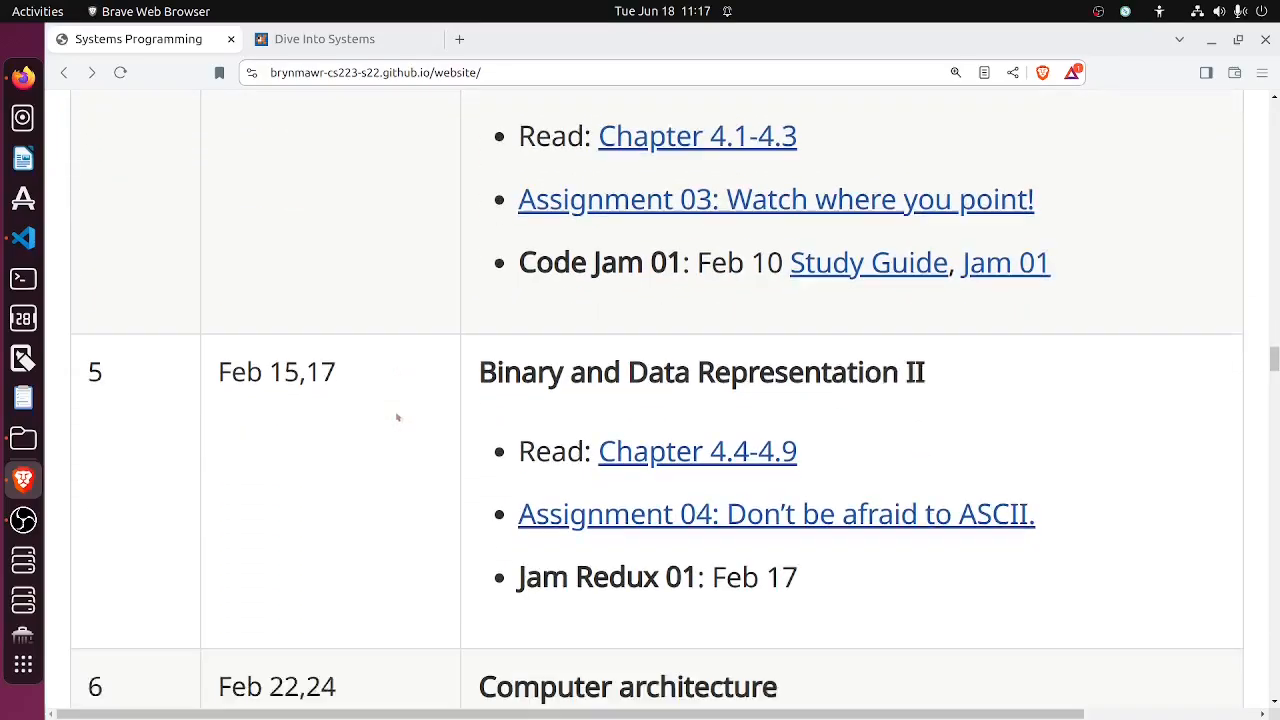
pyautogui.scroll(-3)
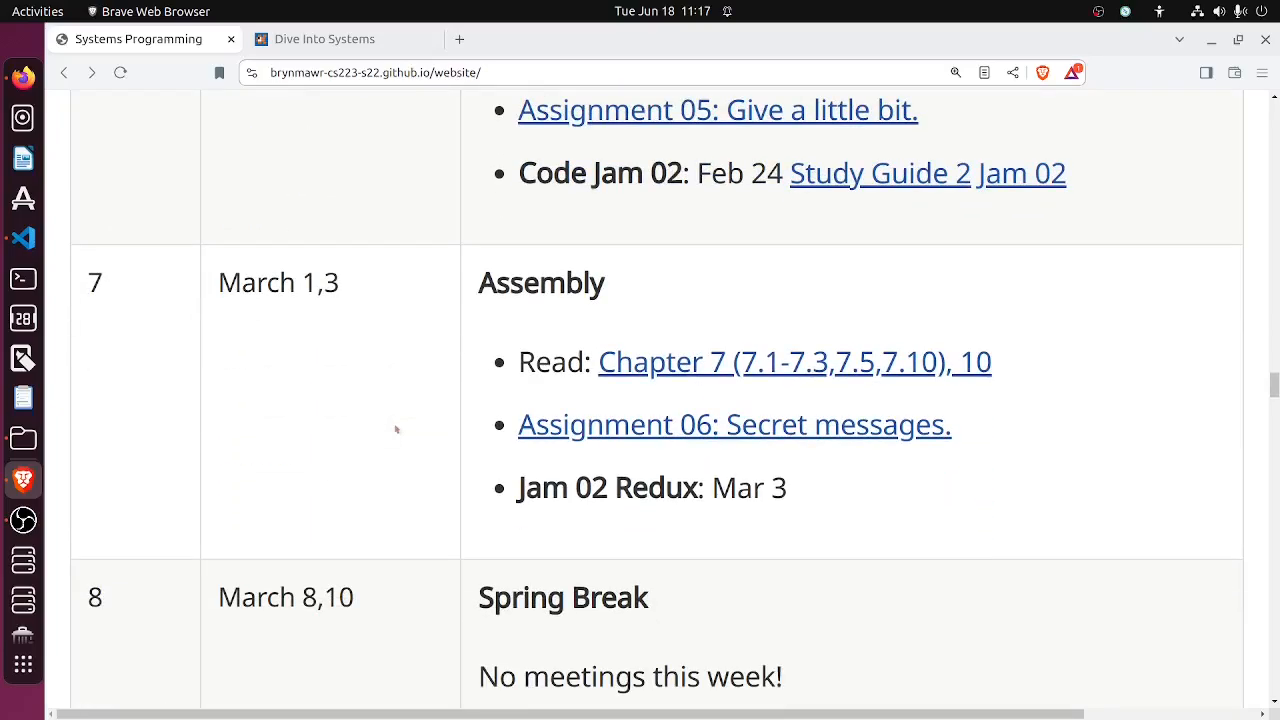
pyautogui.scroll(-3)
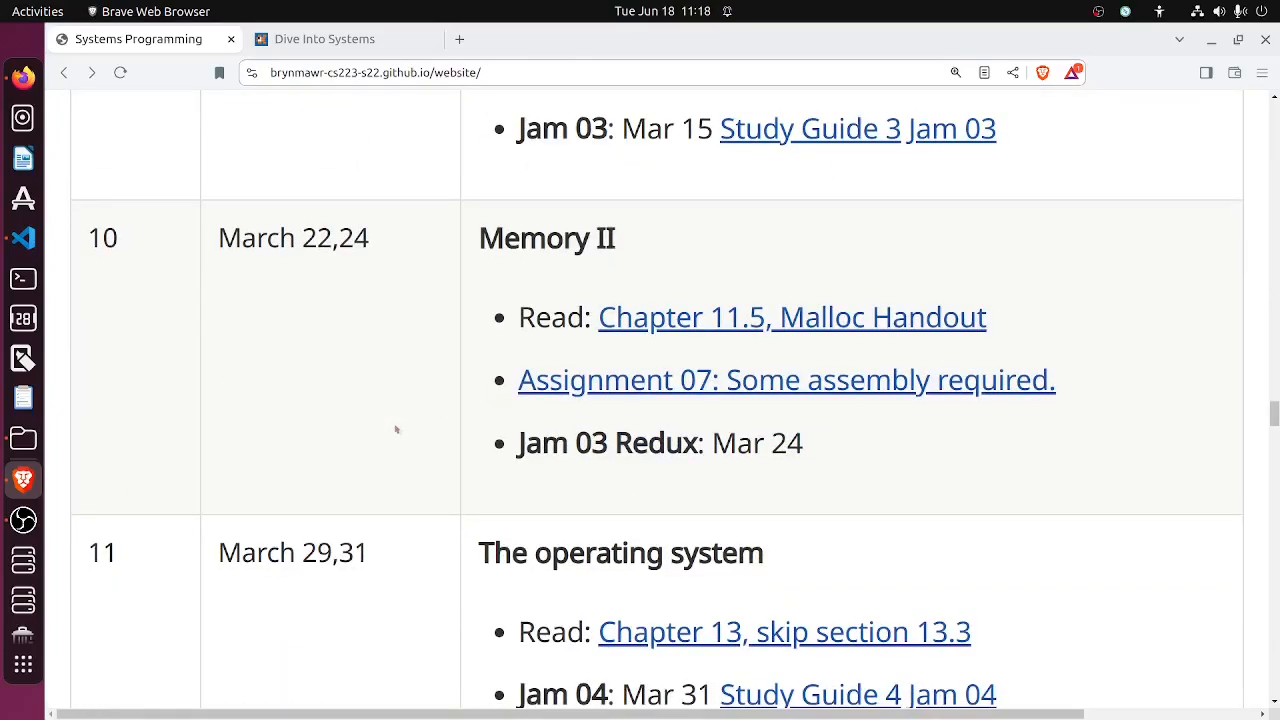
pyautogui.scroll(-3)
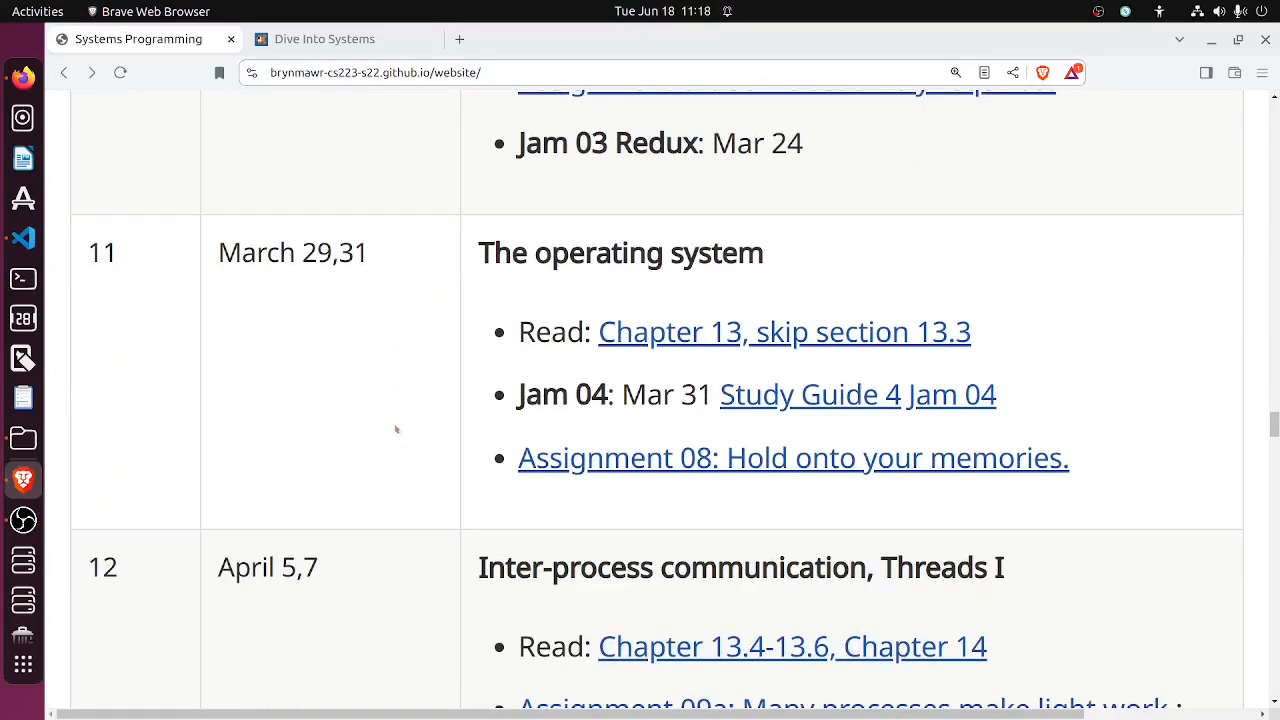
pyautogui.scroll(-3)
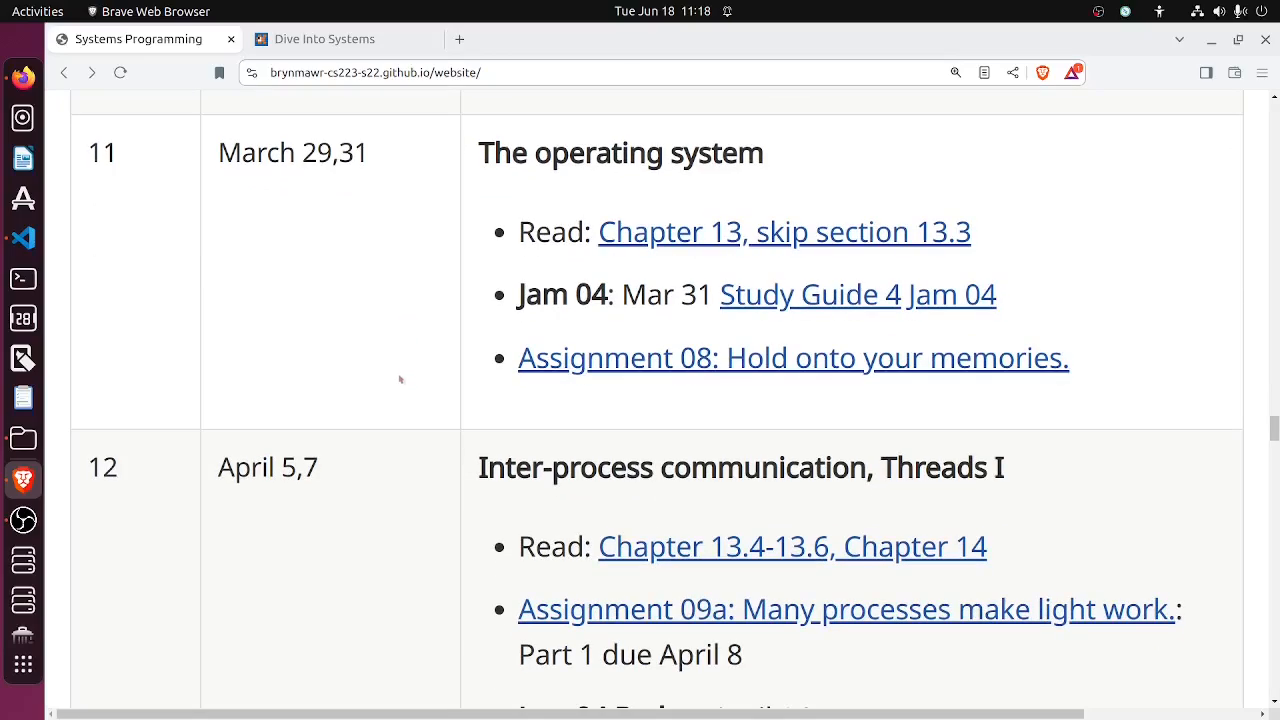
pyautogui.scroll(-3)
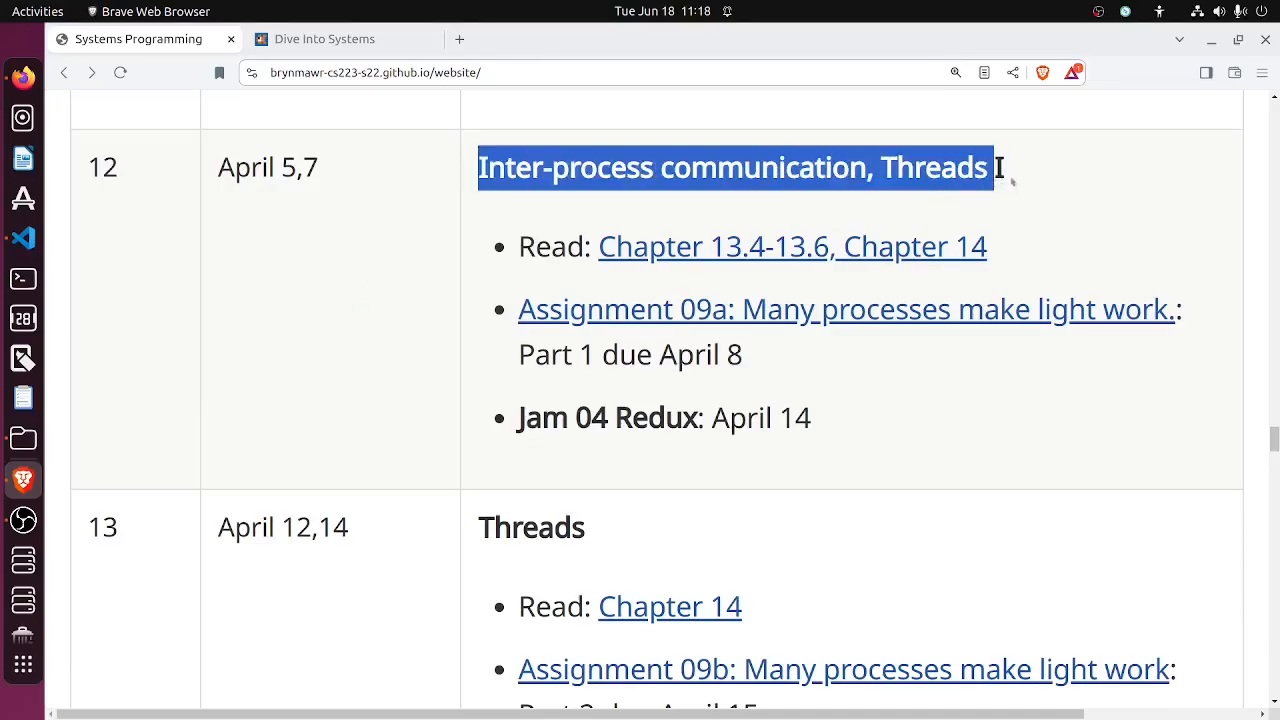
pyautogui.scroll(-3)
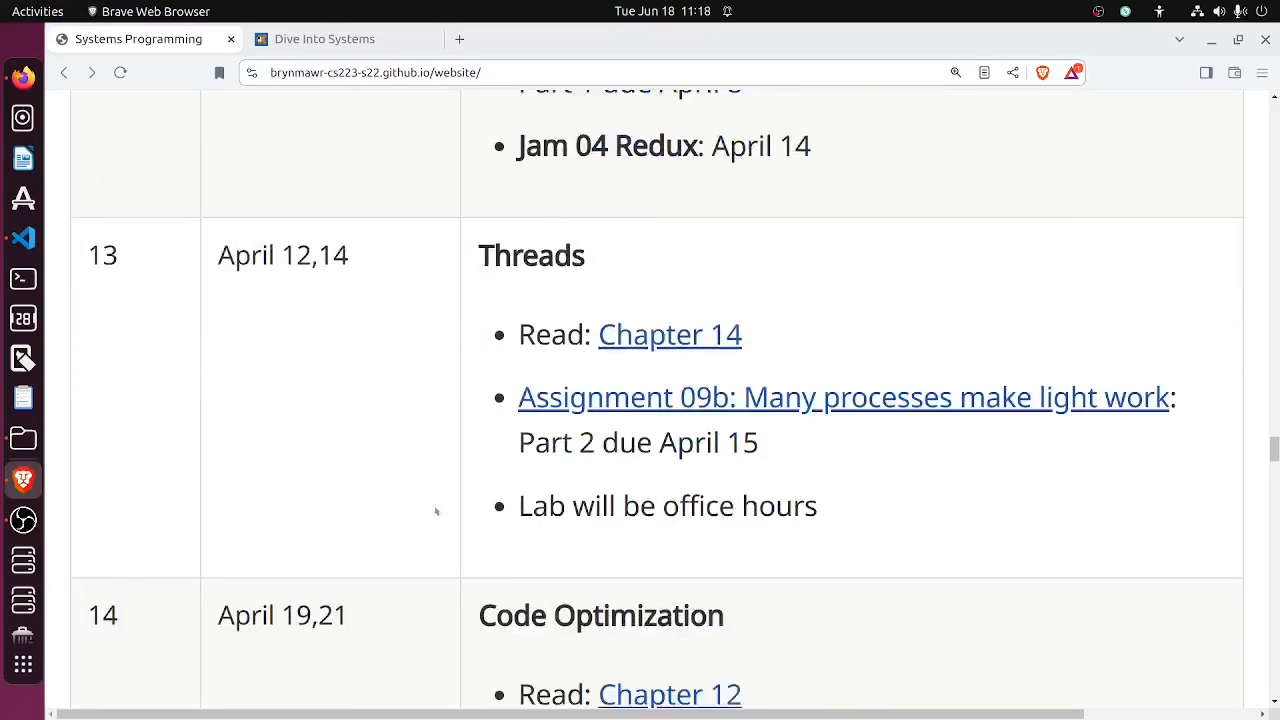
pyautogui.scroll(-3)
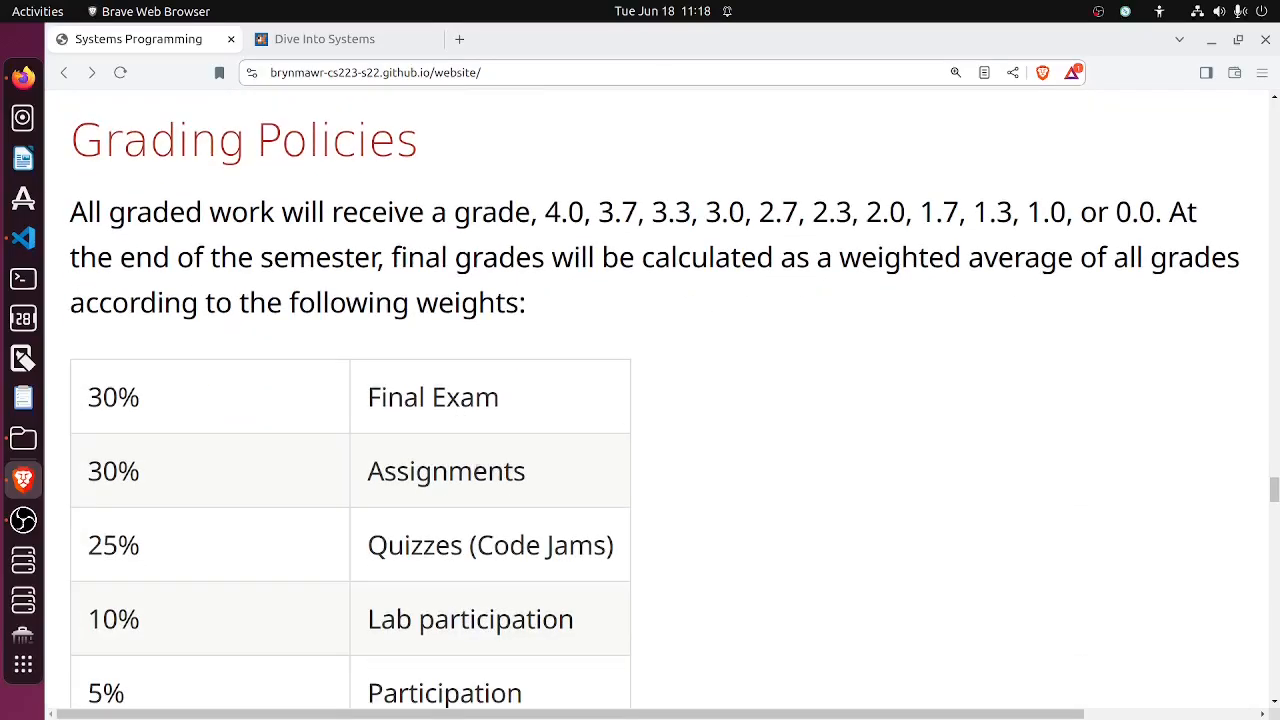
pyautogui.moveTo(684, 576)
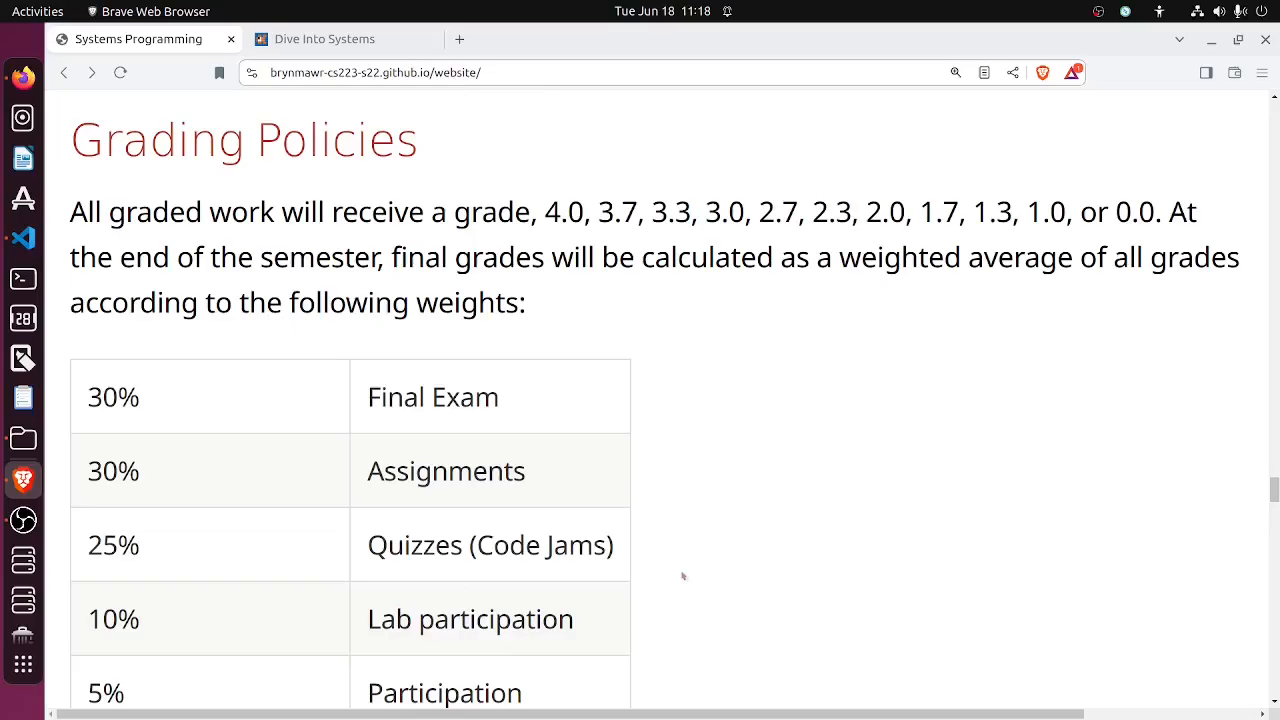
pyautogui.scroll(-3)
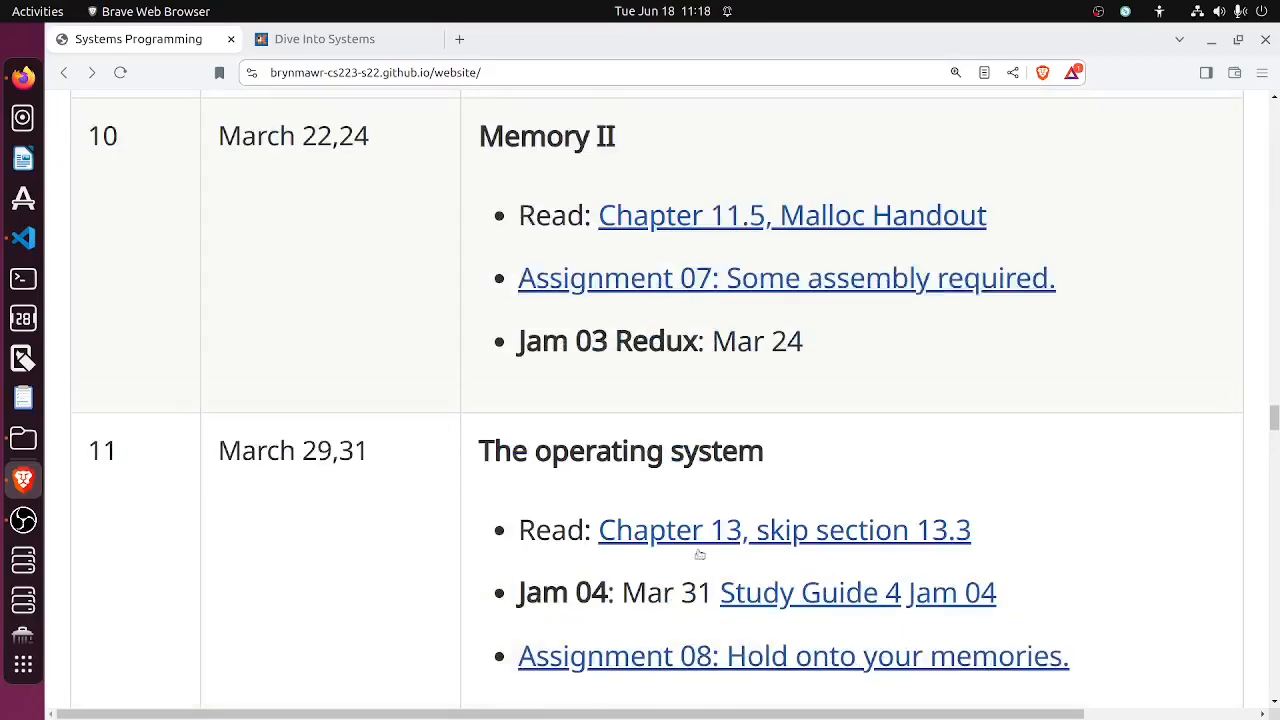